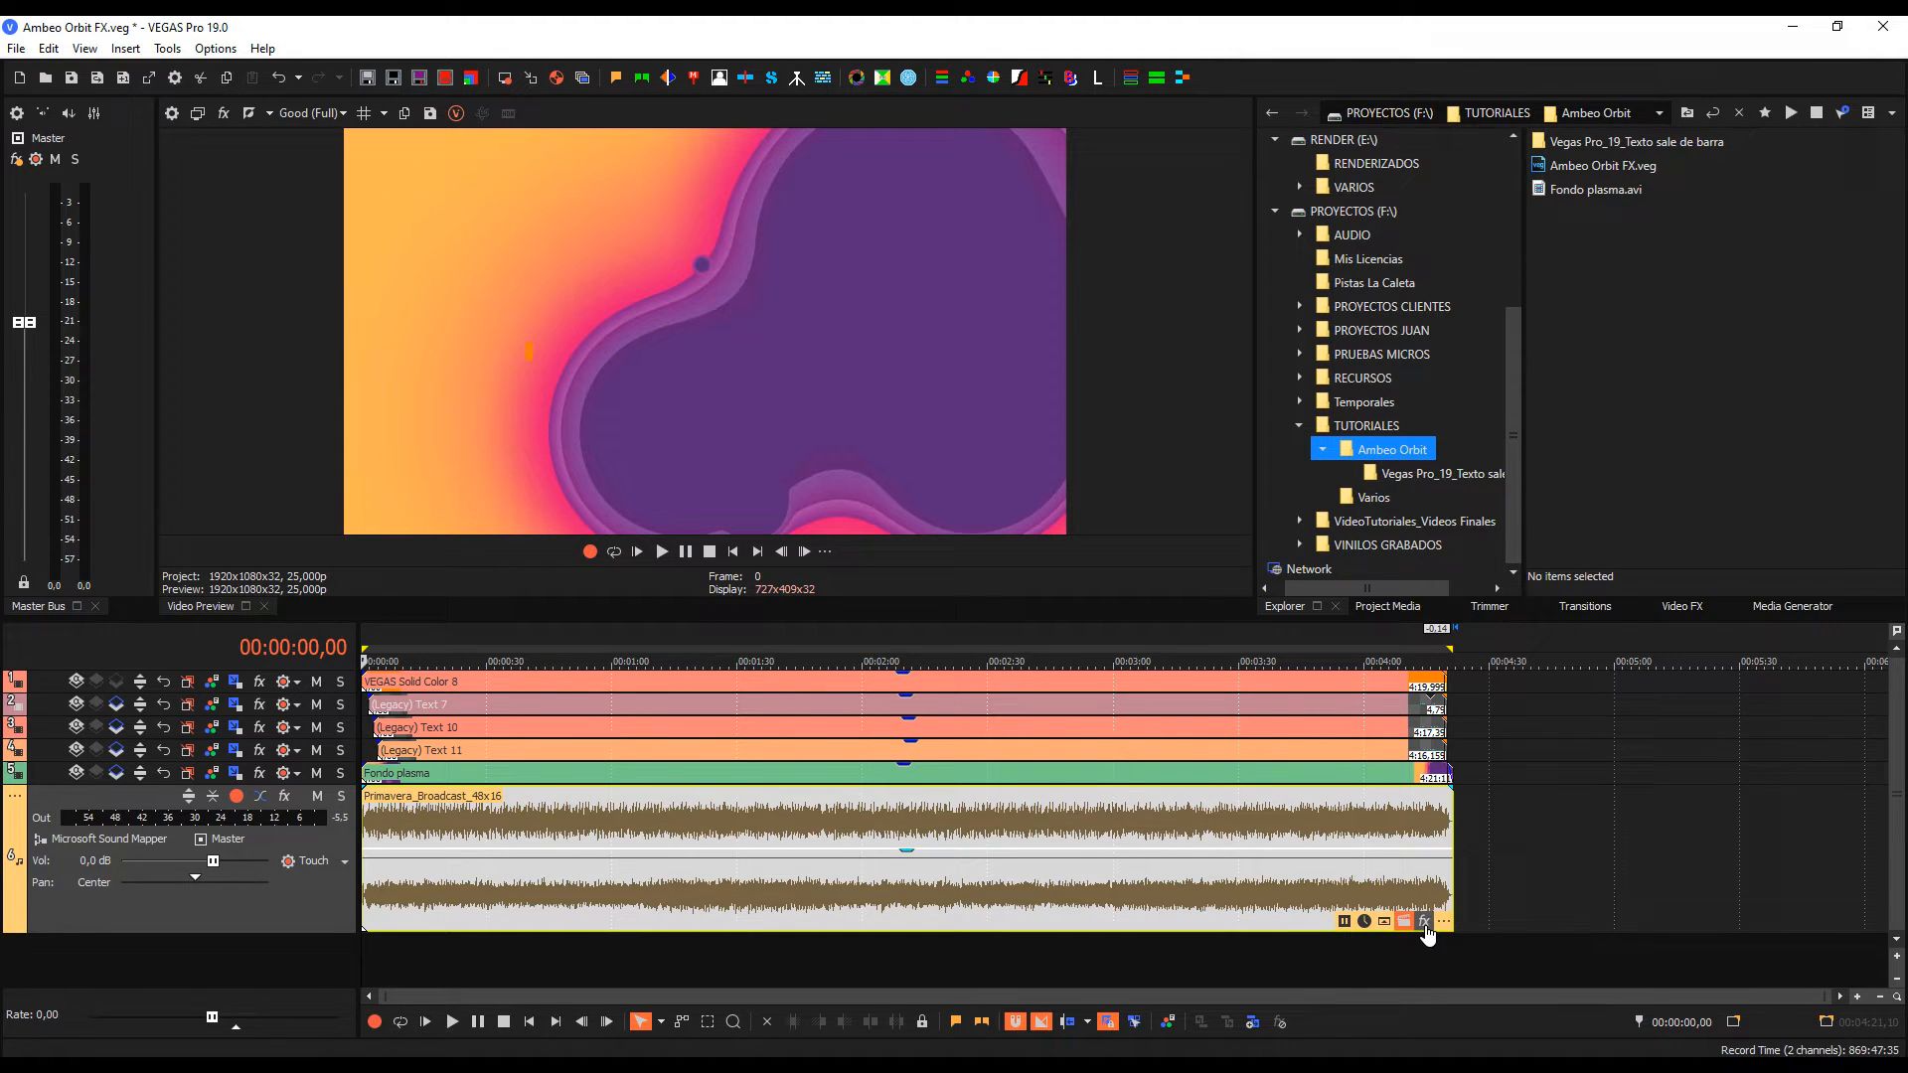
Step: Add the AMBEO Orbit plug-in to the Primavera_Broadcast_48x16 event's effect chain
click(1423, 920)
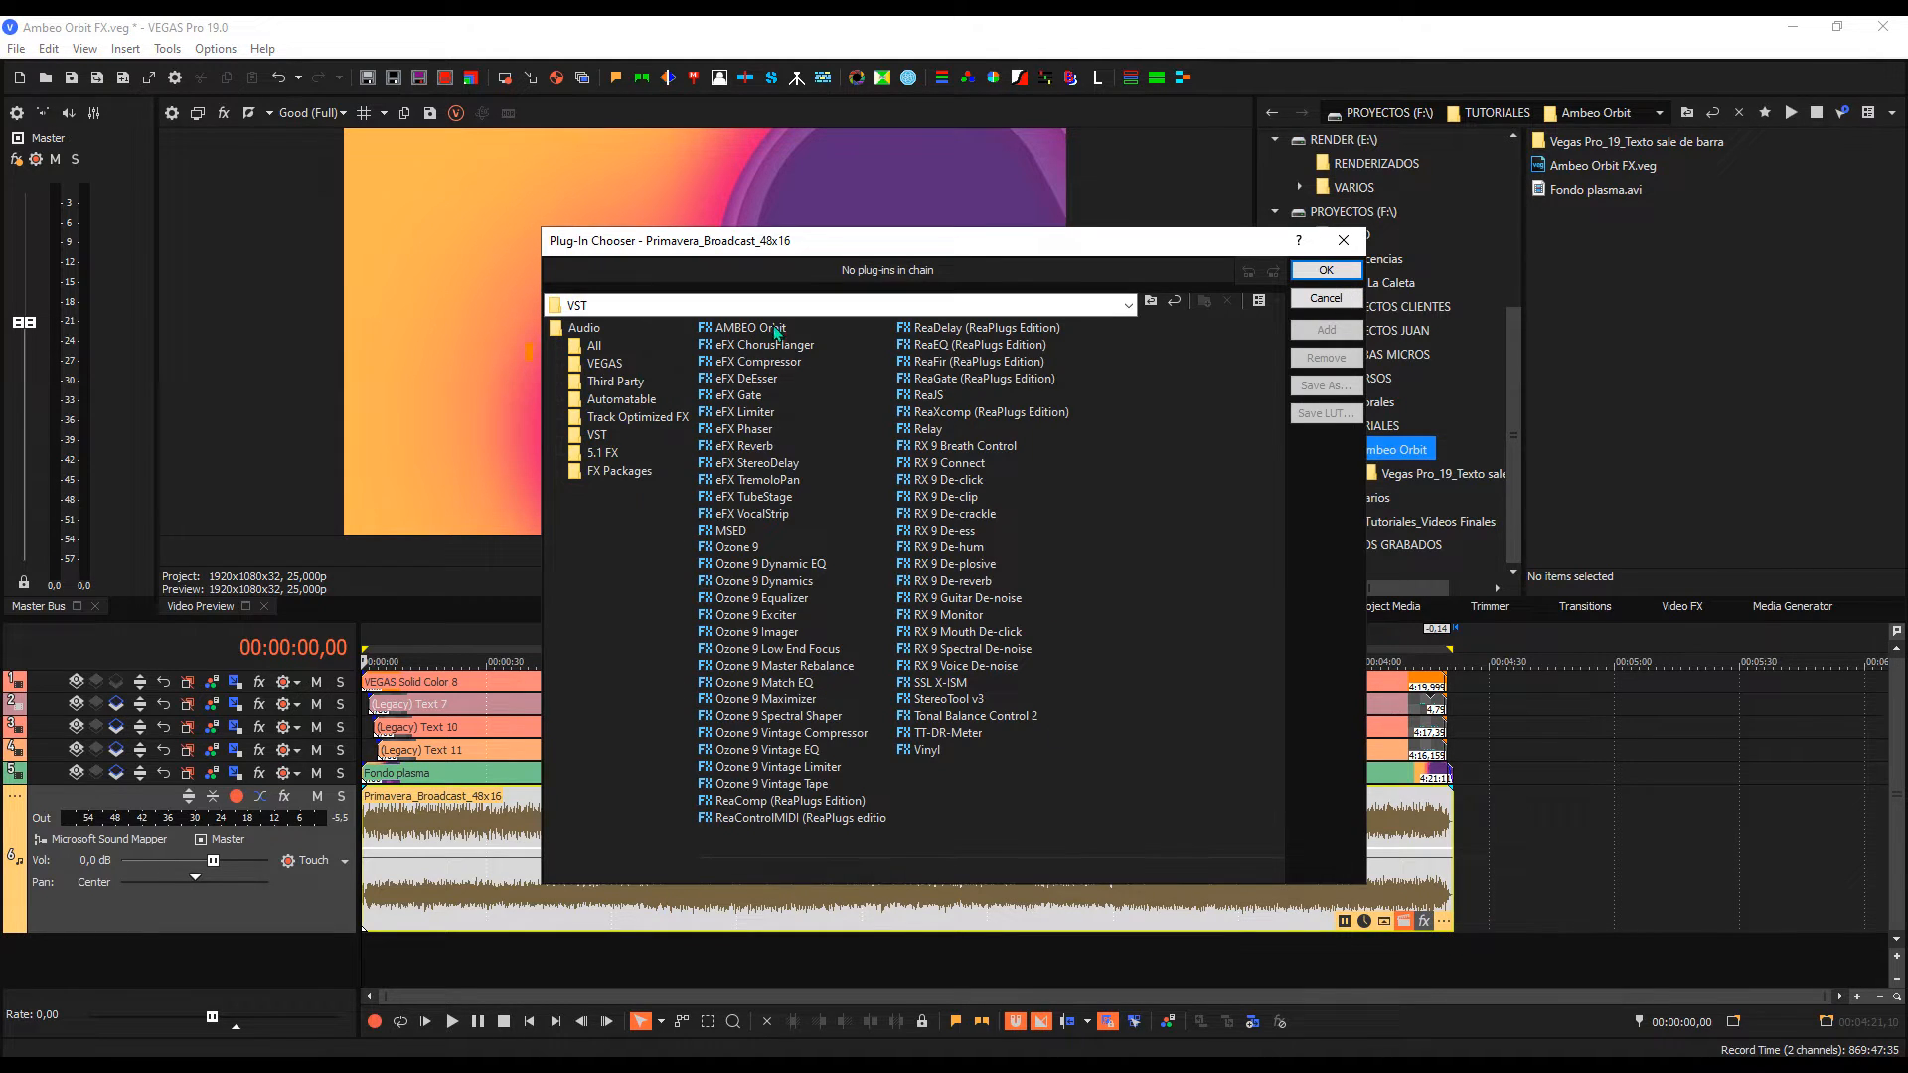
click(749, 327)
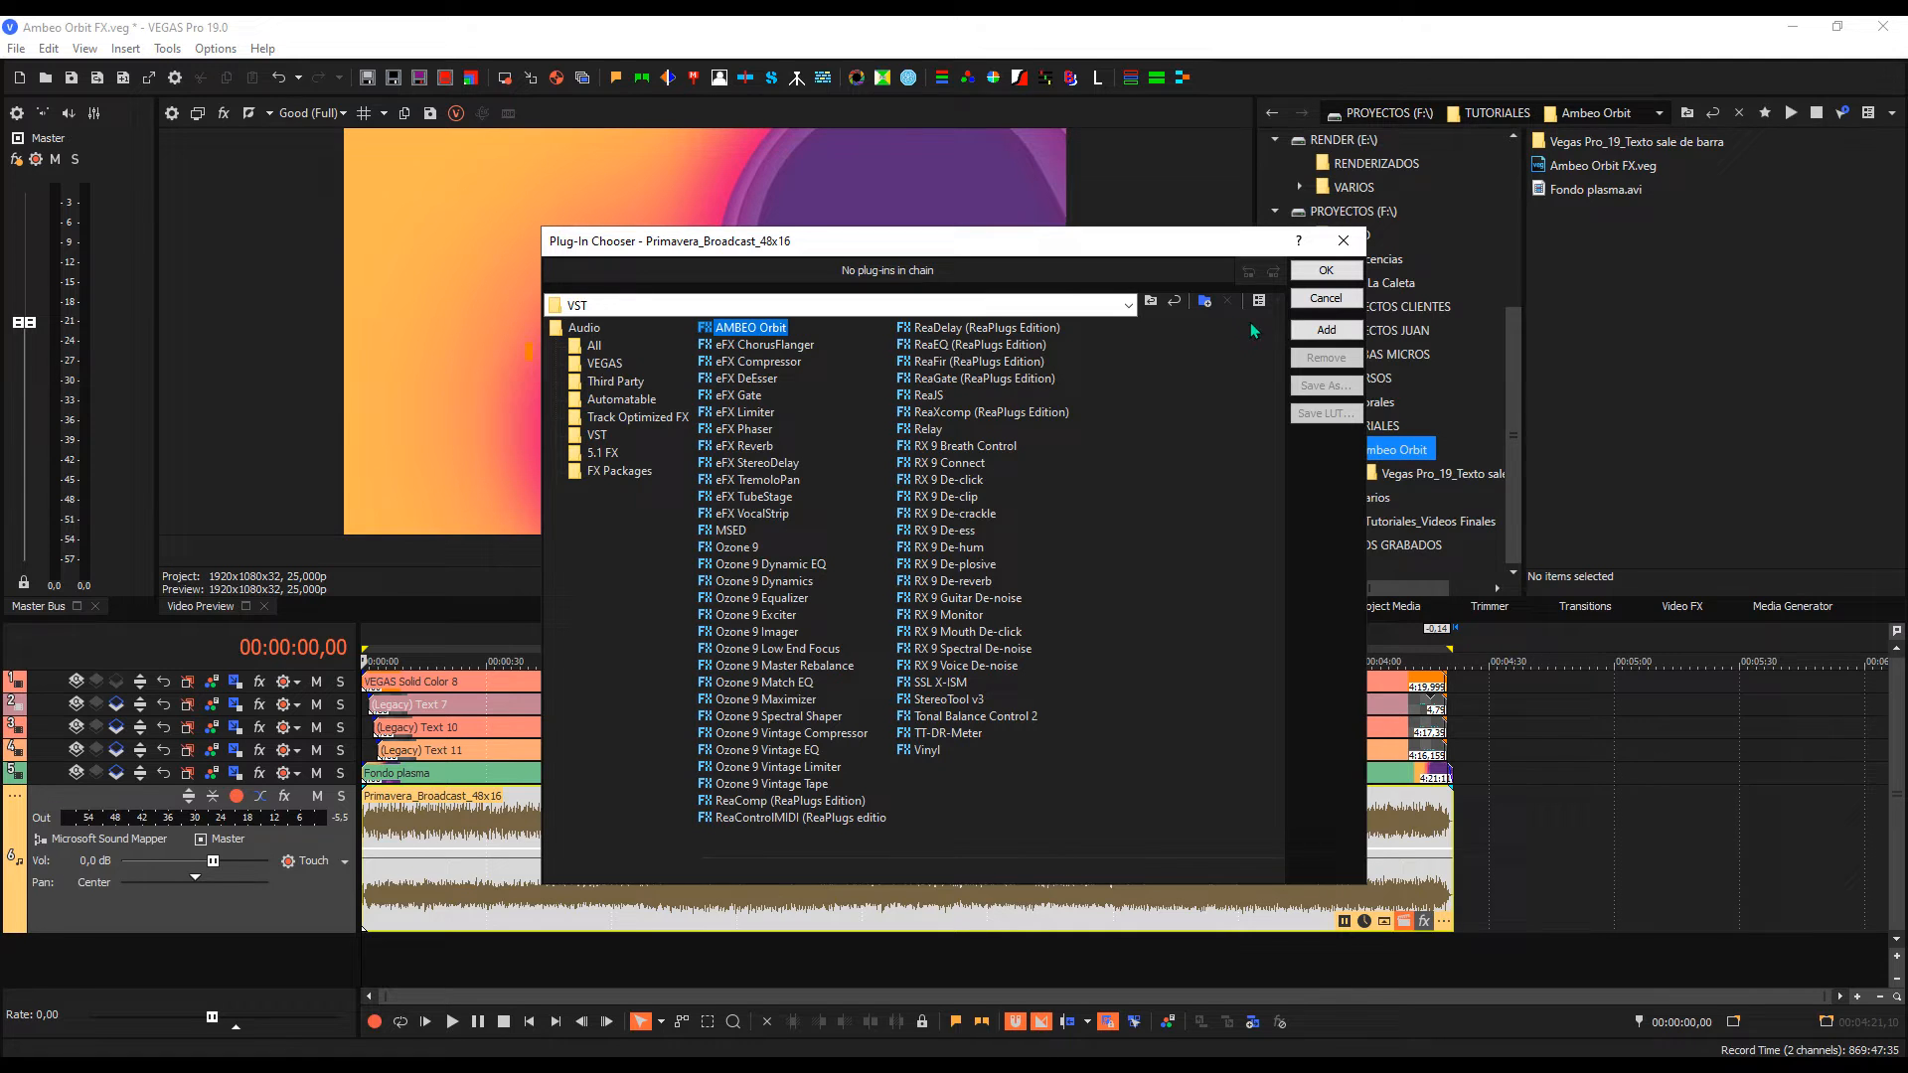
click(1326, 329)
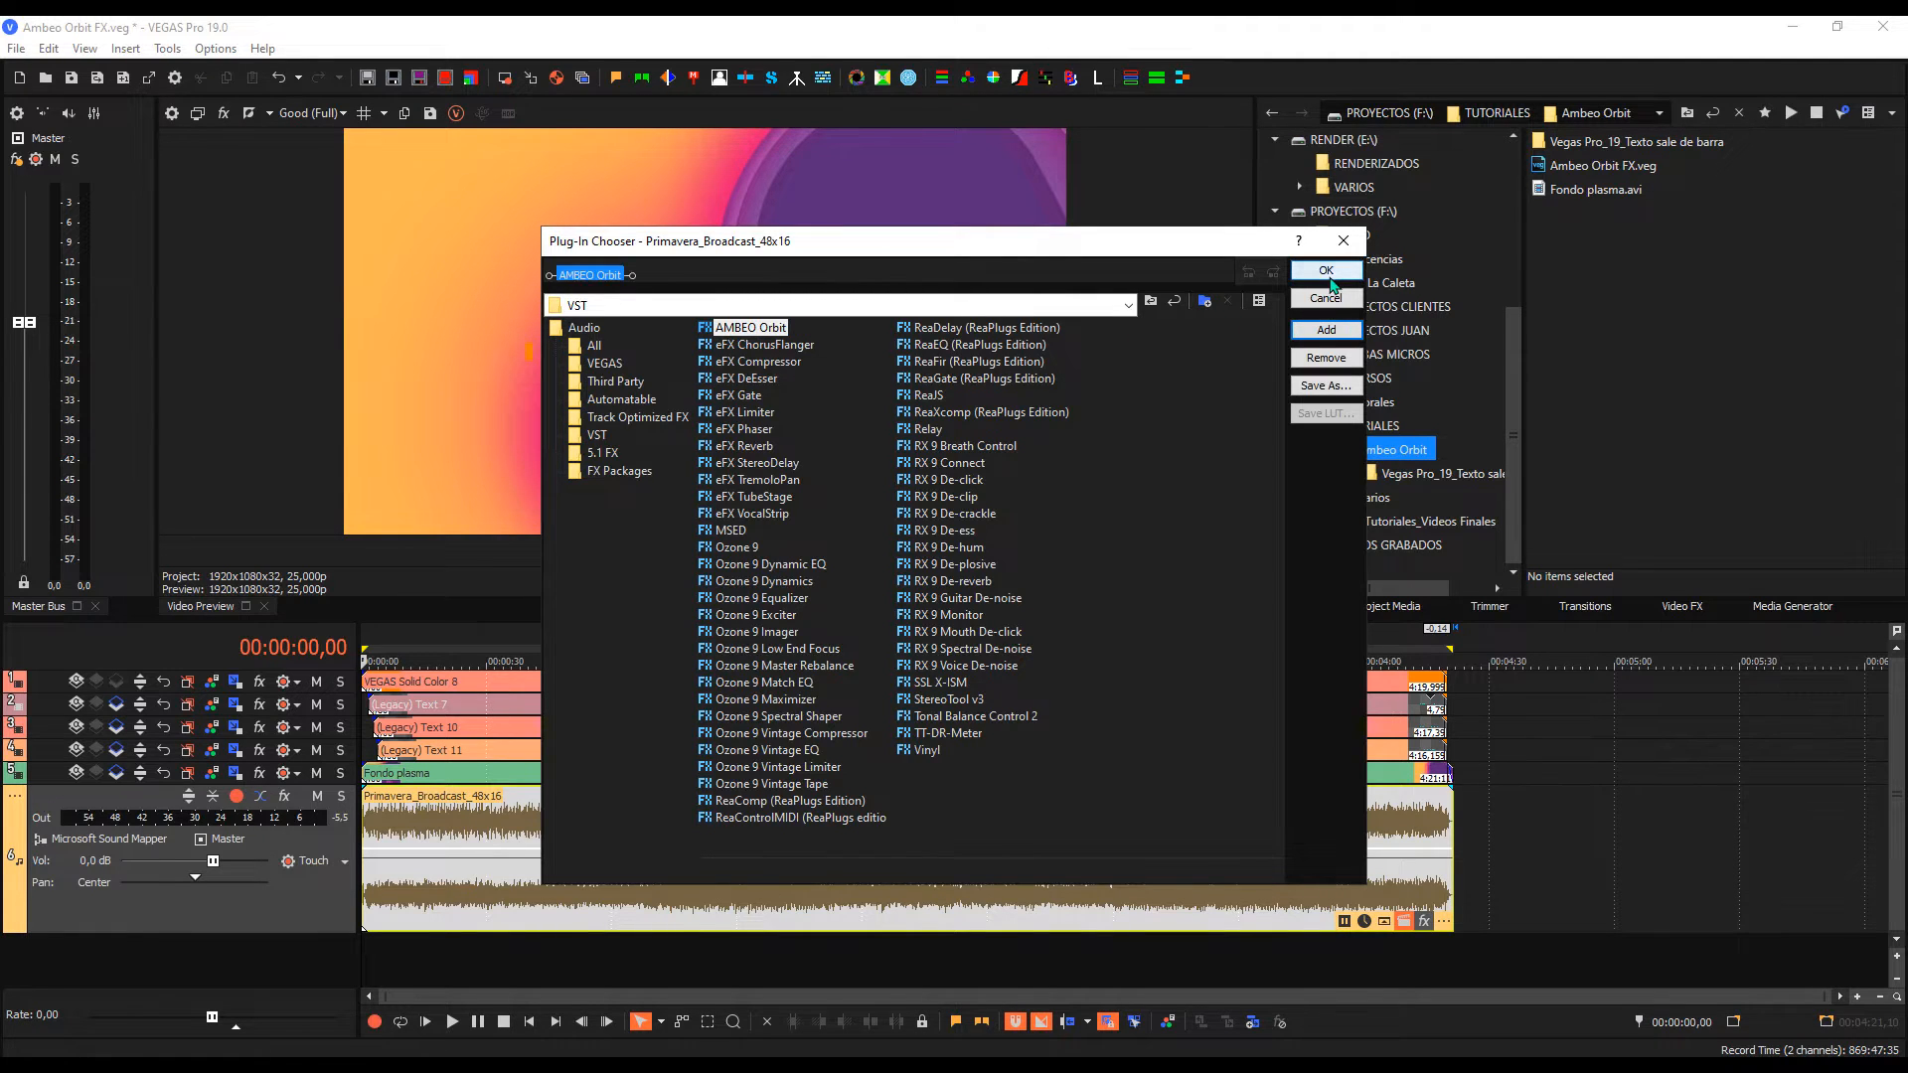
click(1325, 270)
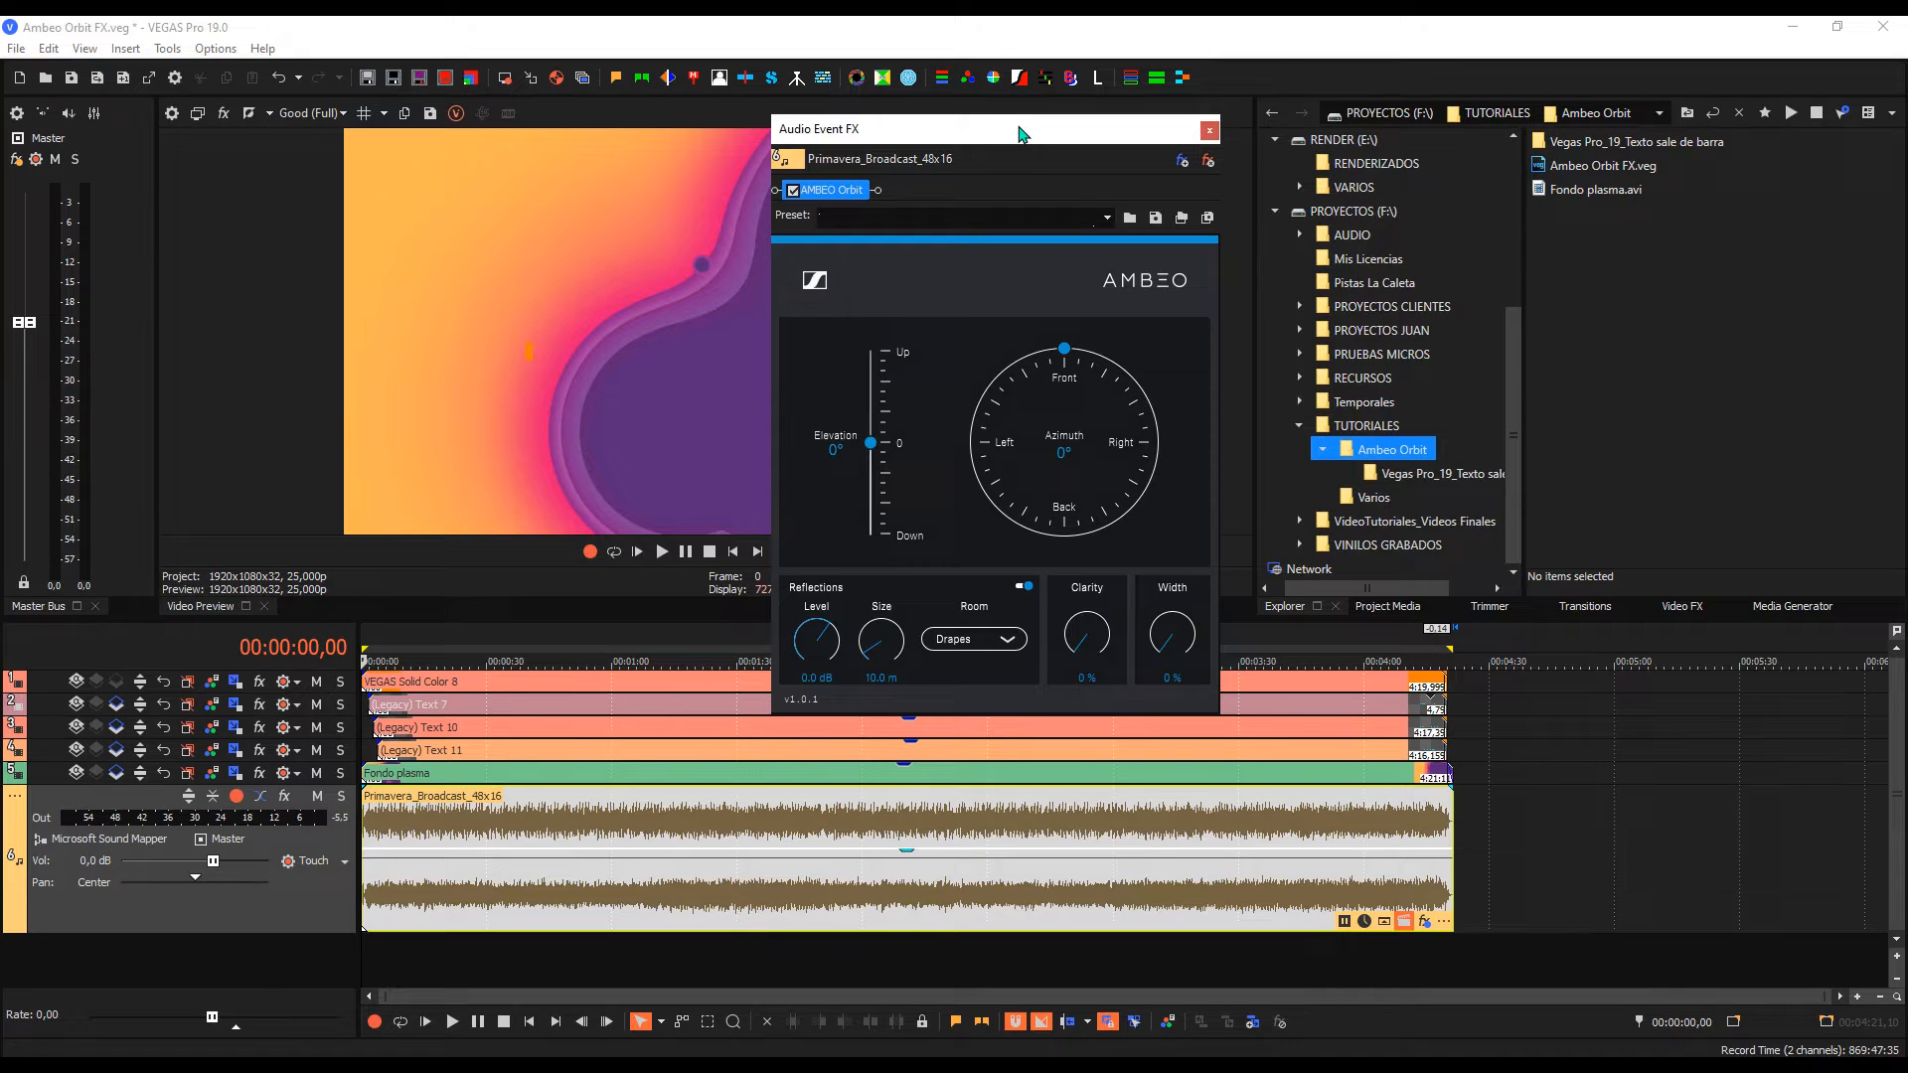
mouse_move(932, 373)
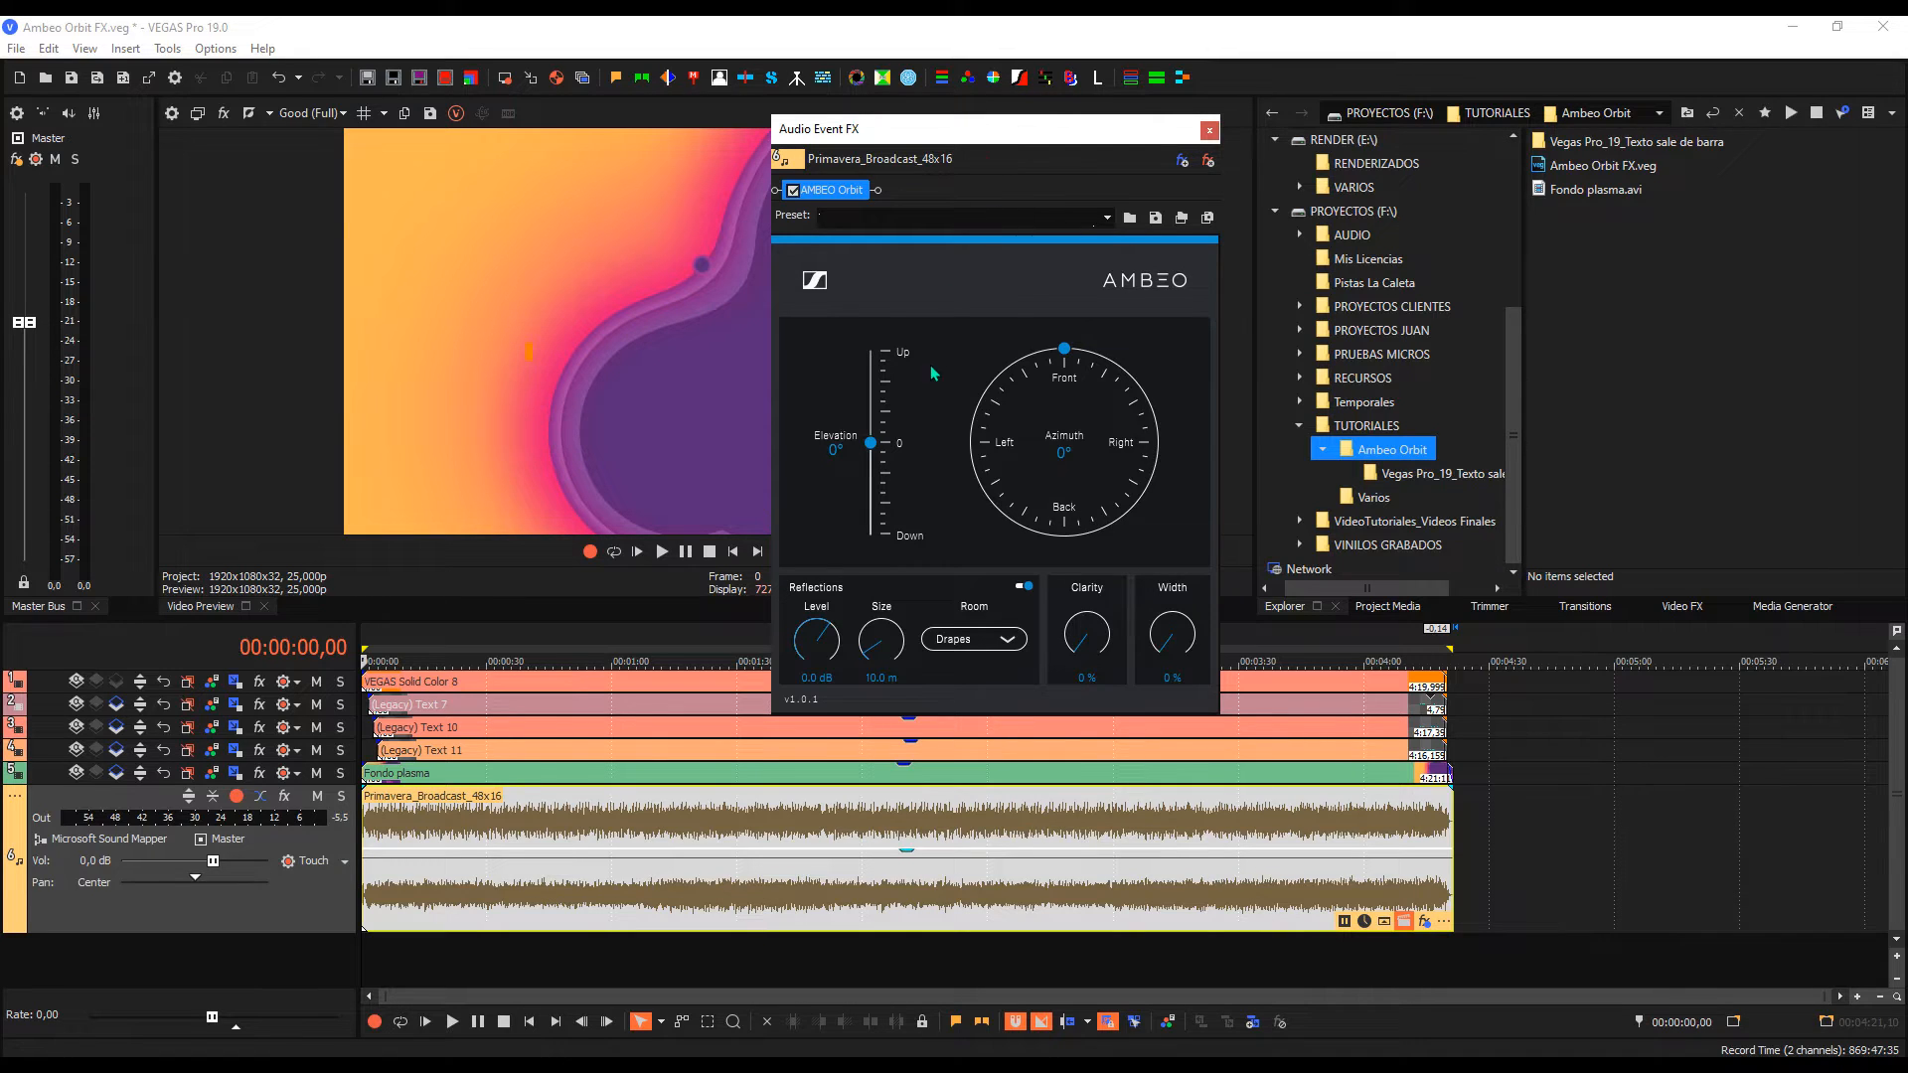
mouse_move(870, 444)
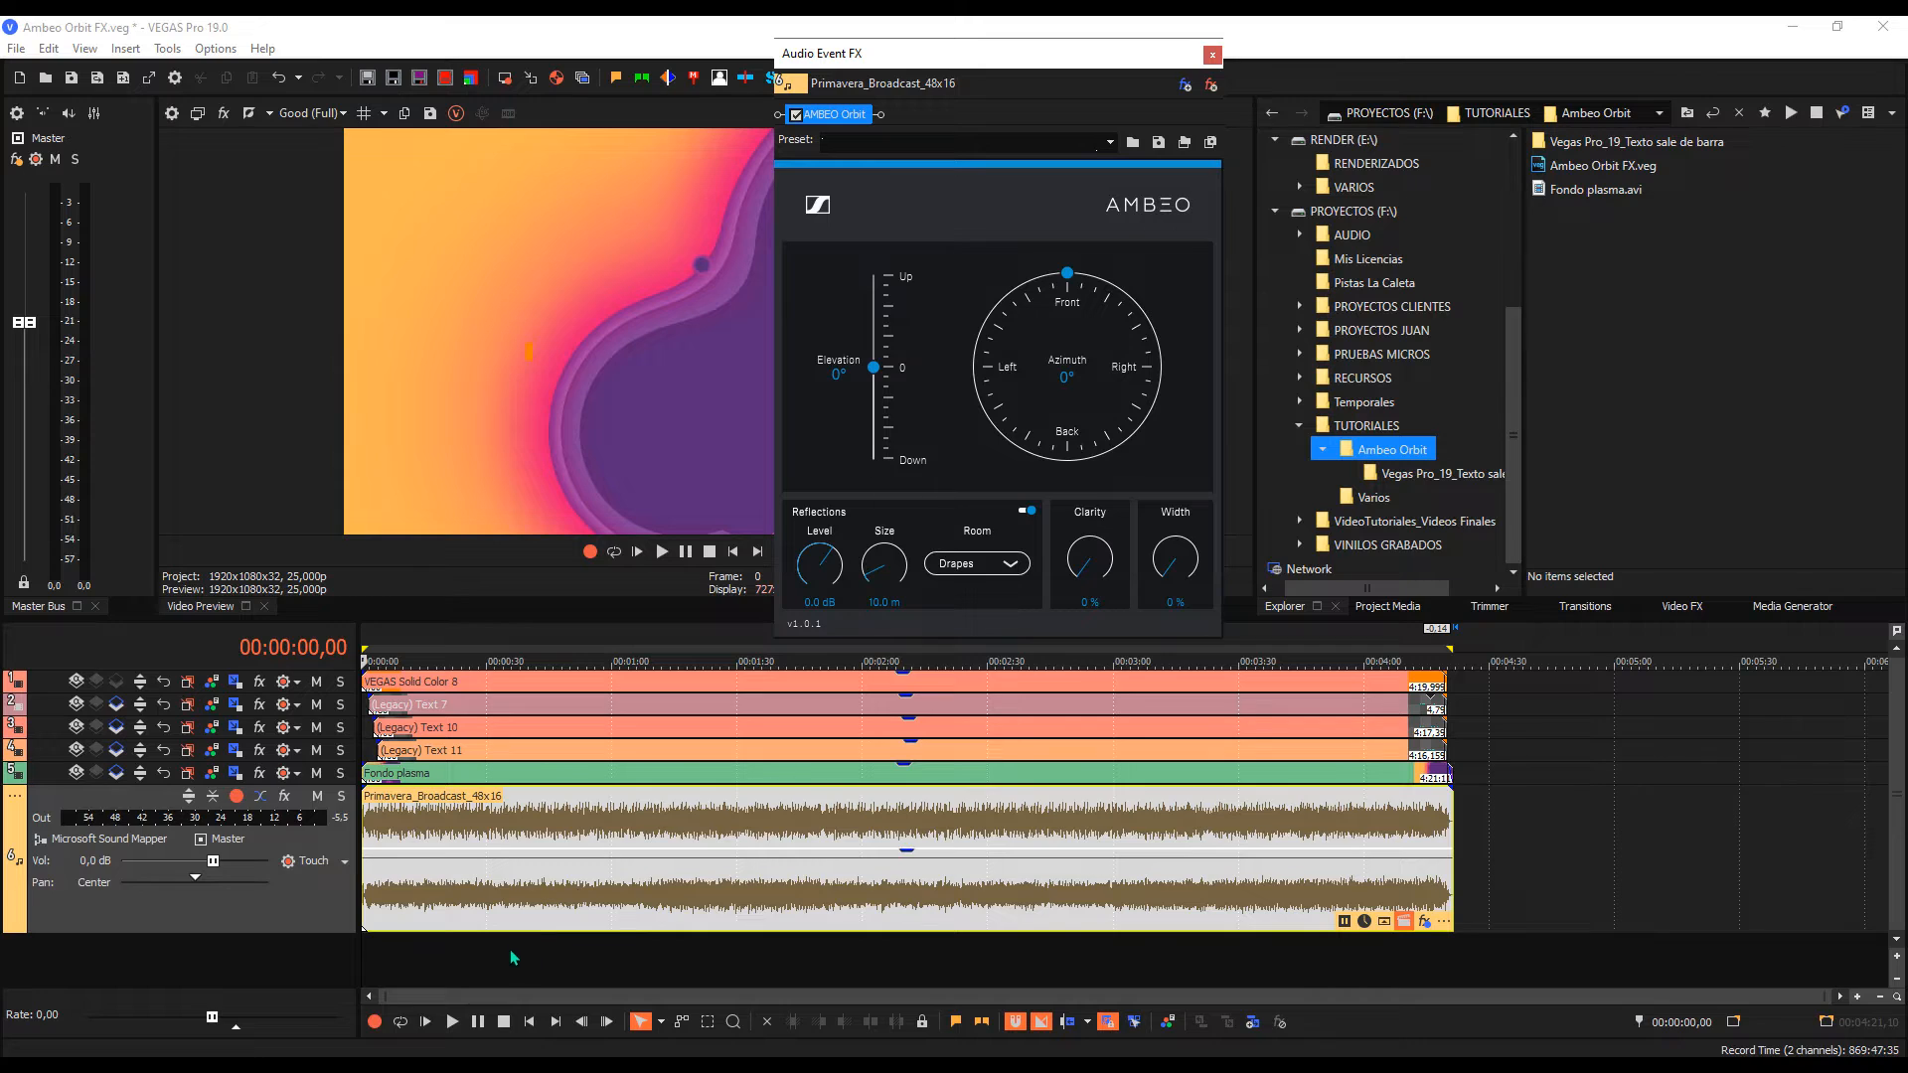
mouse_move(901, 853)
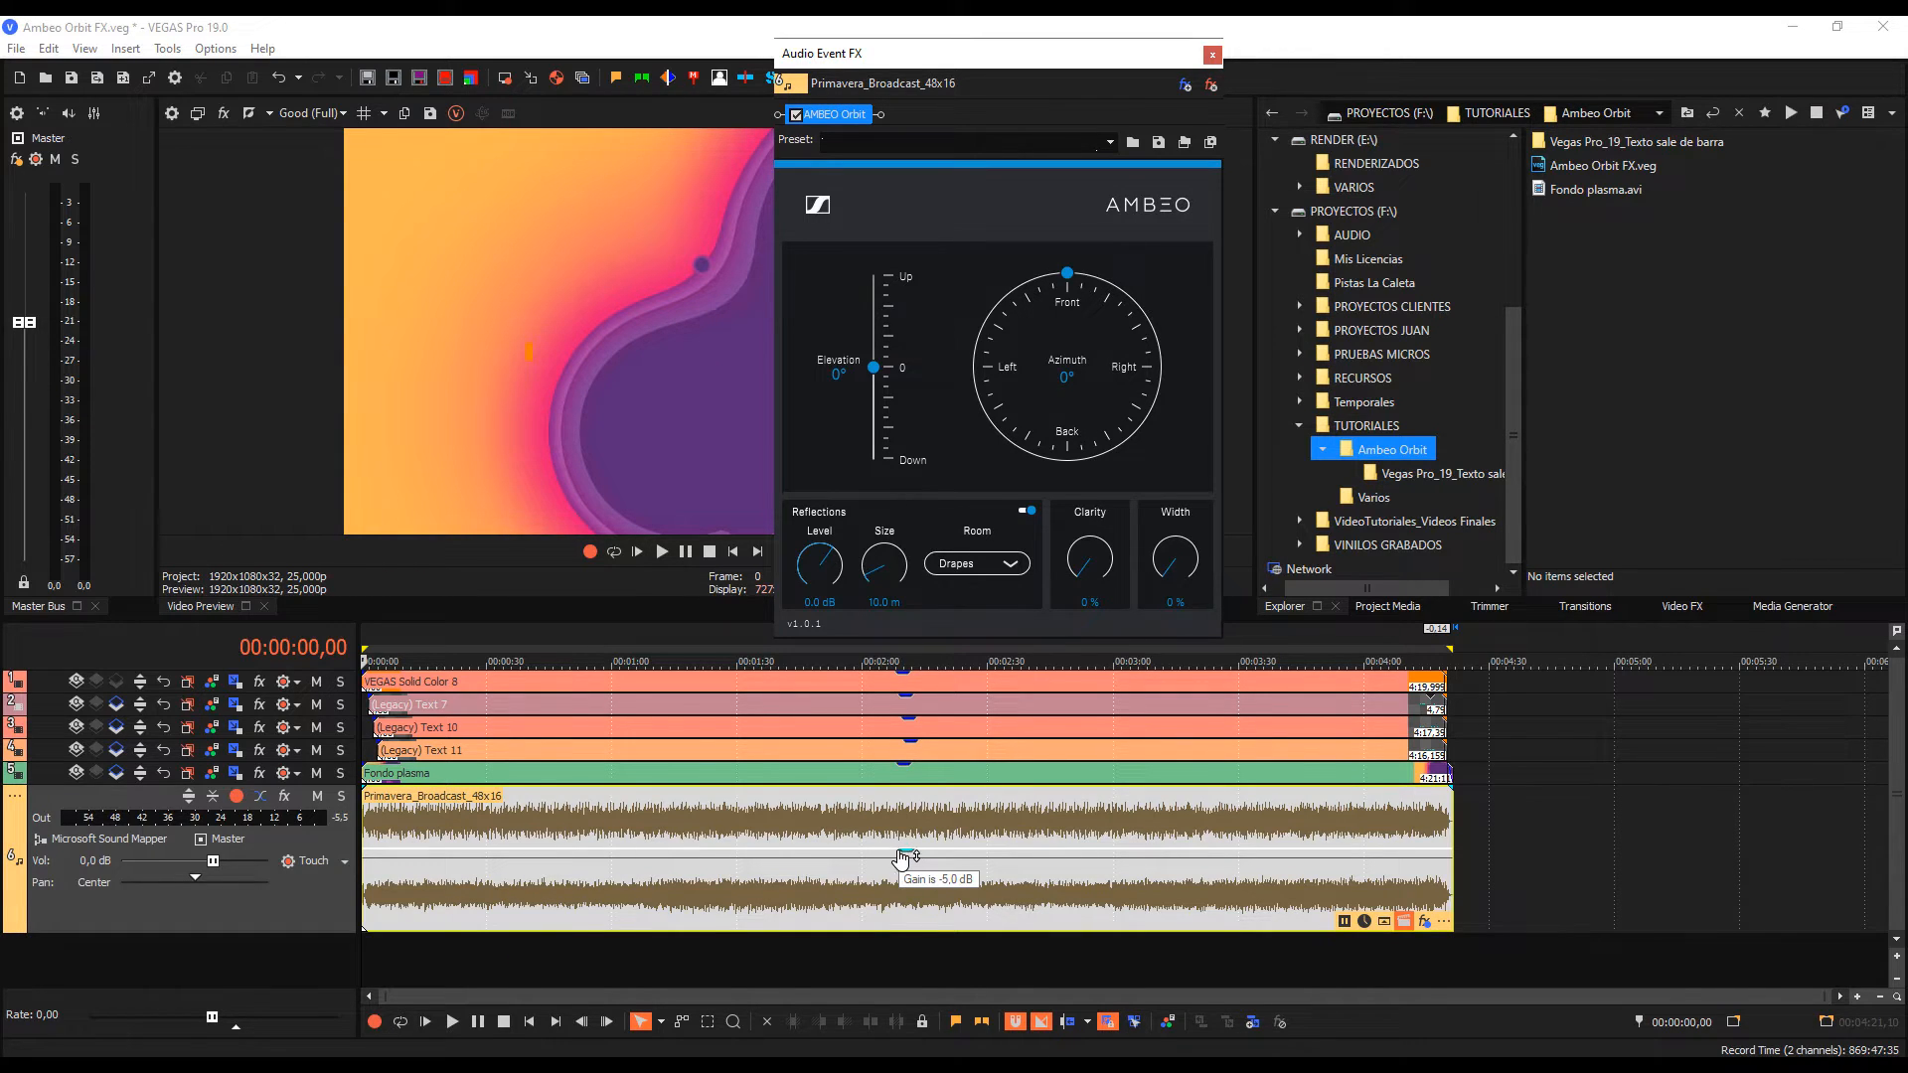
mouse_move(666, 702)
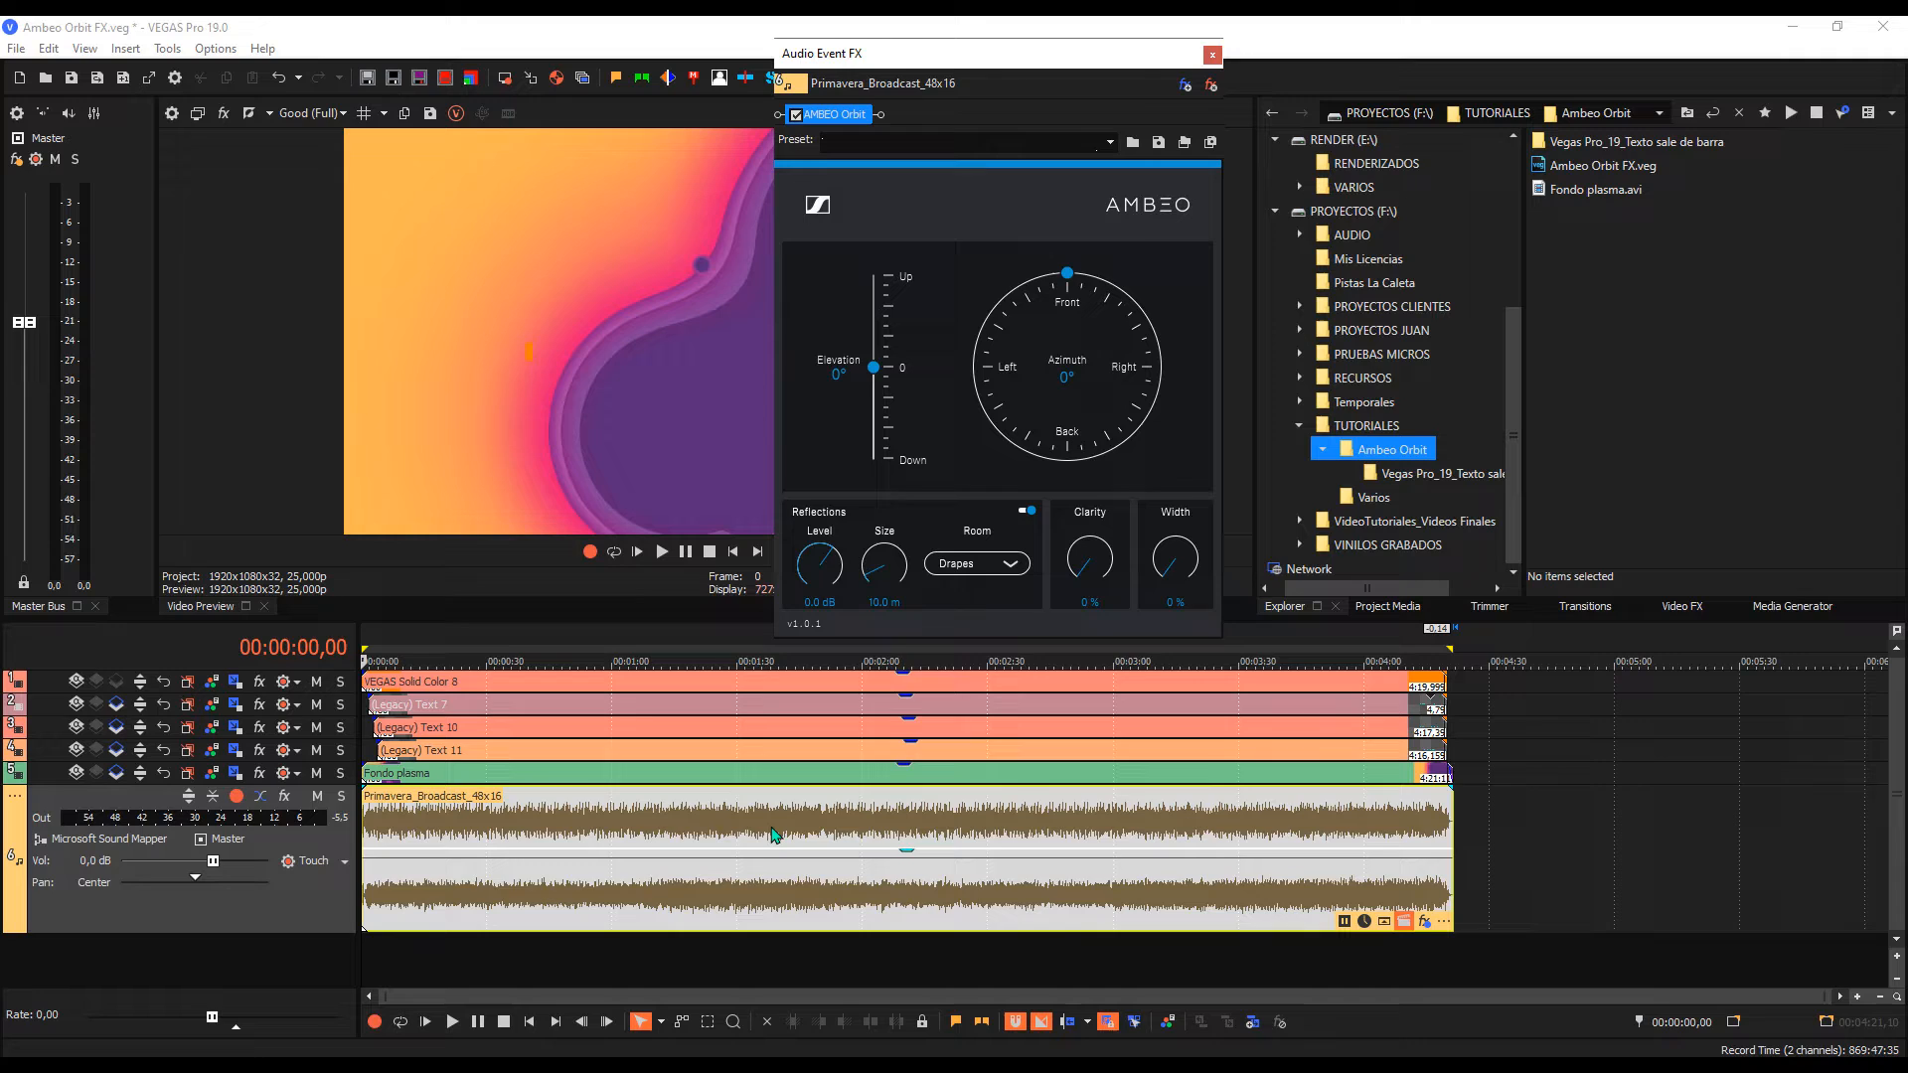
mouse_move(759, 838)
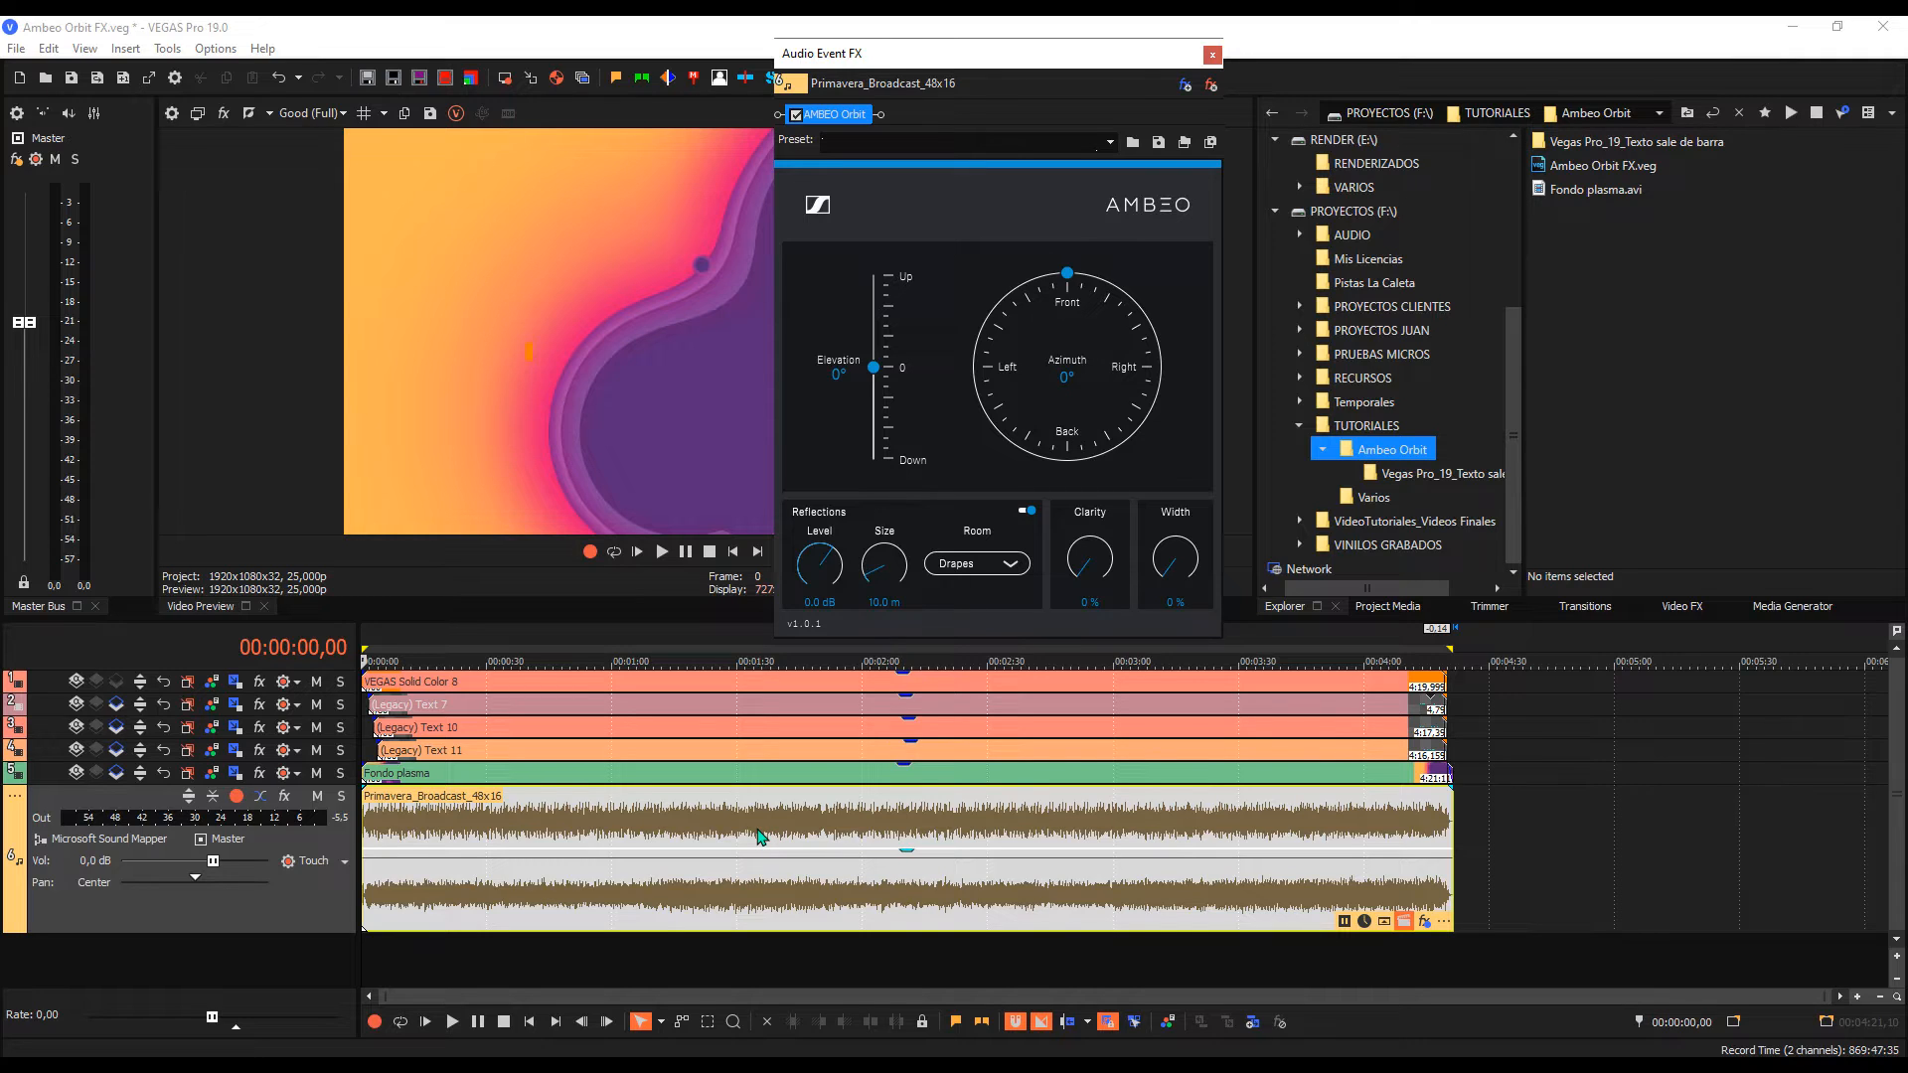
mouse_move(903, 857)
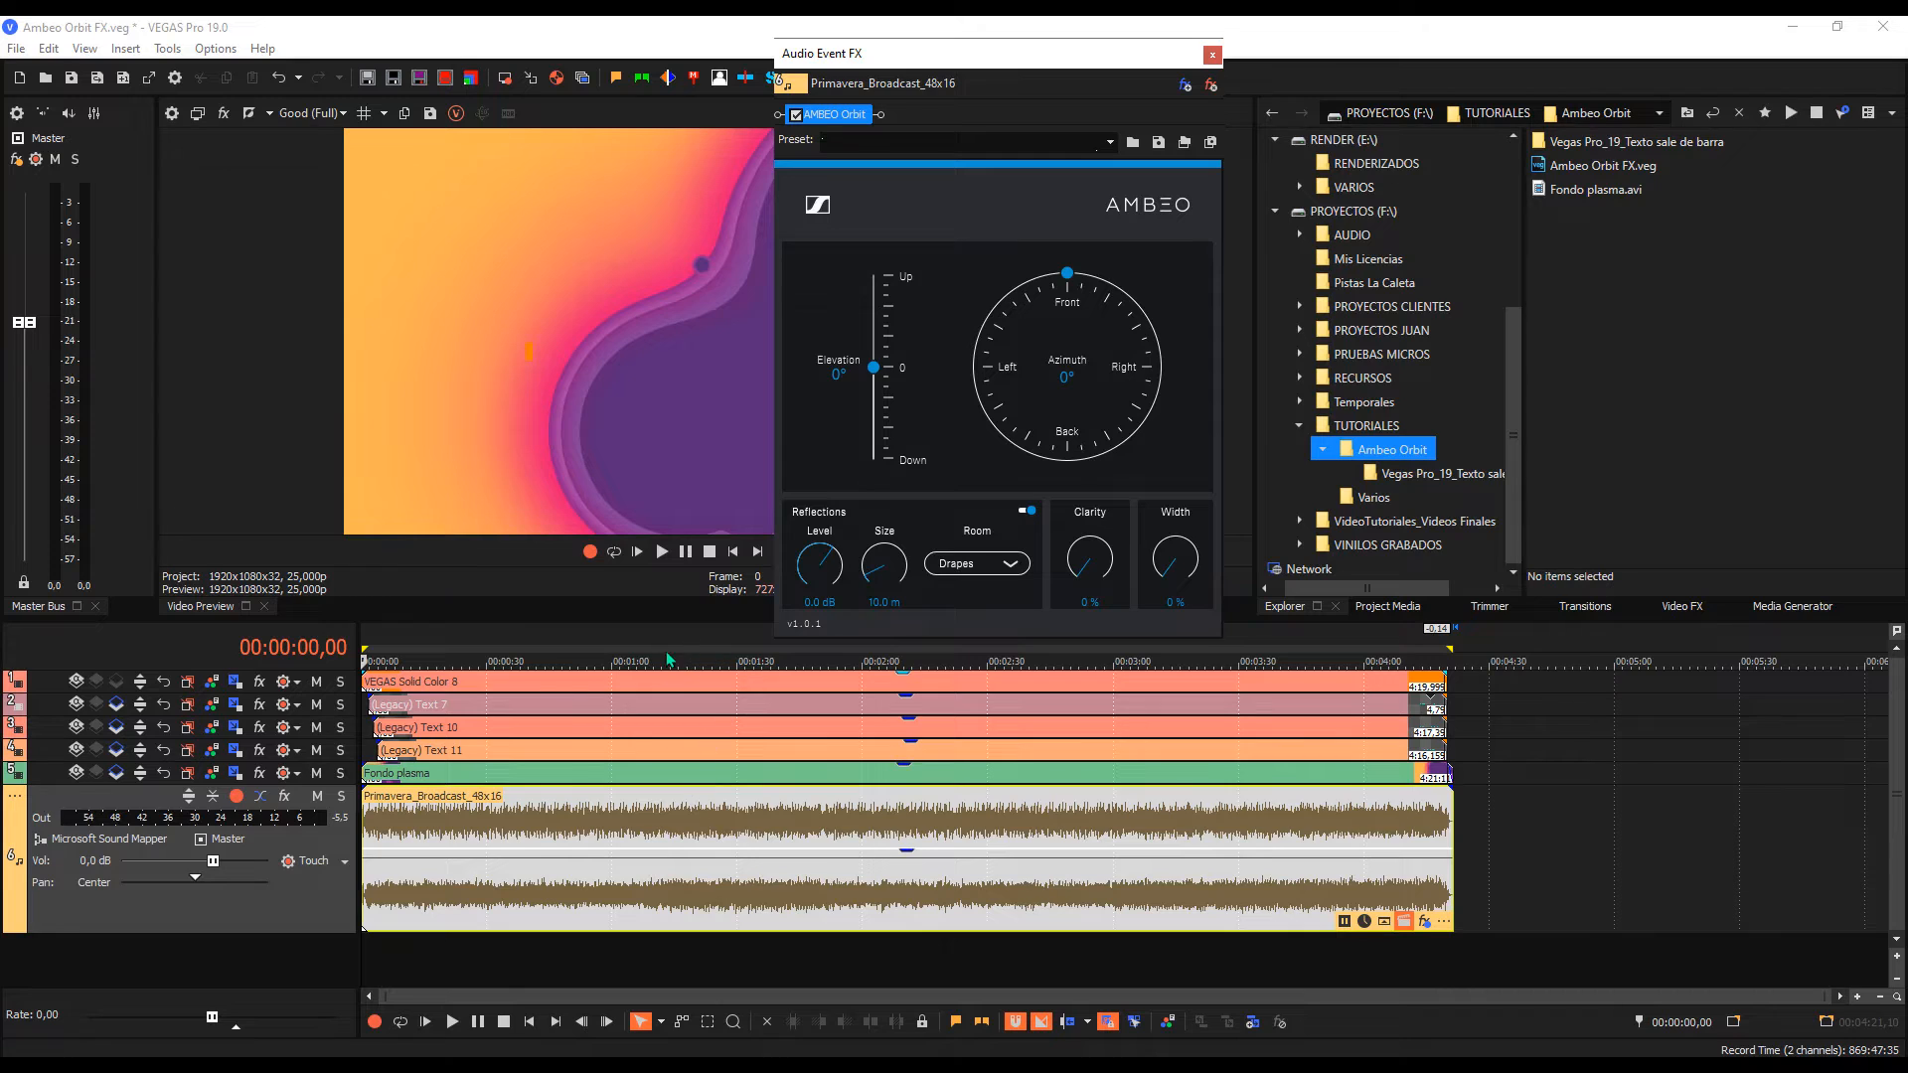
mouse_move(1085, 380)
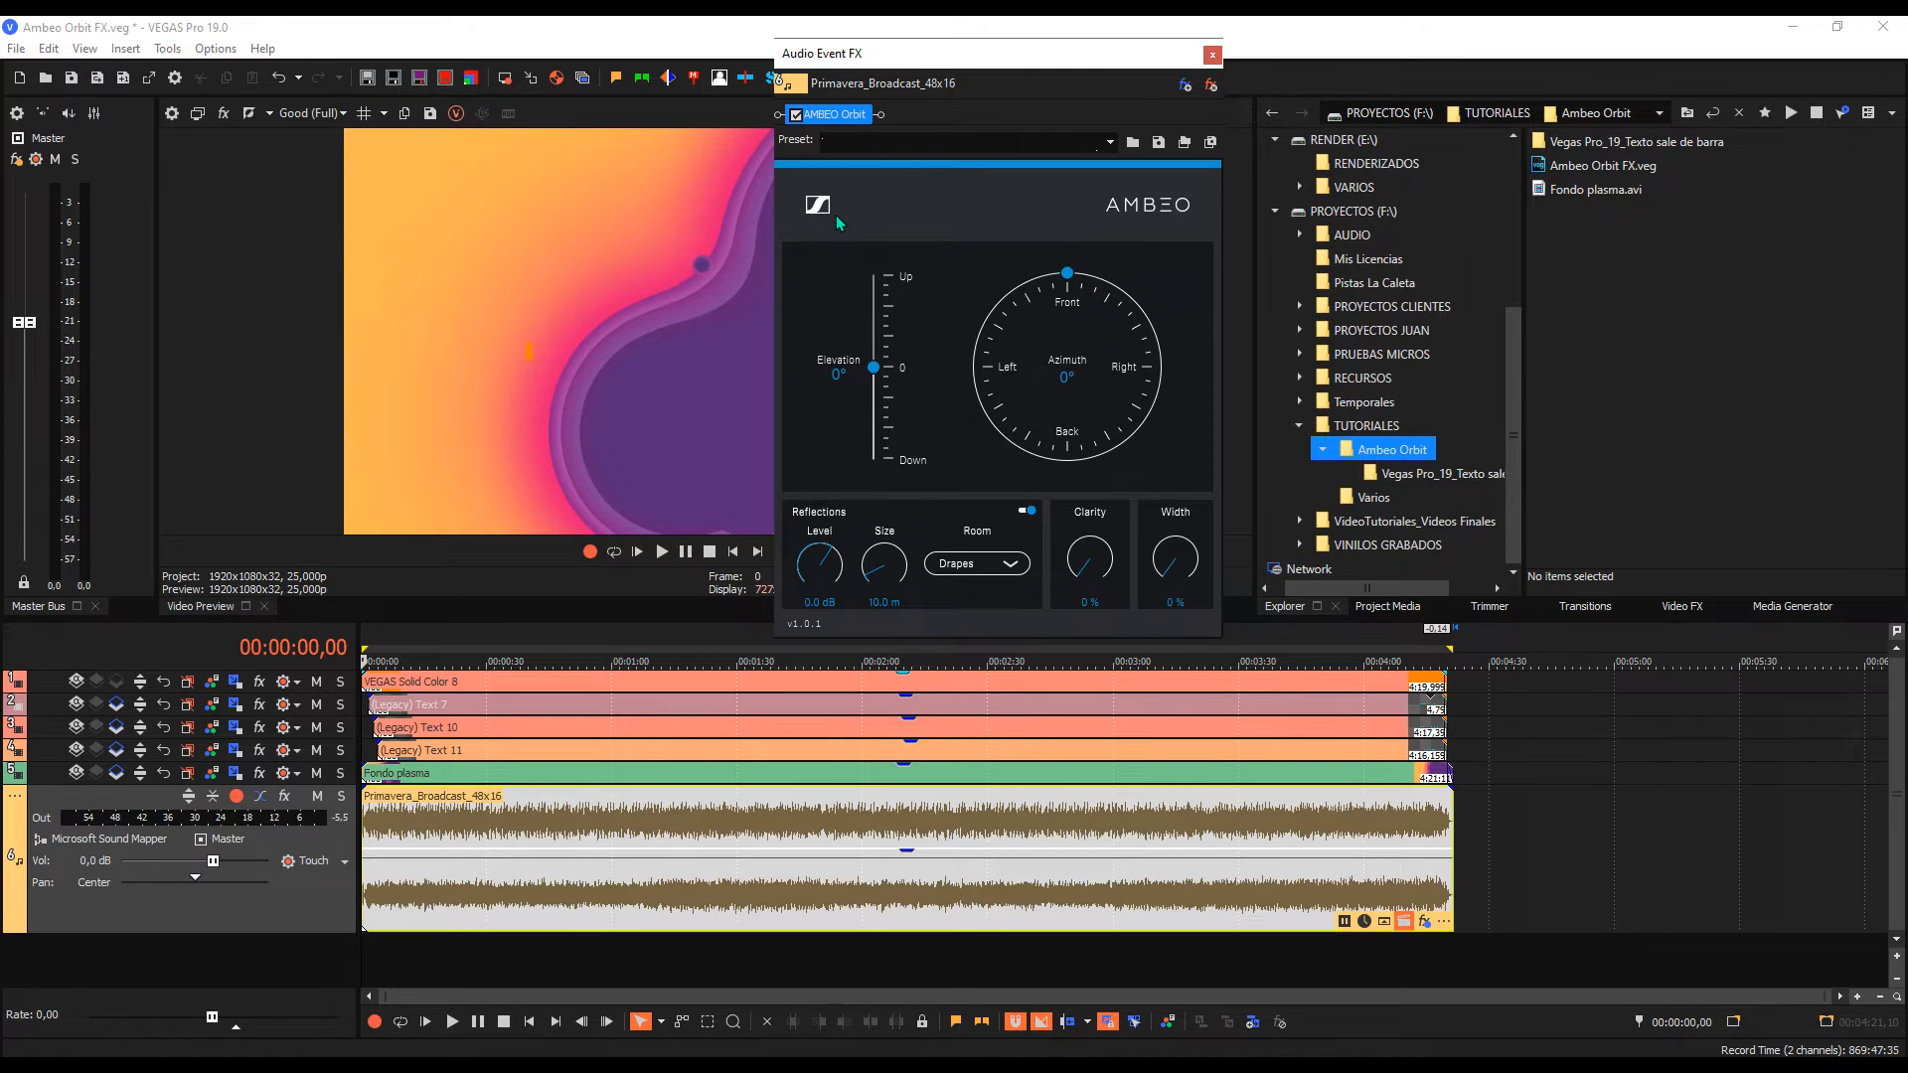
mouse_move(1195, 387)
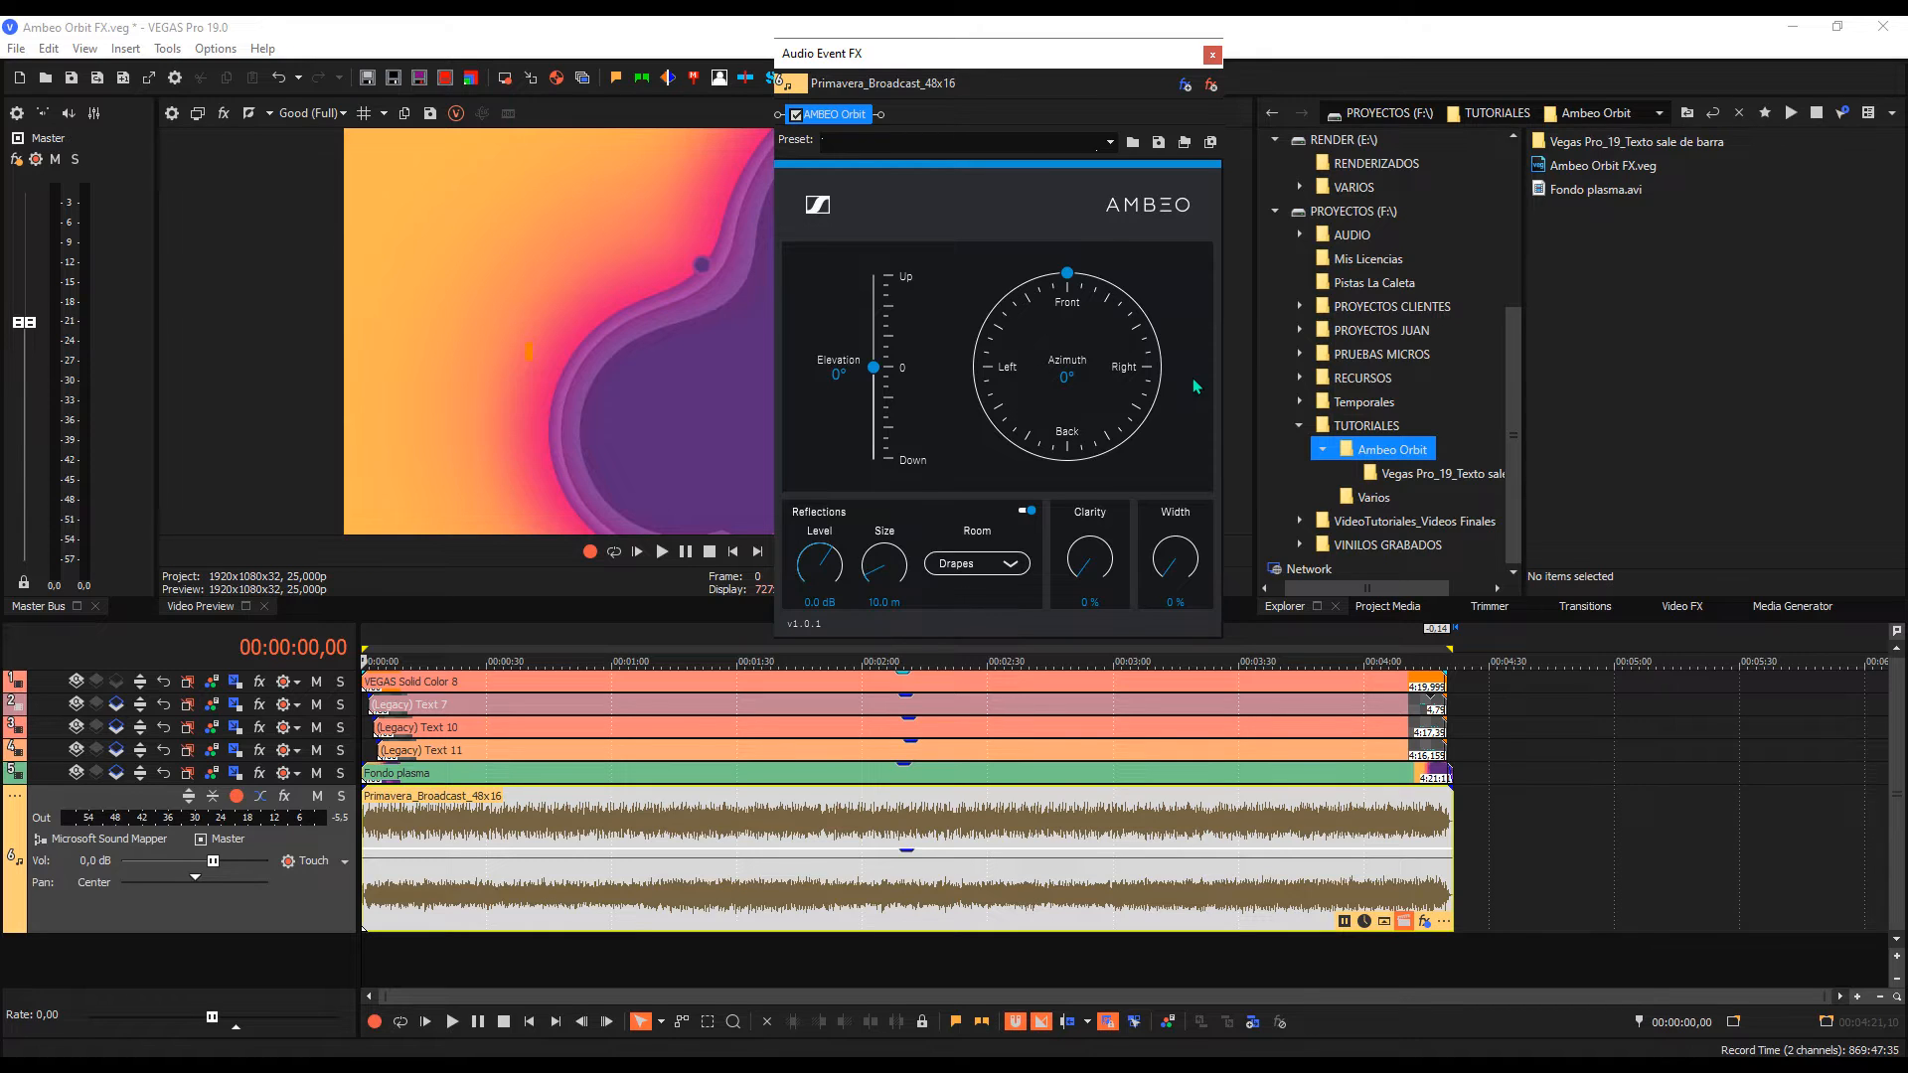
mouse_move(1173, 360)
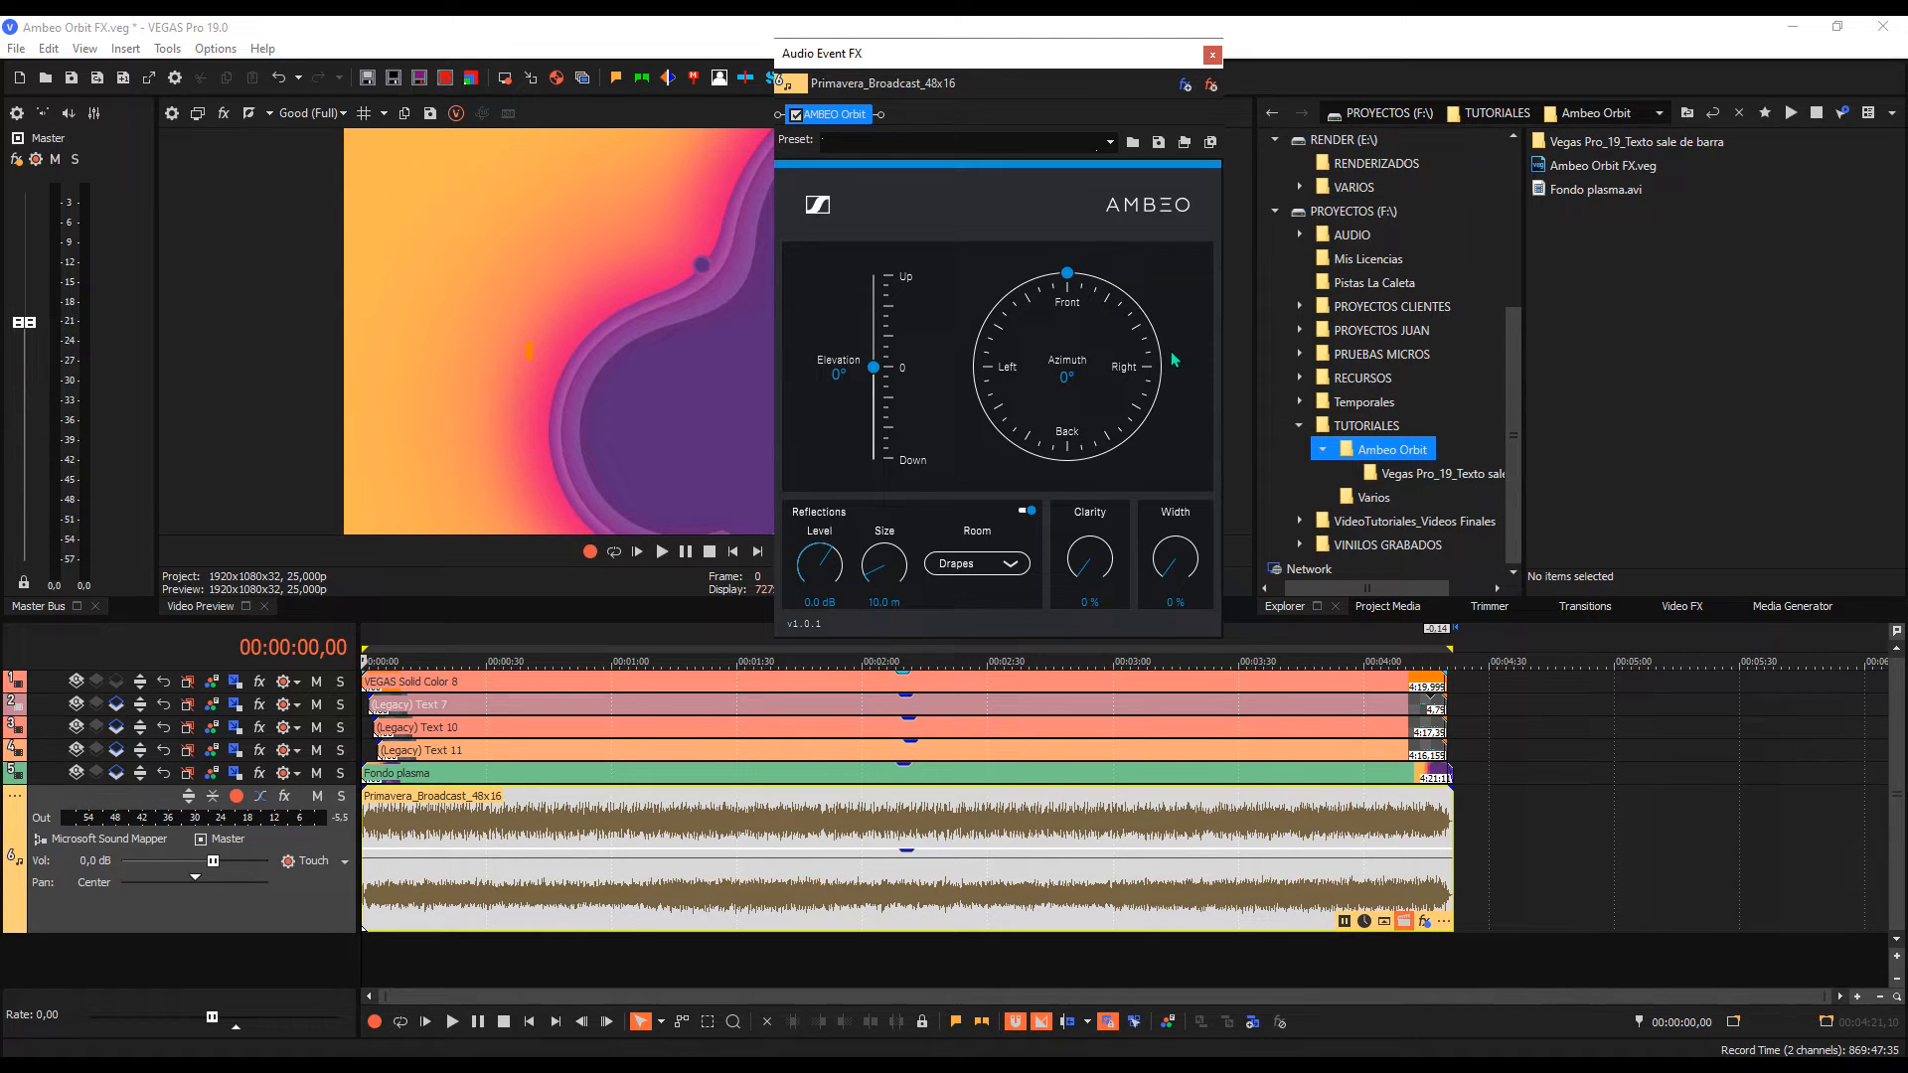
mouse_move(905, 367)
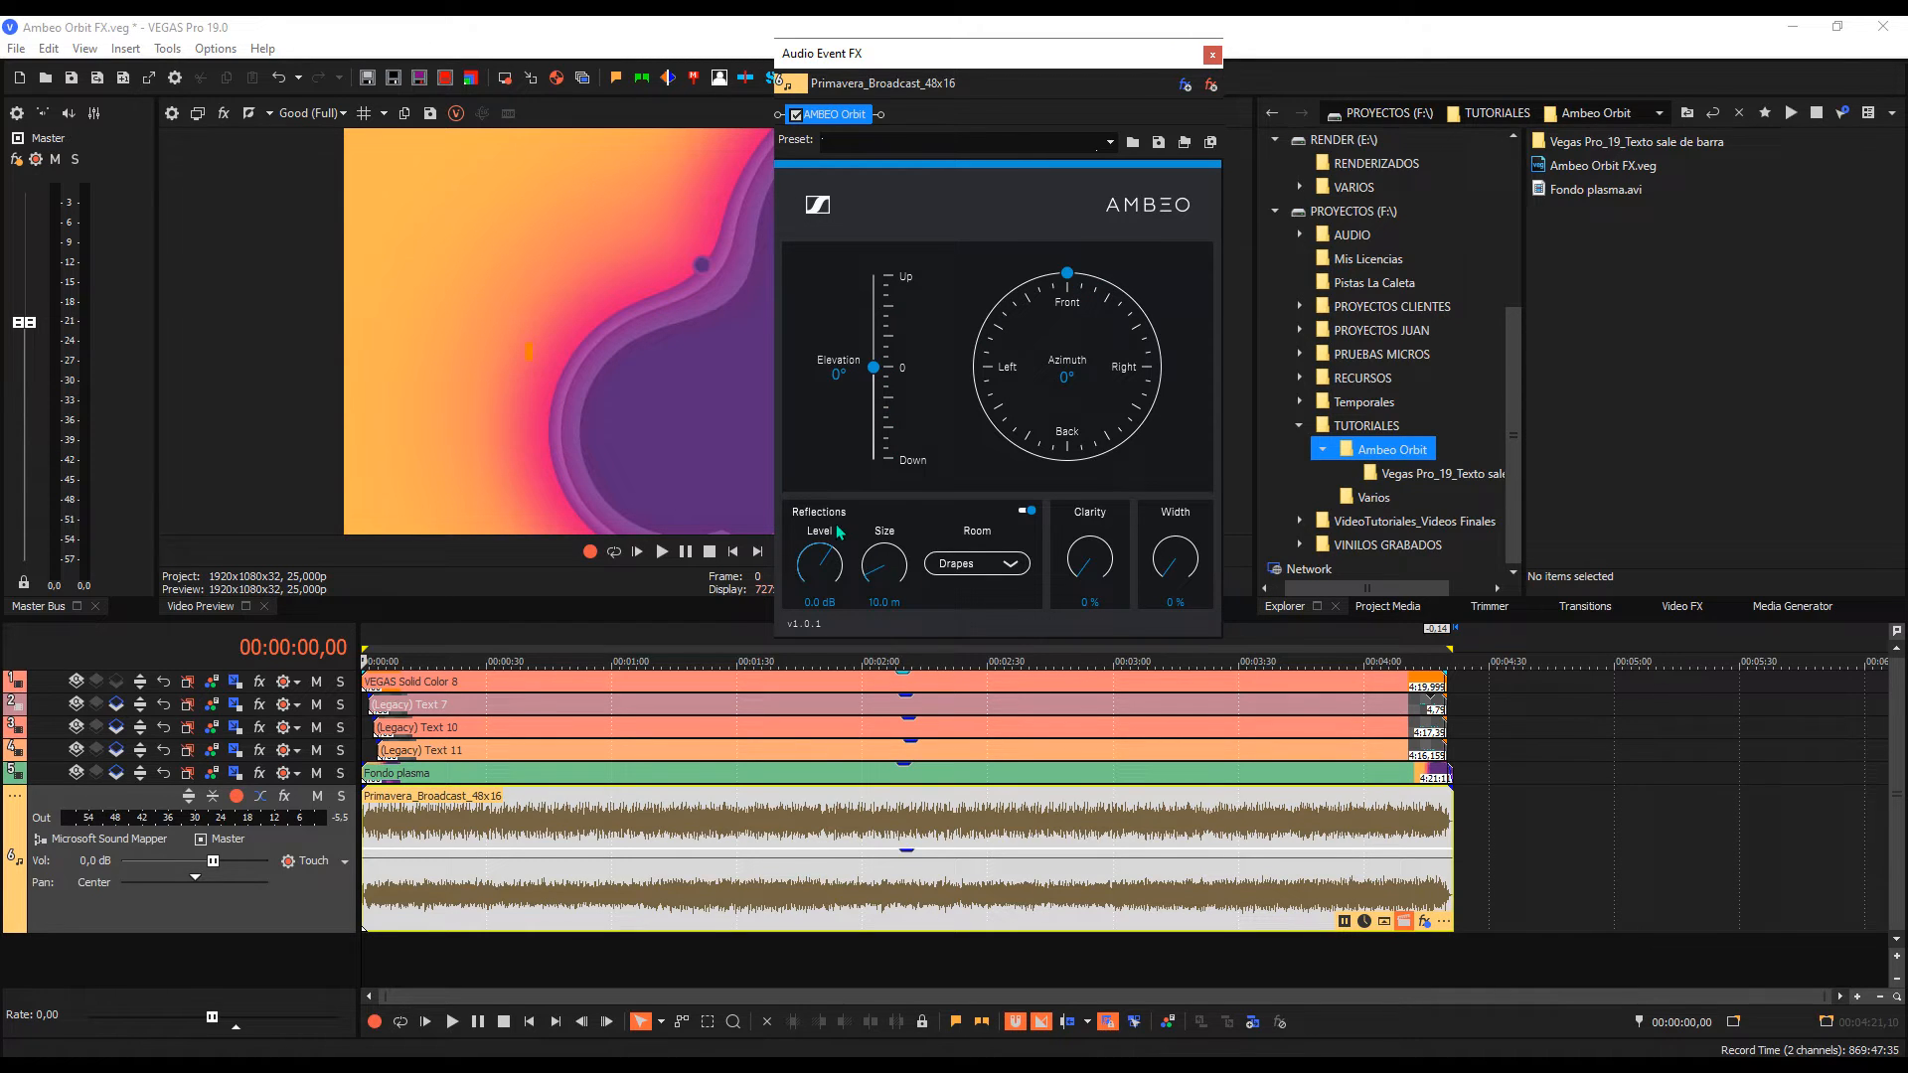
mouse_move(1244, 585)
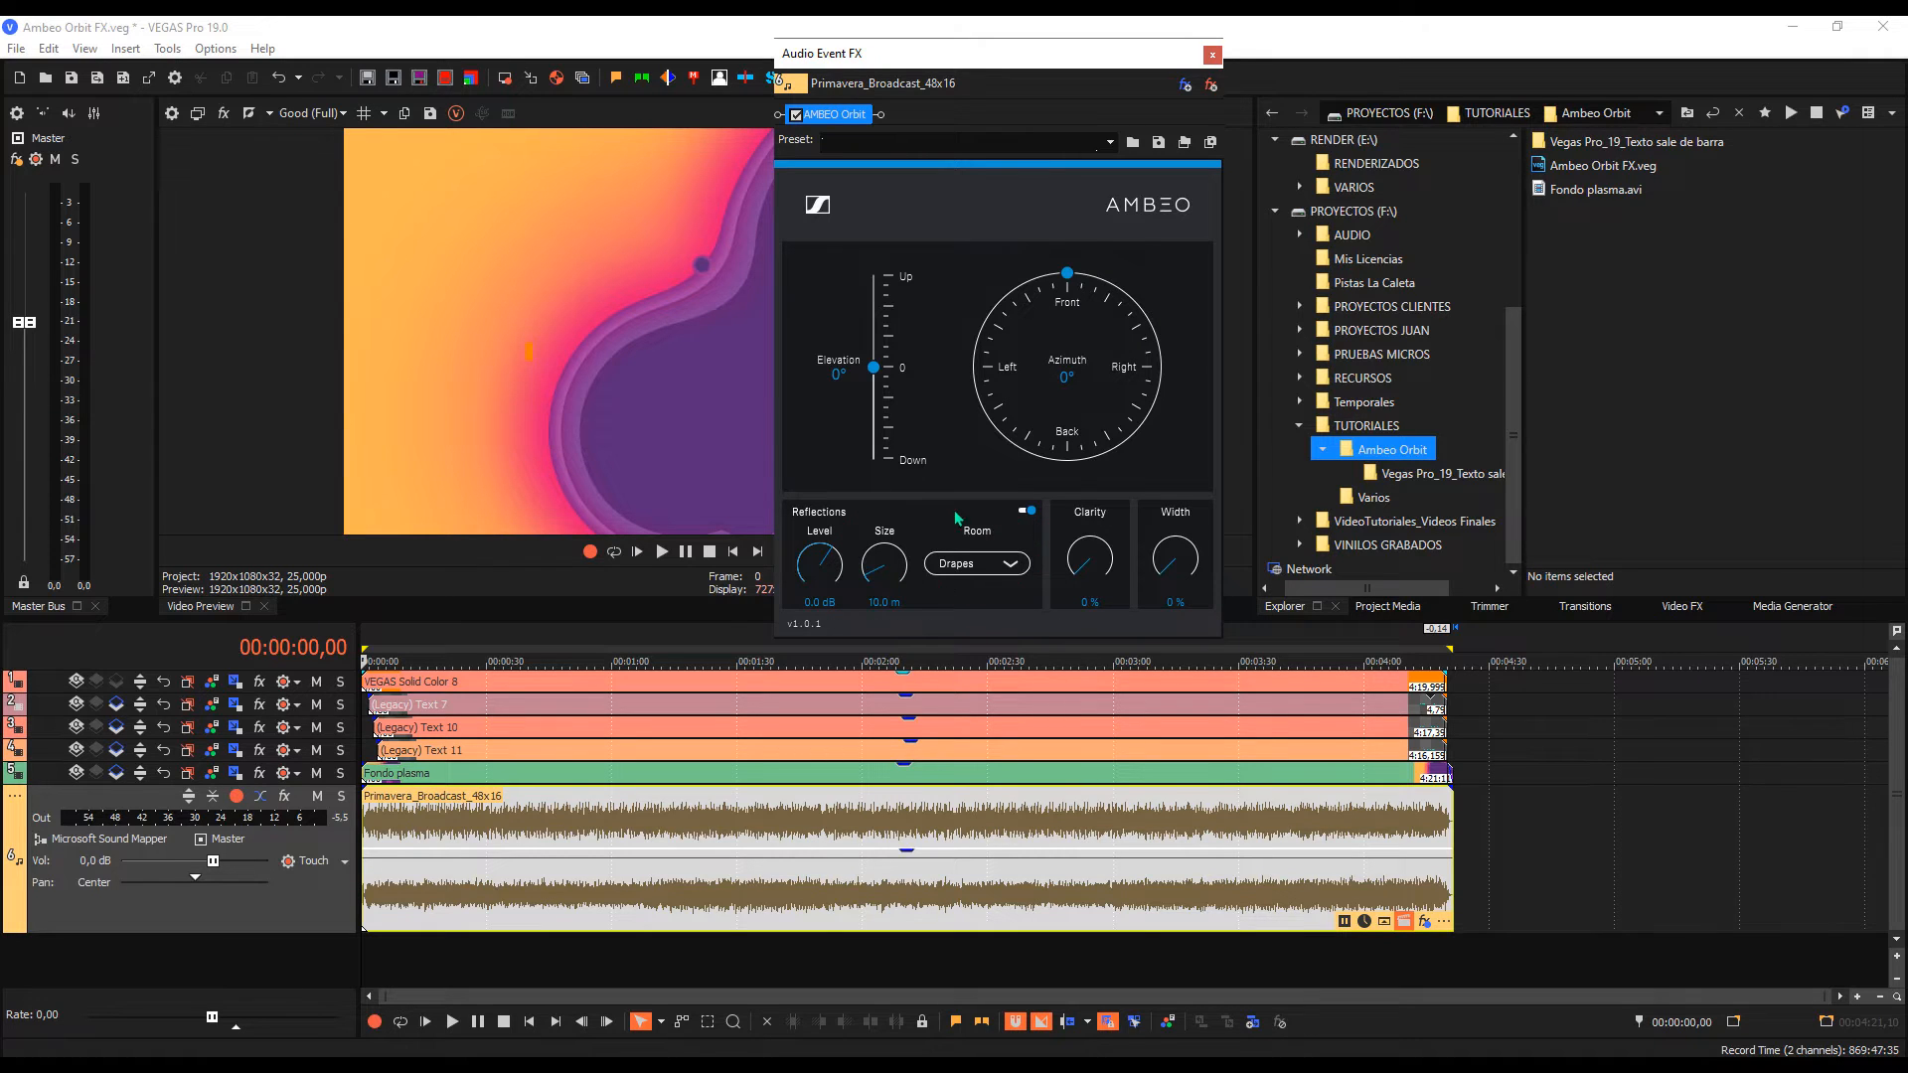
Step: Toggle the AMBEO Orbit room reflections off and then back on
click(1025, 511)
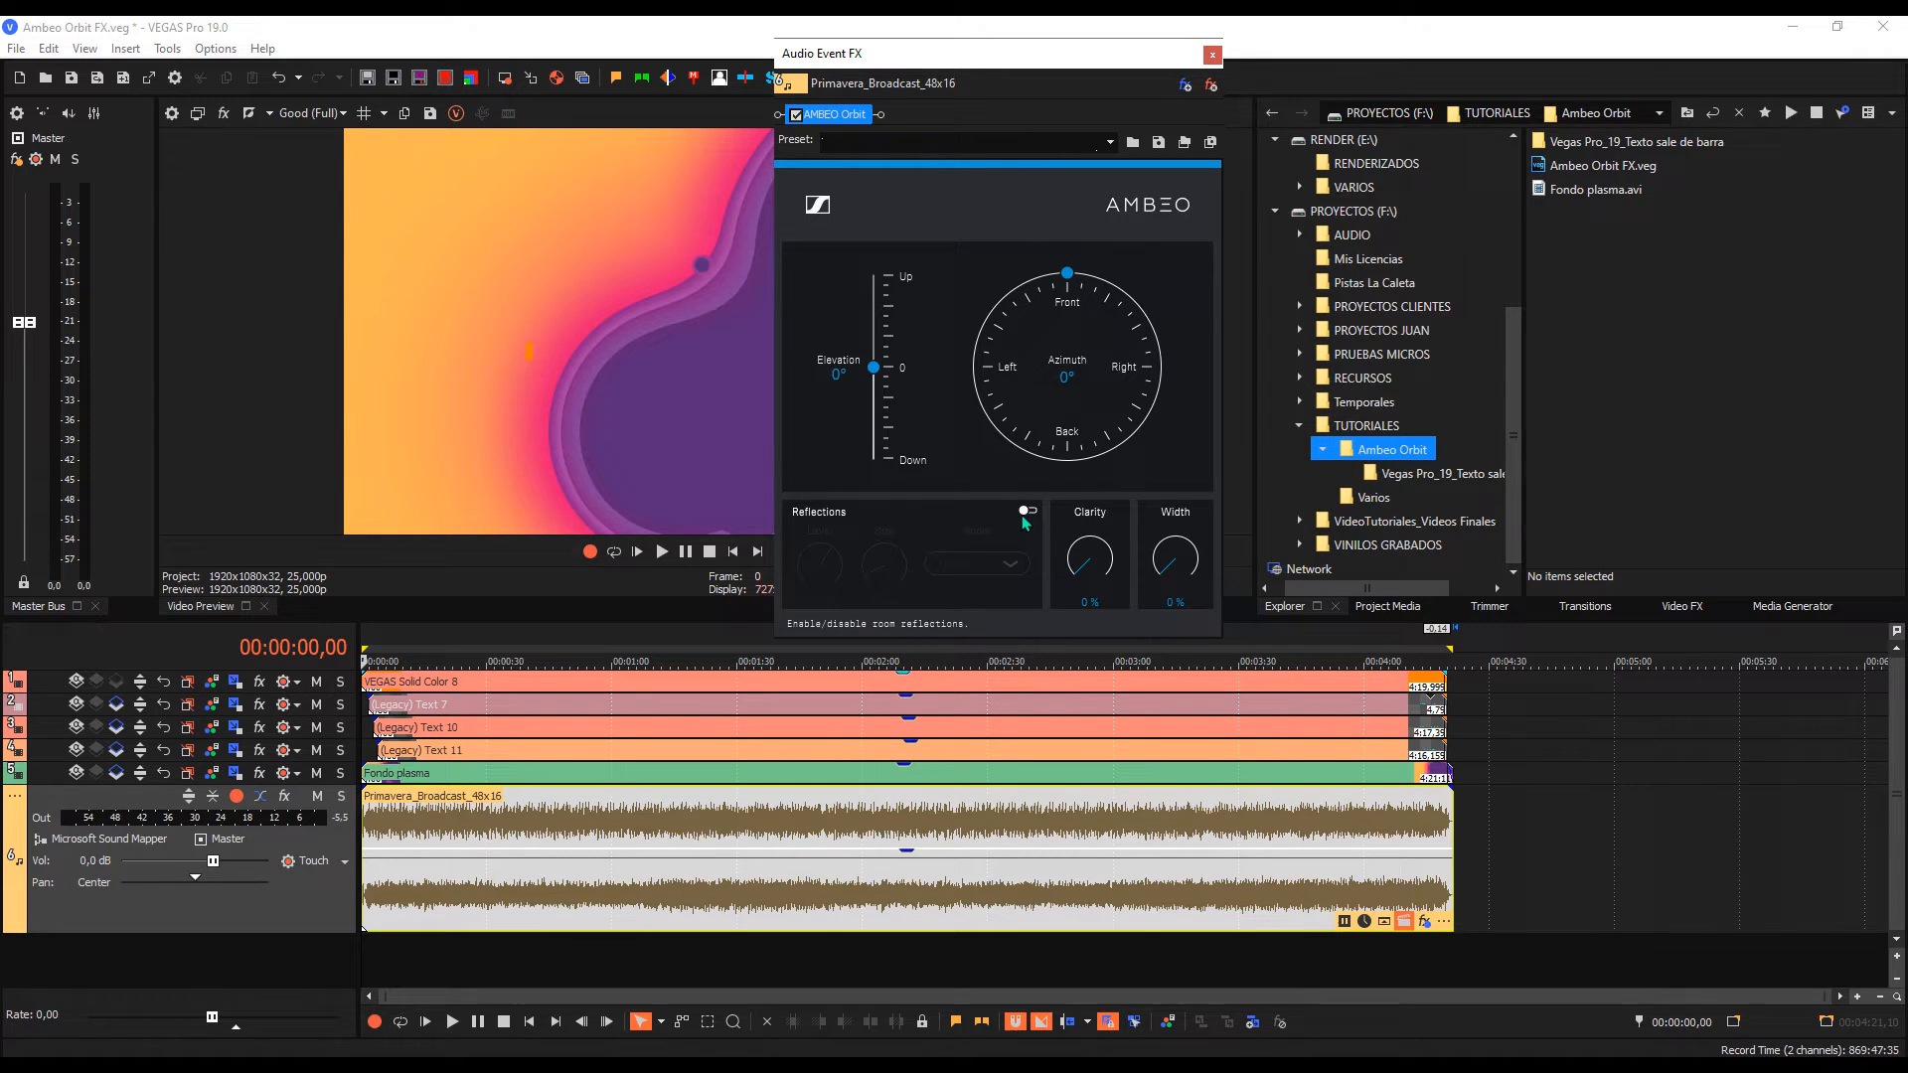
click(1023, 510)
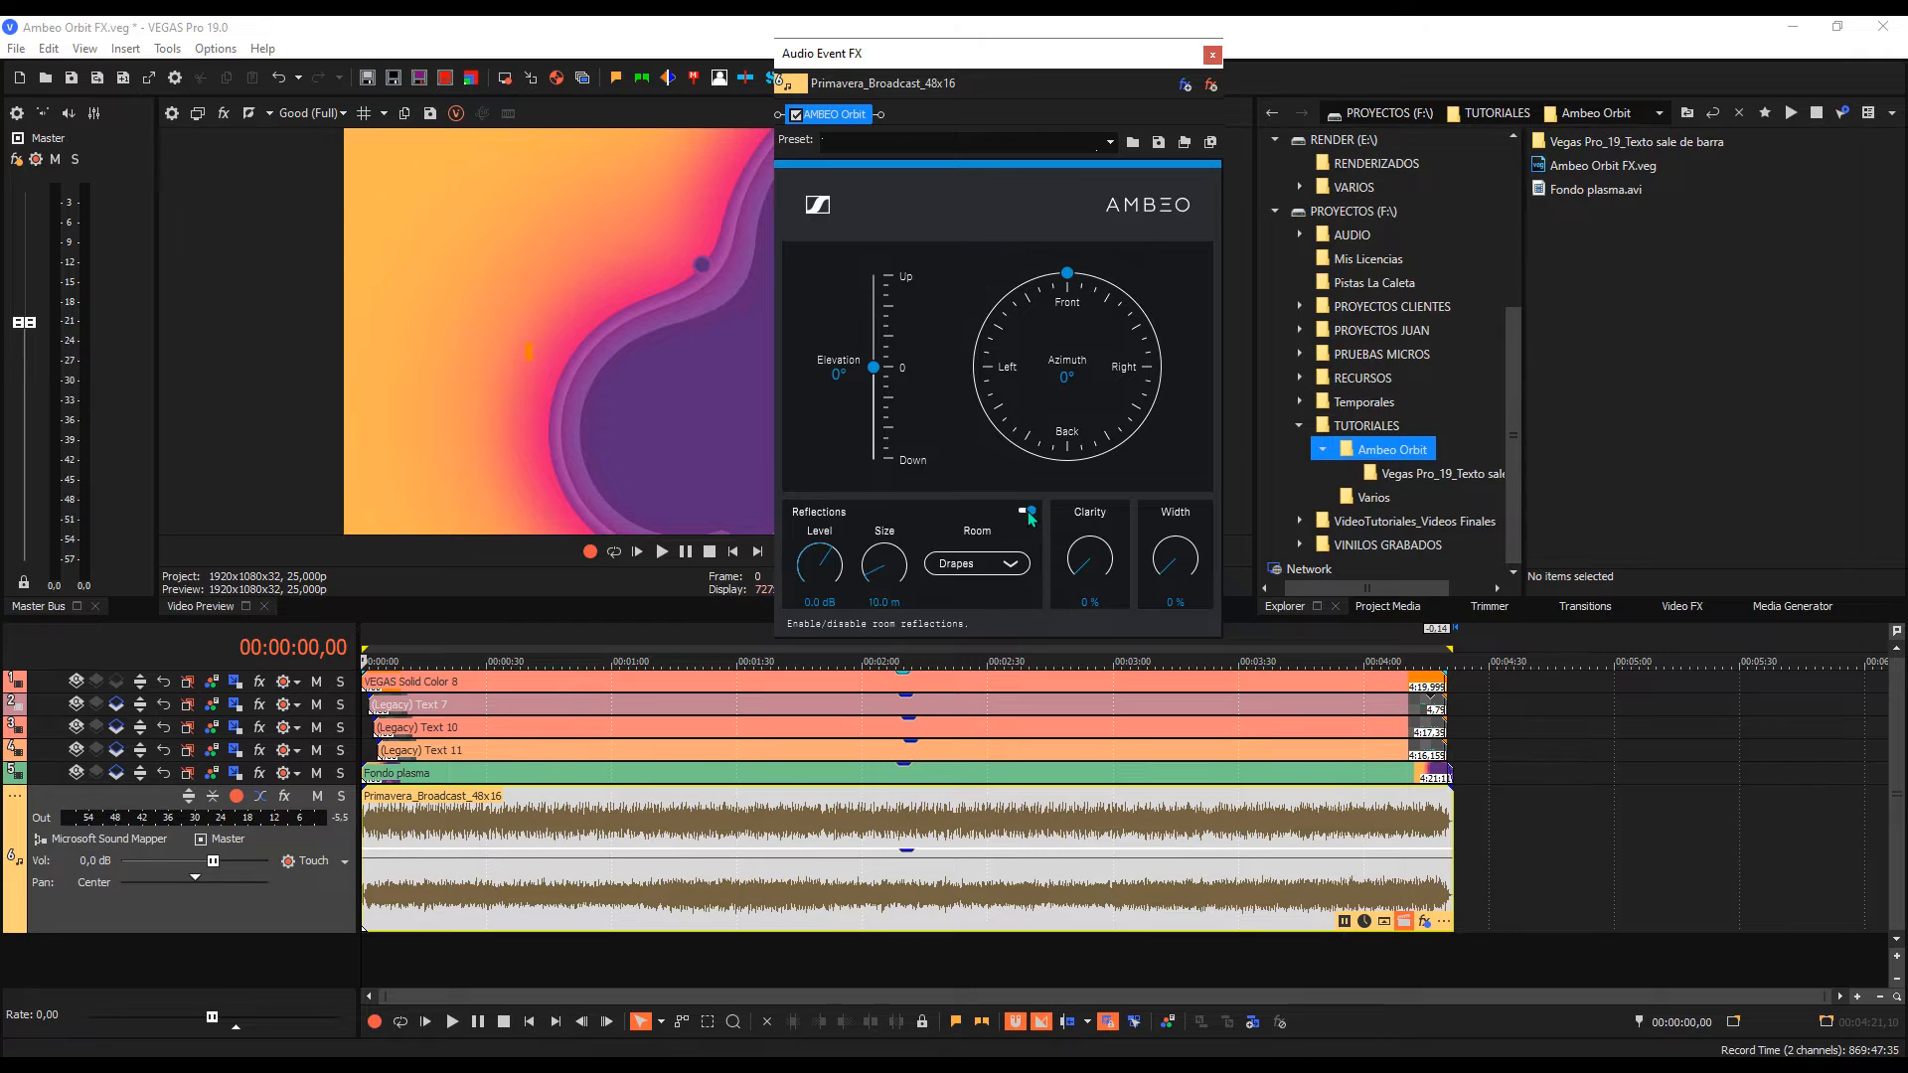
mouse_move(1022, 517)
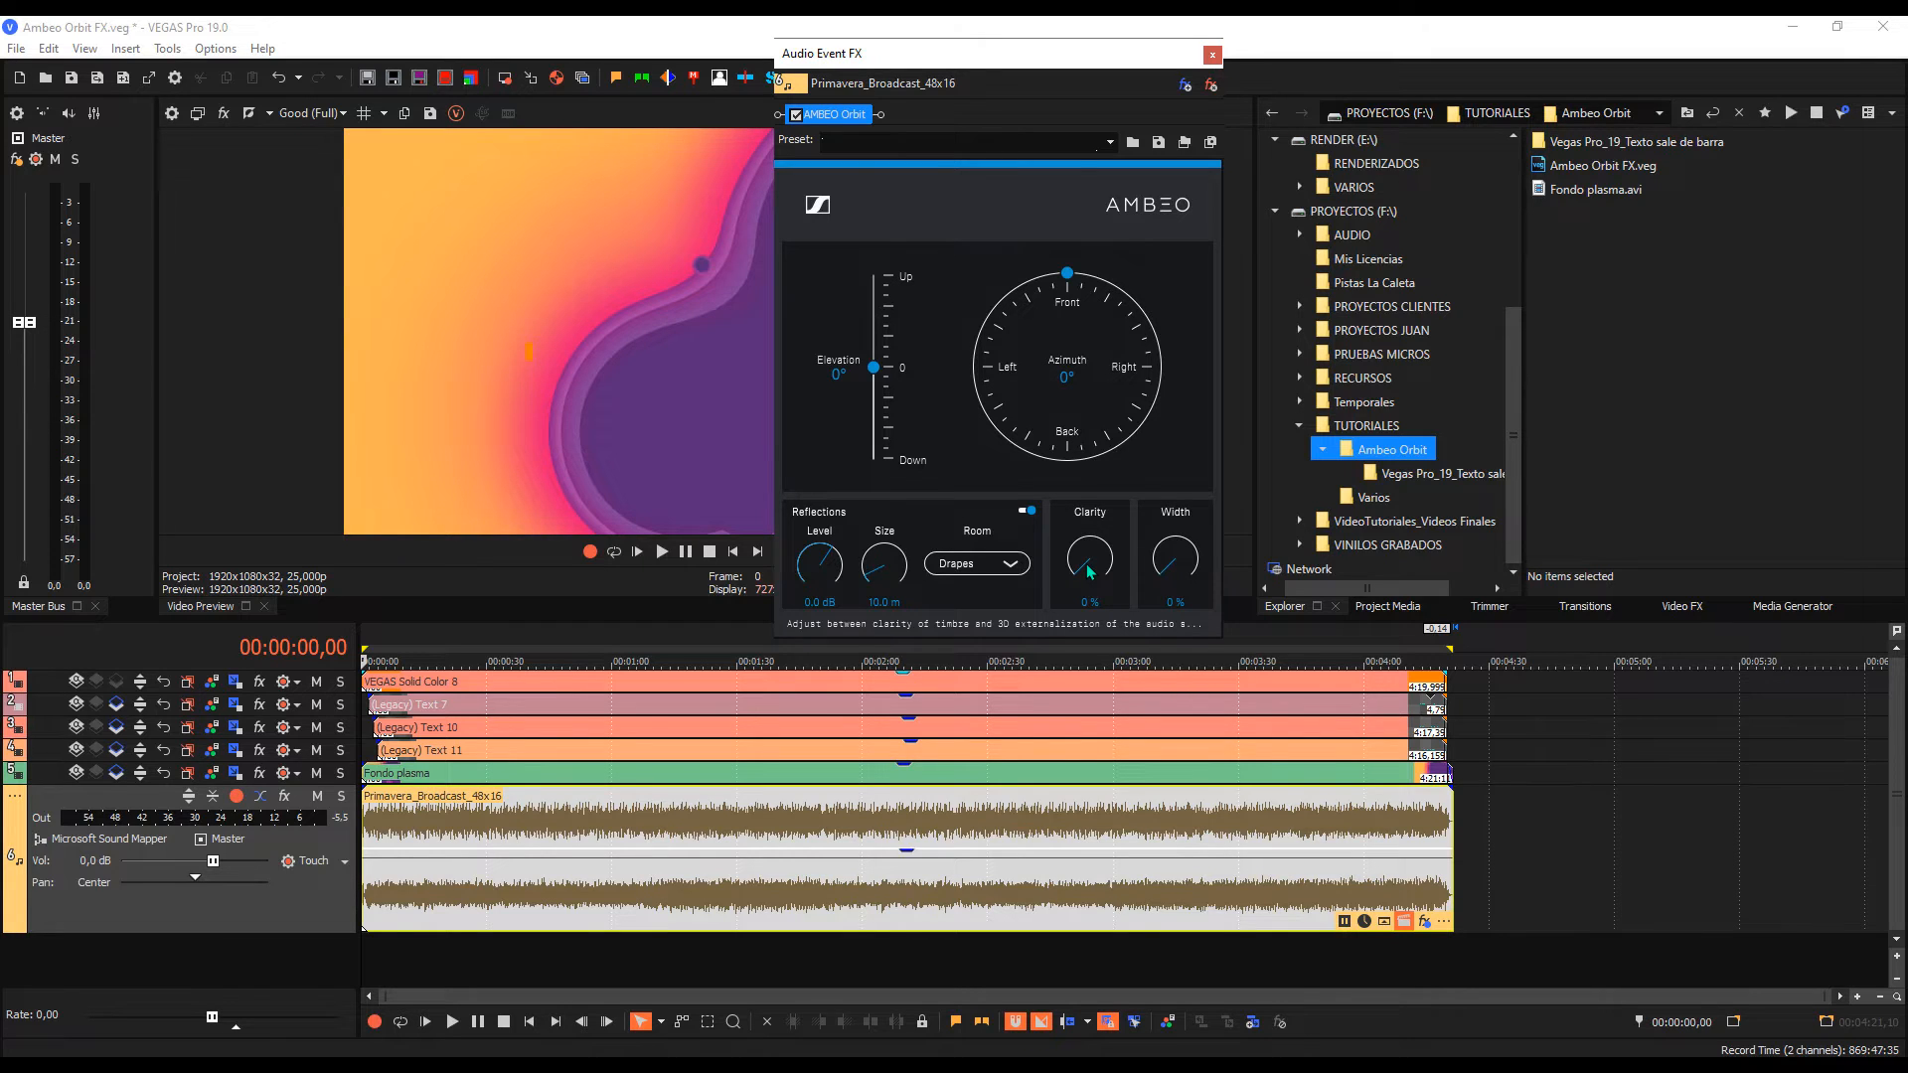
mouse_move(1021, 377)
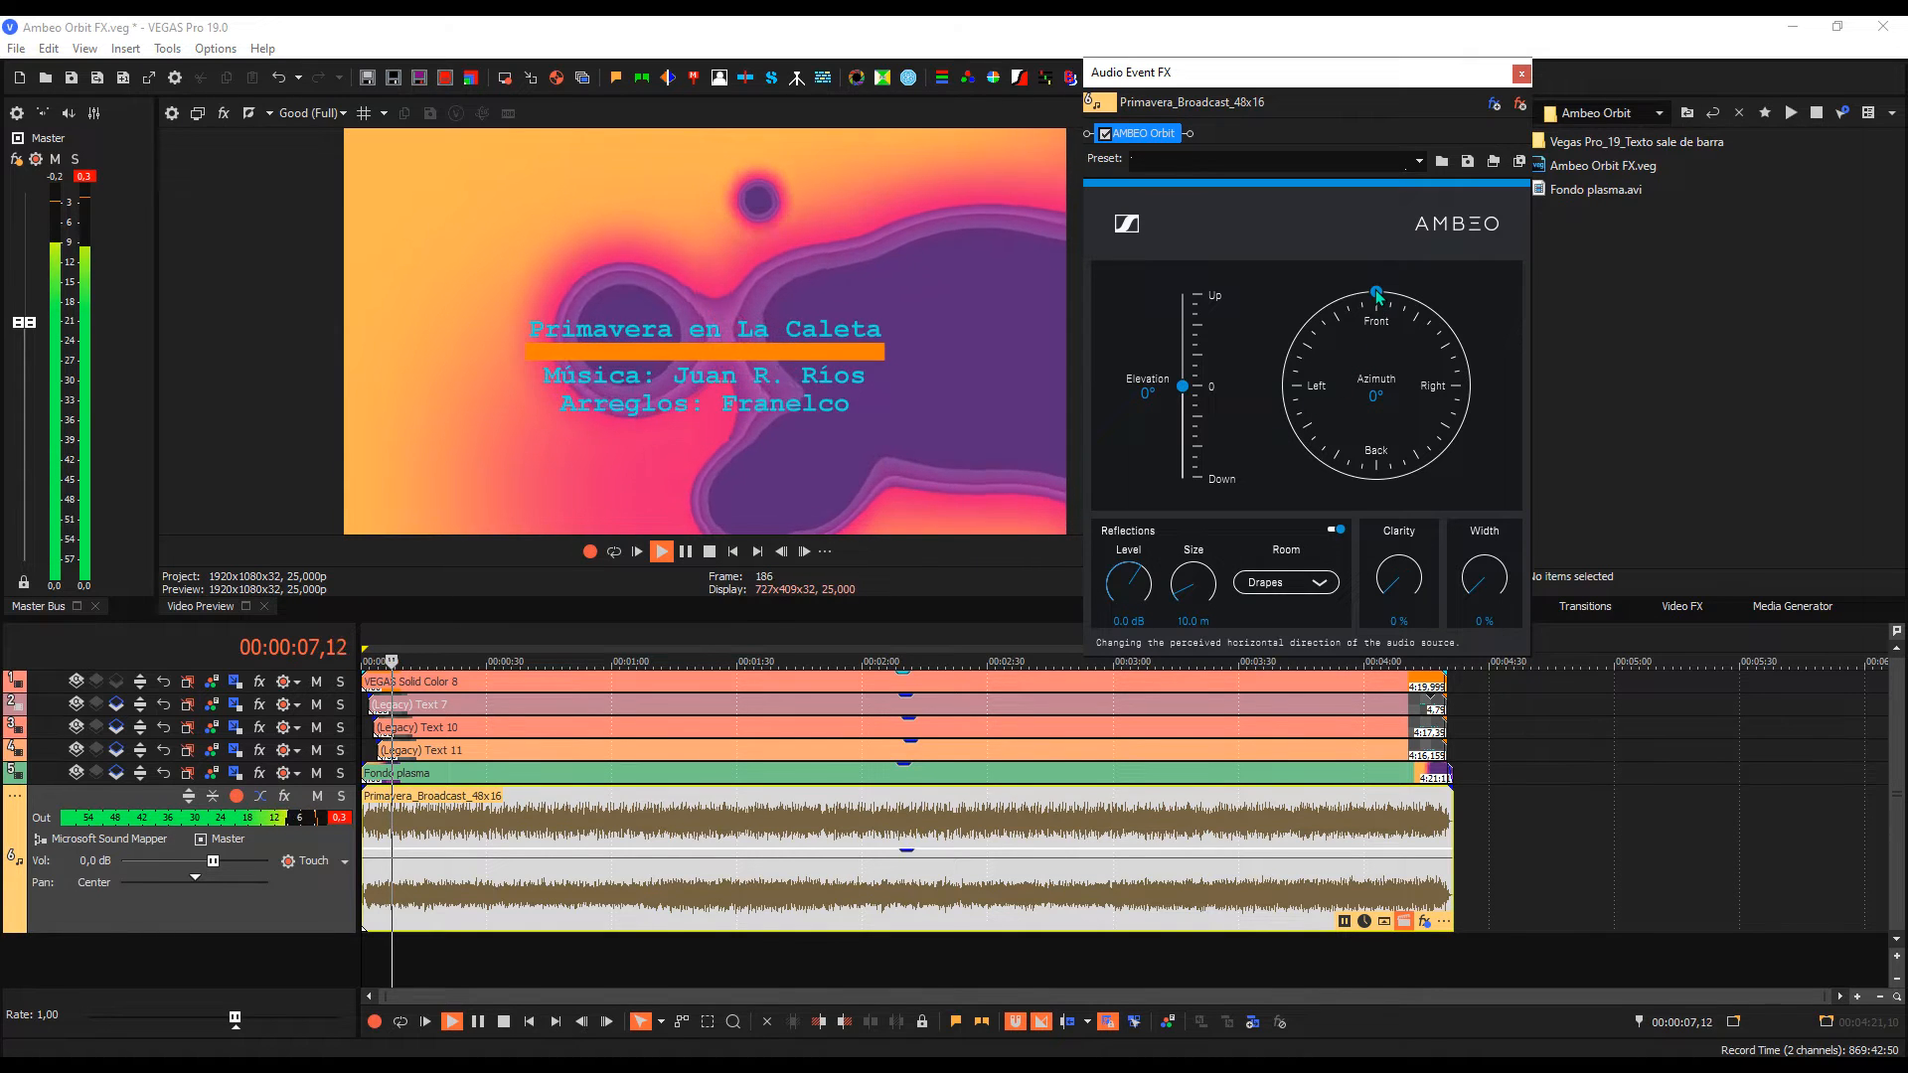
Step: Swing the source toward the rear and sweep elevation from bottom to top, ending level
drag(1375, 294, 1295, 435)
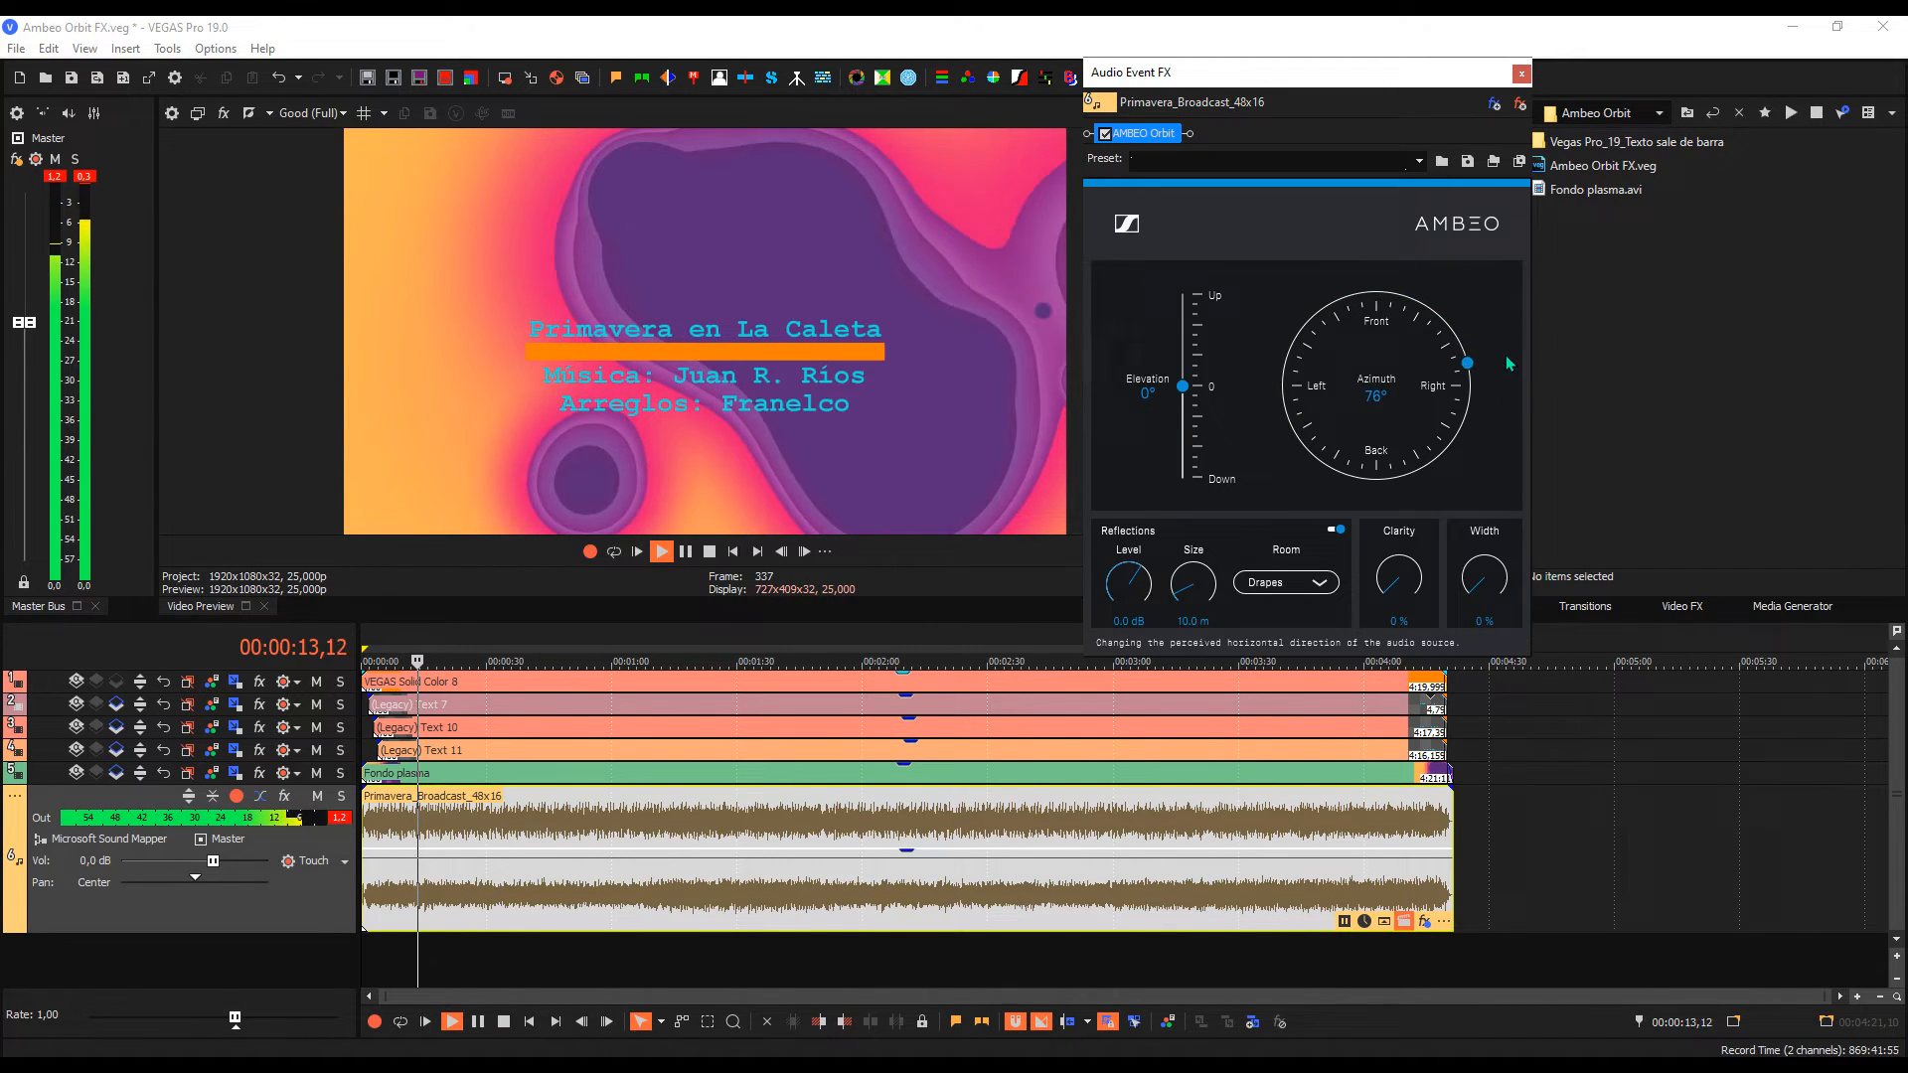
drag(1467, 363, 1442, 455)
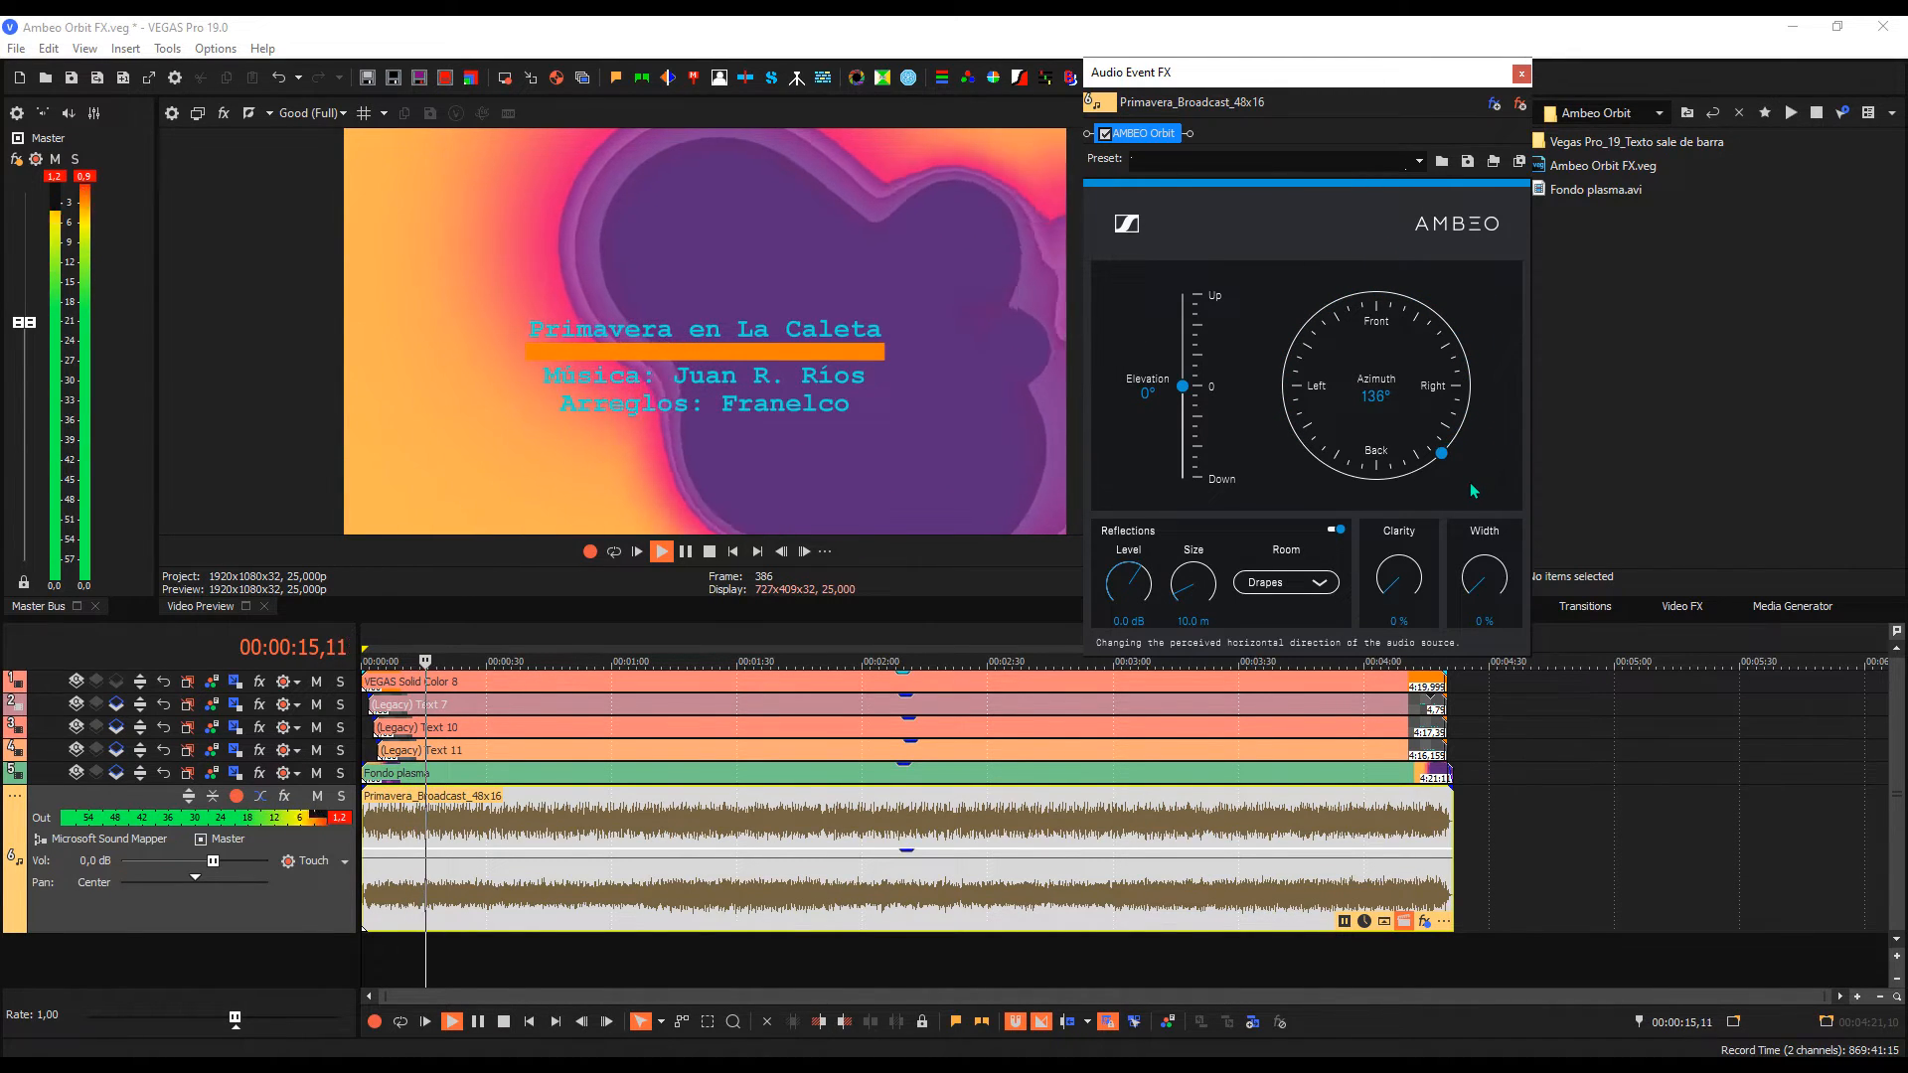
drag(1181, 385, 1181, 399)
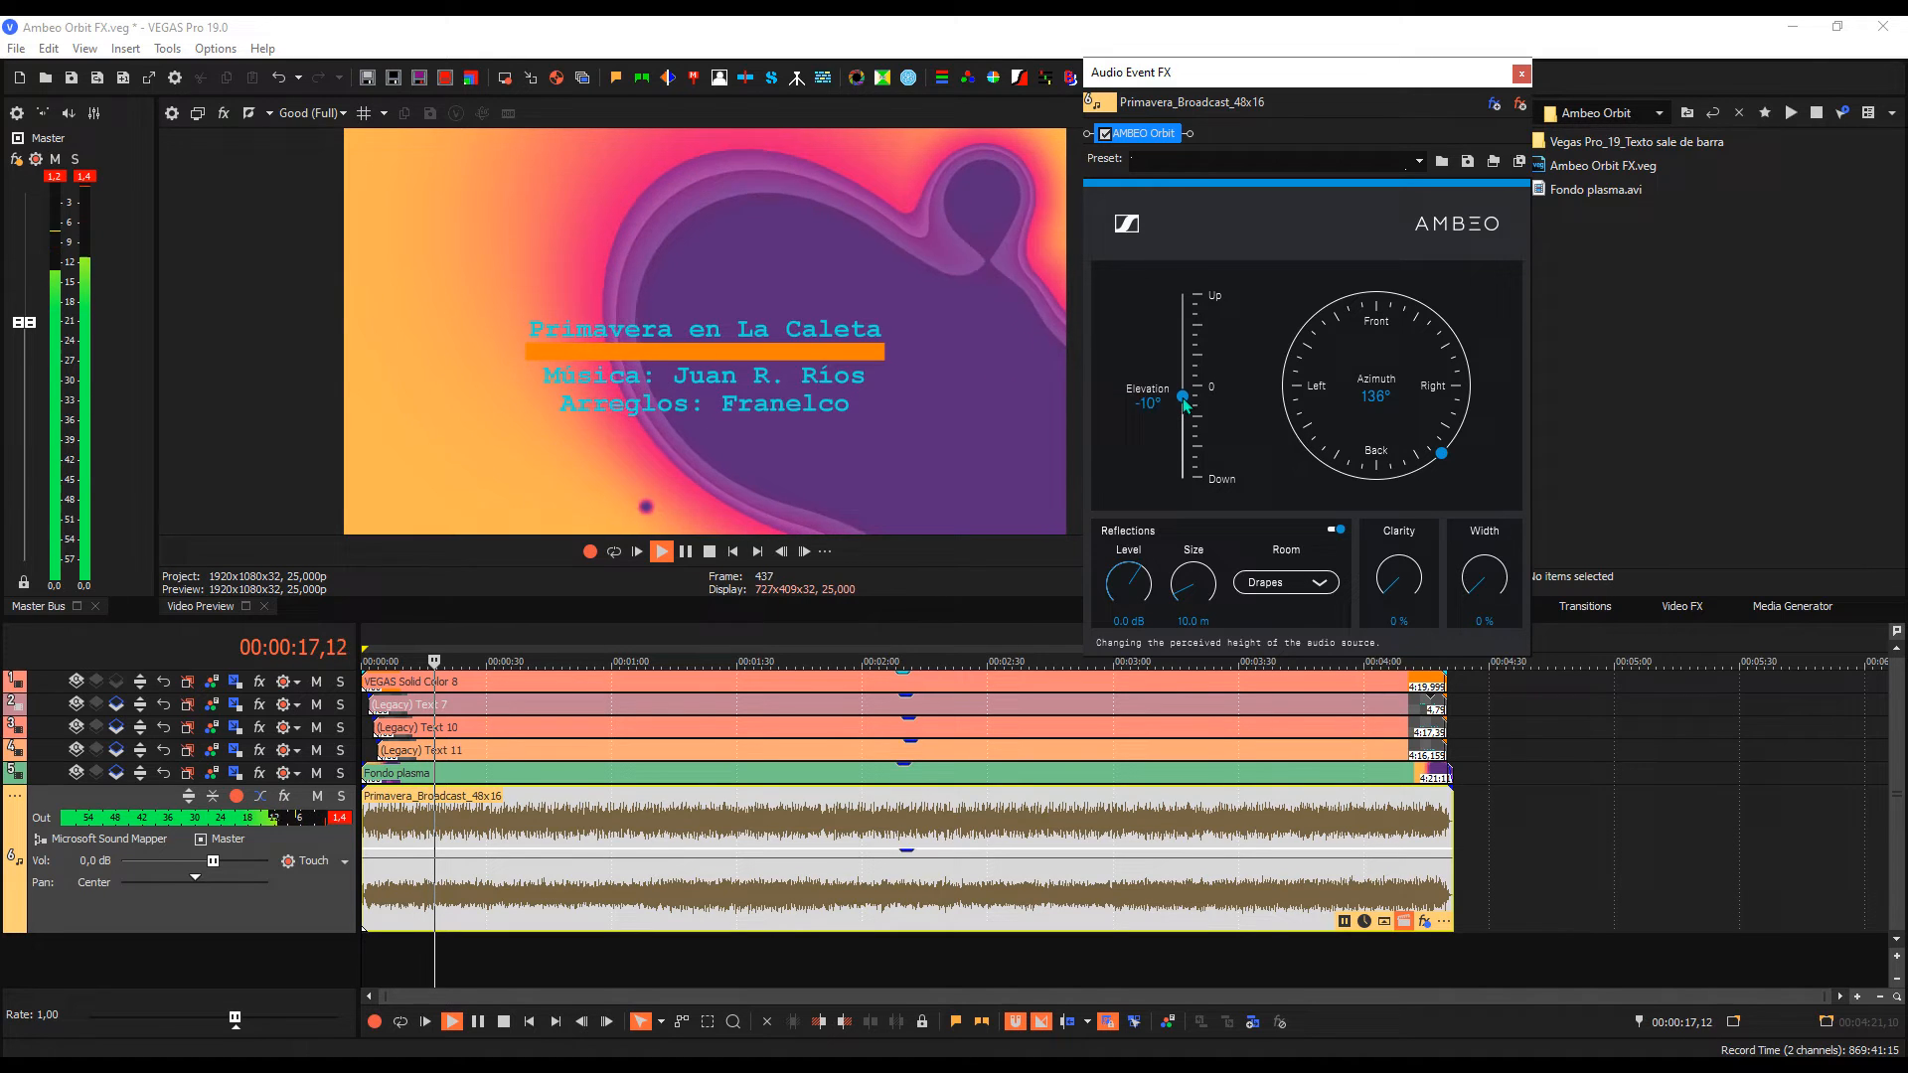
drag(1182, 397, 1186, 486)
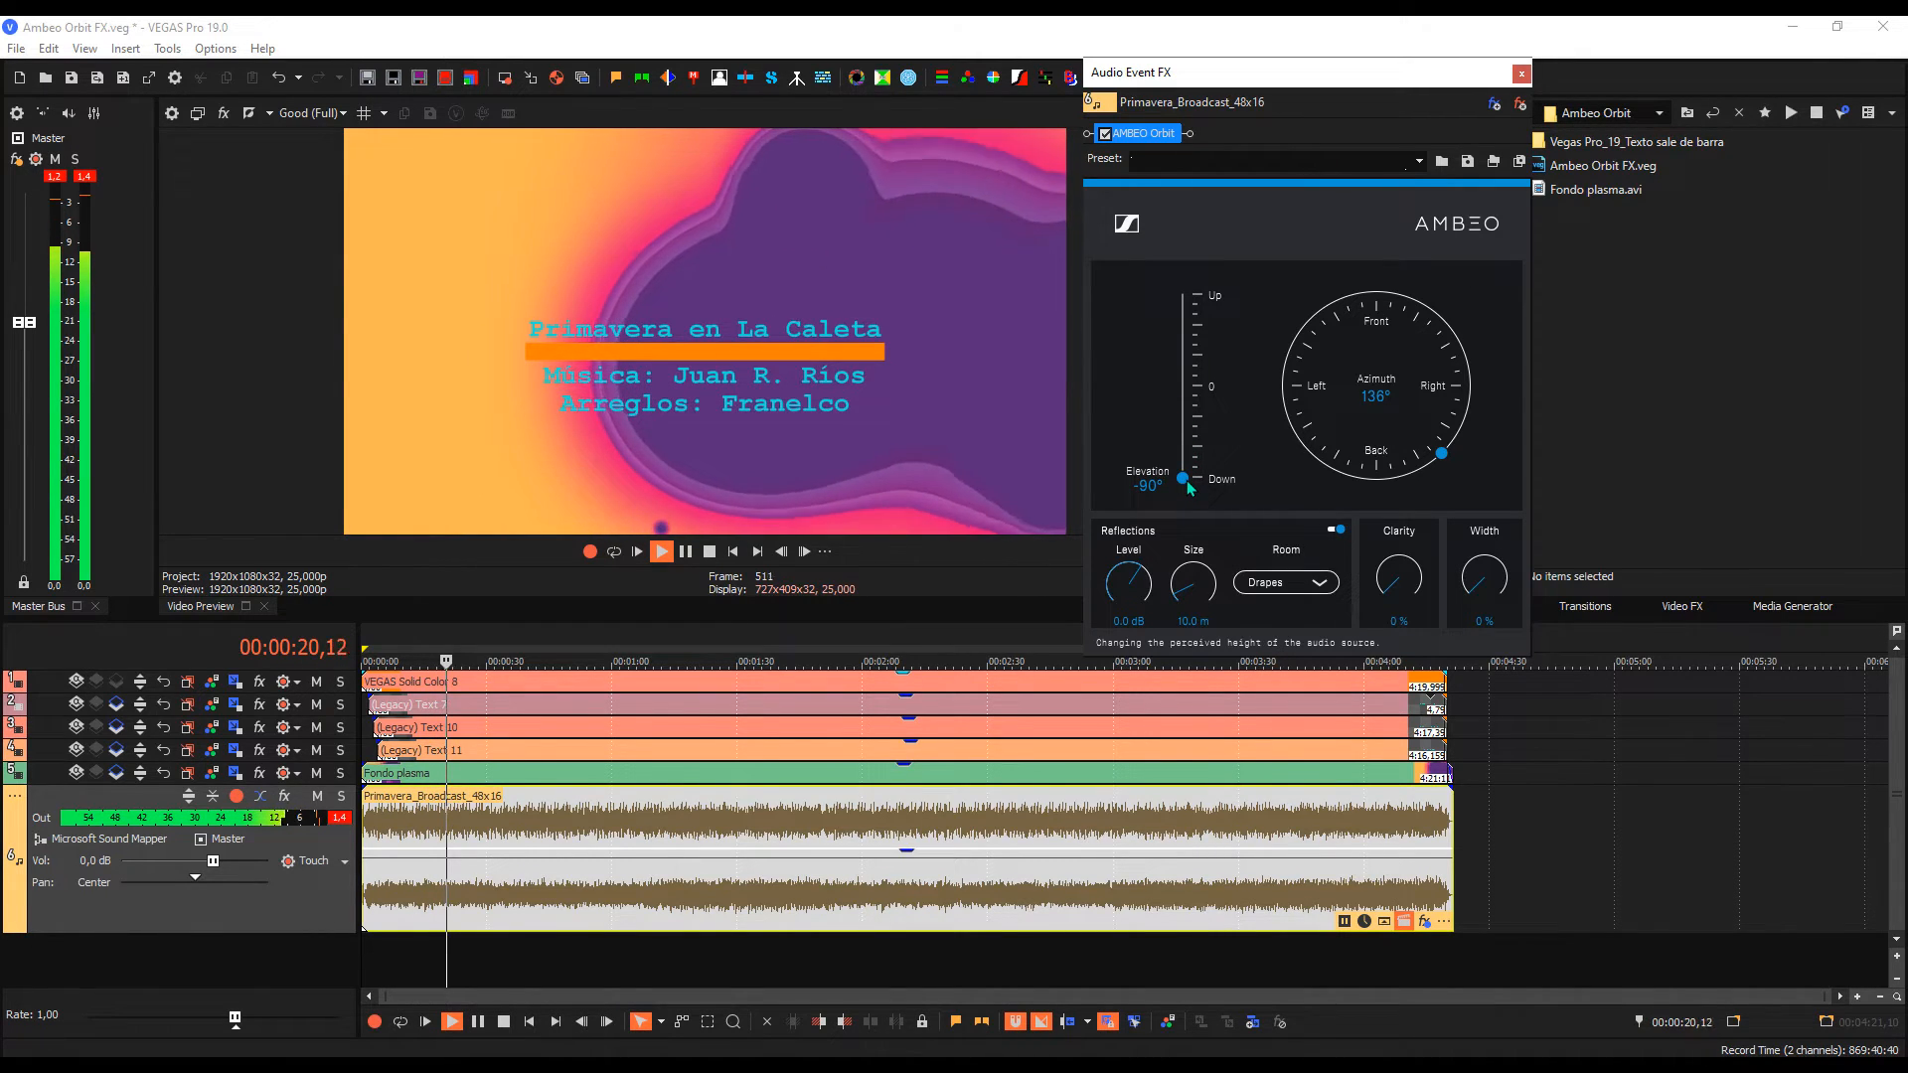
drag(1186, 487, 1186, 450)
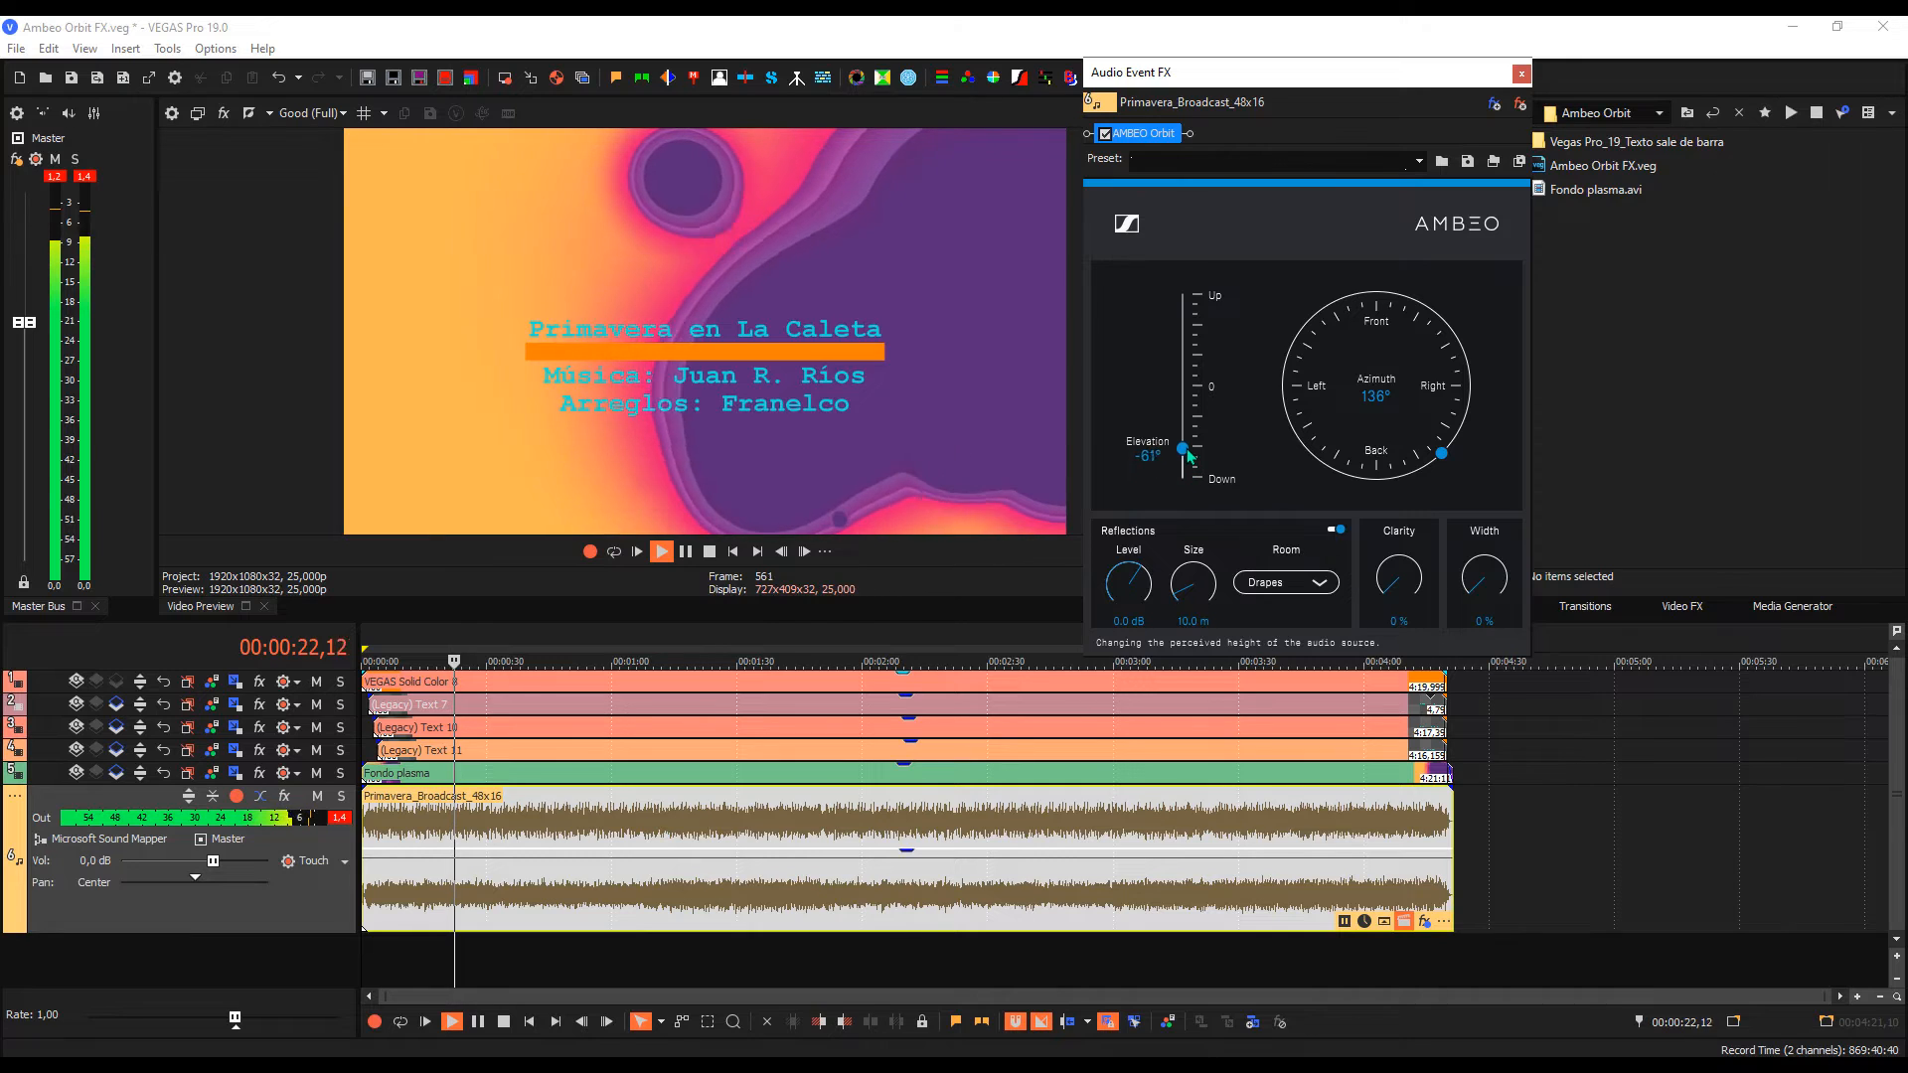
drag(1182, 454, 1182, 293)
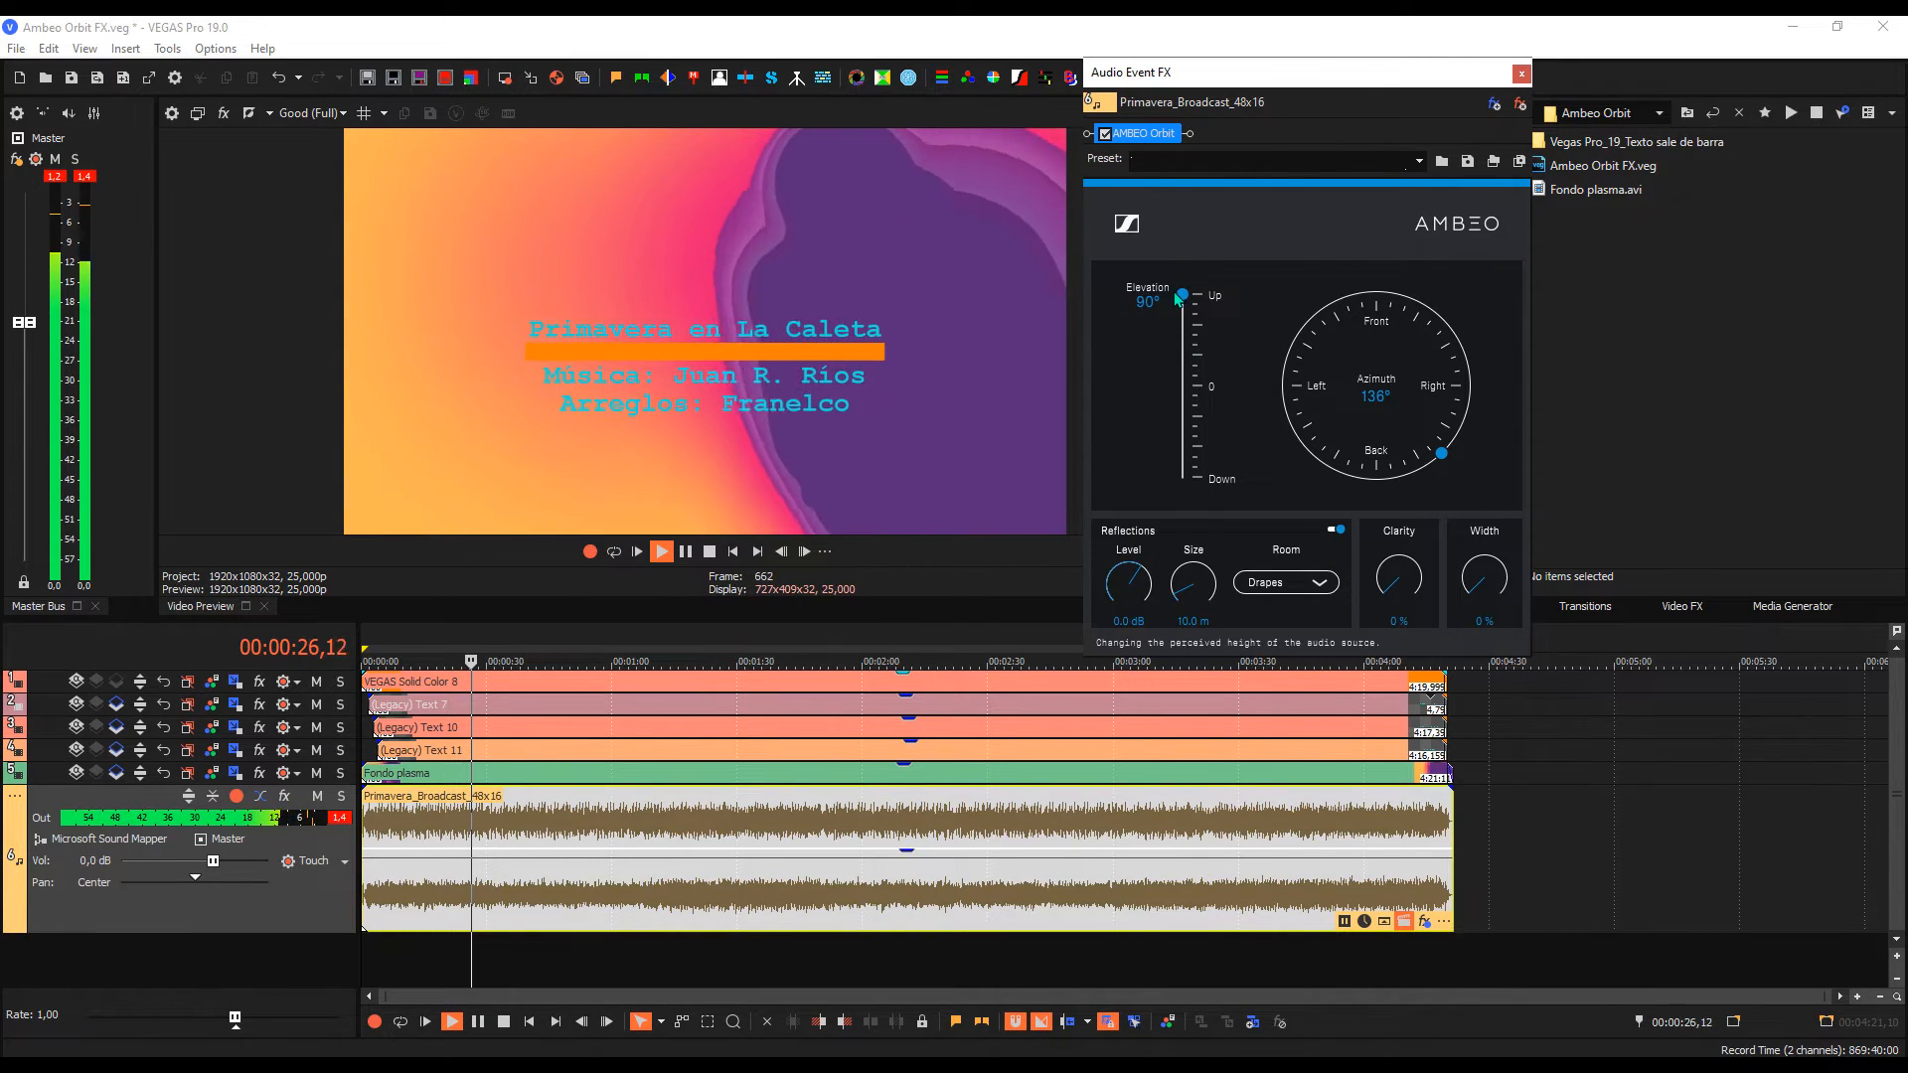
drag(1178, 296, 1181, 385)
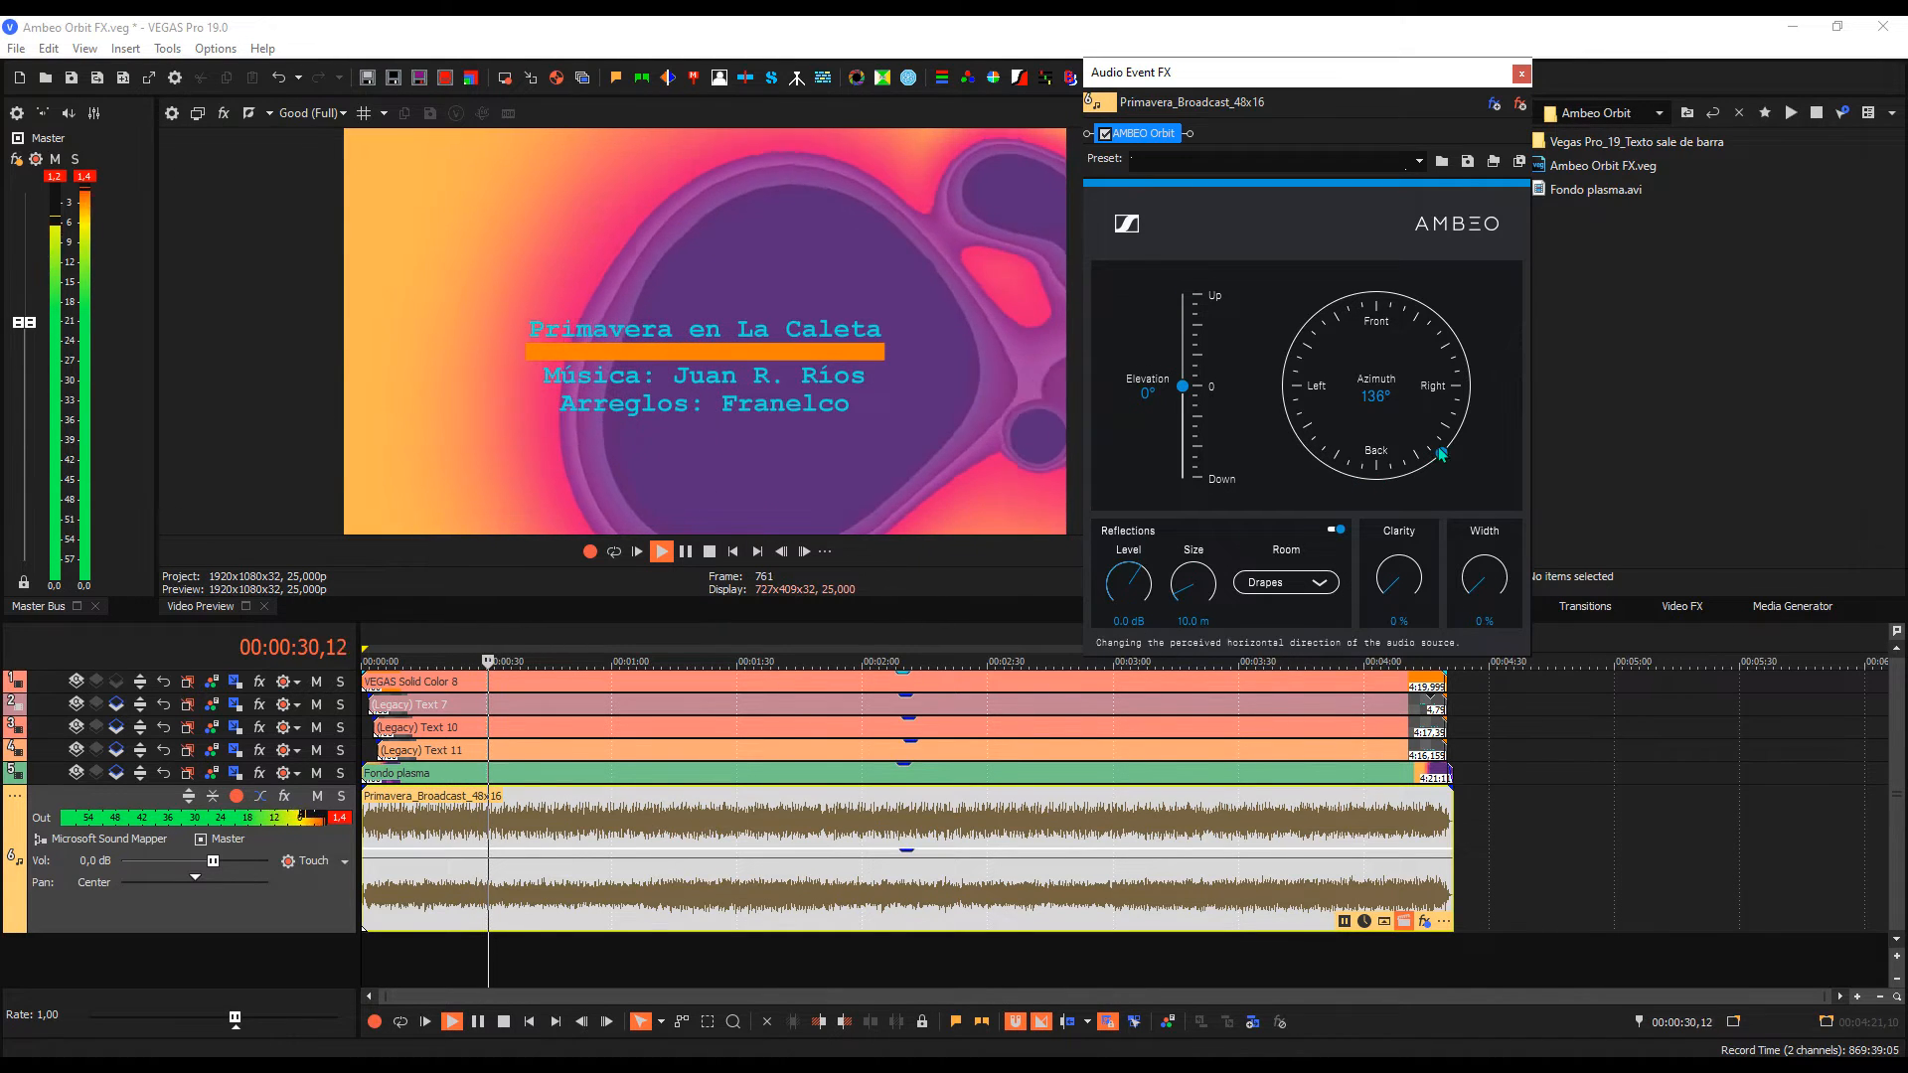
Step: Place the source behind at 179°, lowered fully, with a 19.1 m room
drag(1441, 454, 1375, 480)
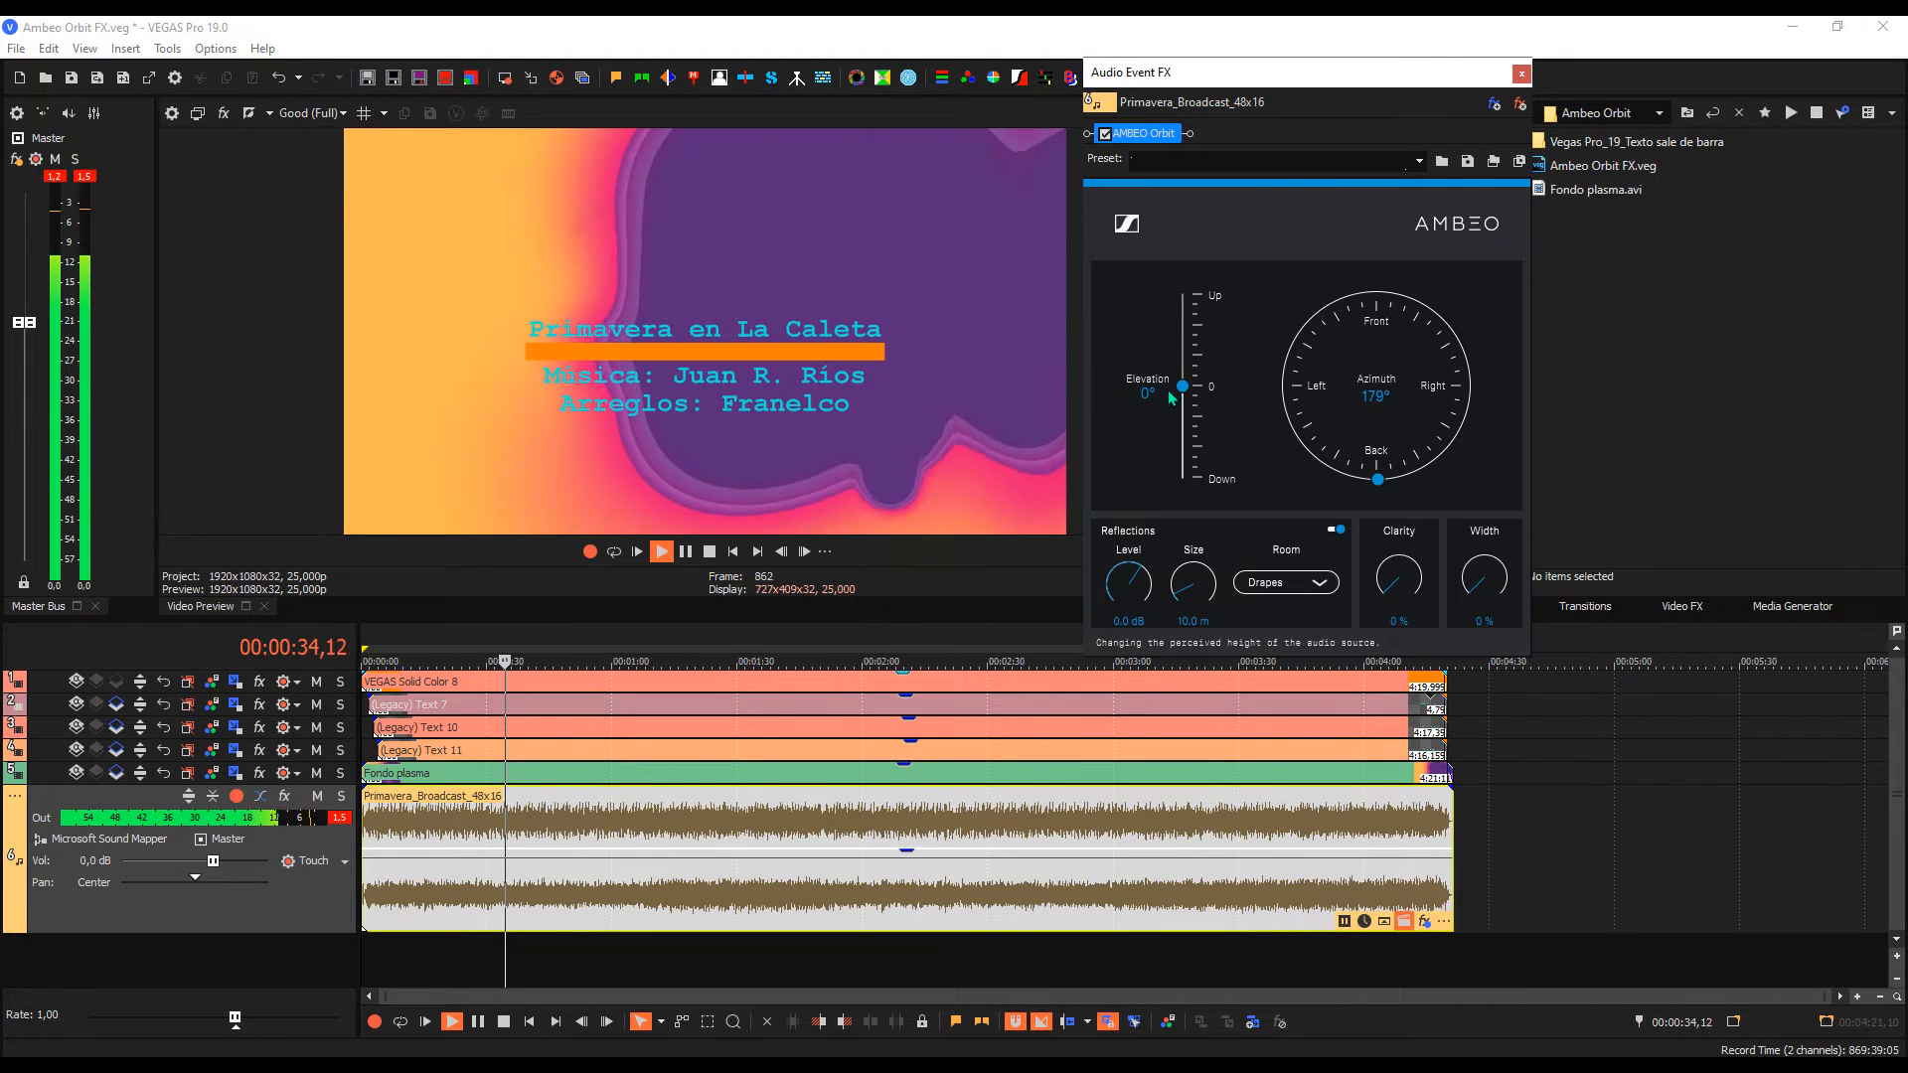
drag(1181, 386, 1181, 462)
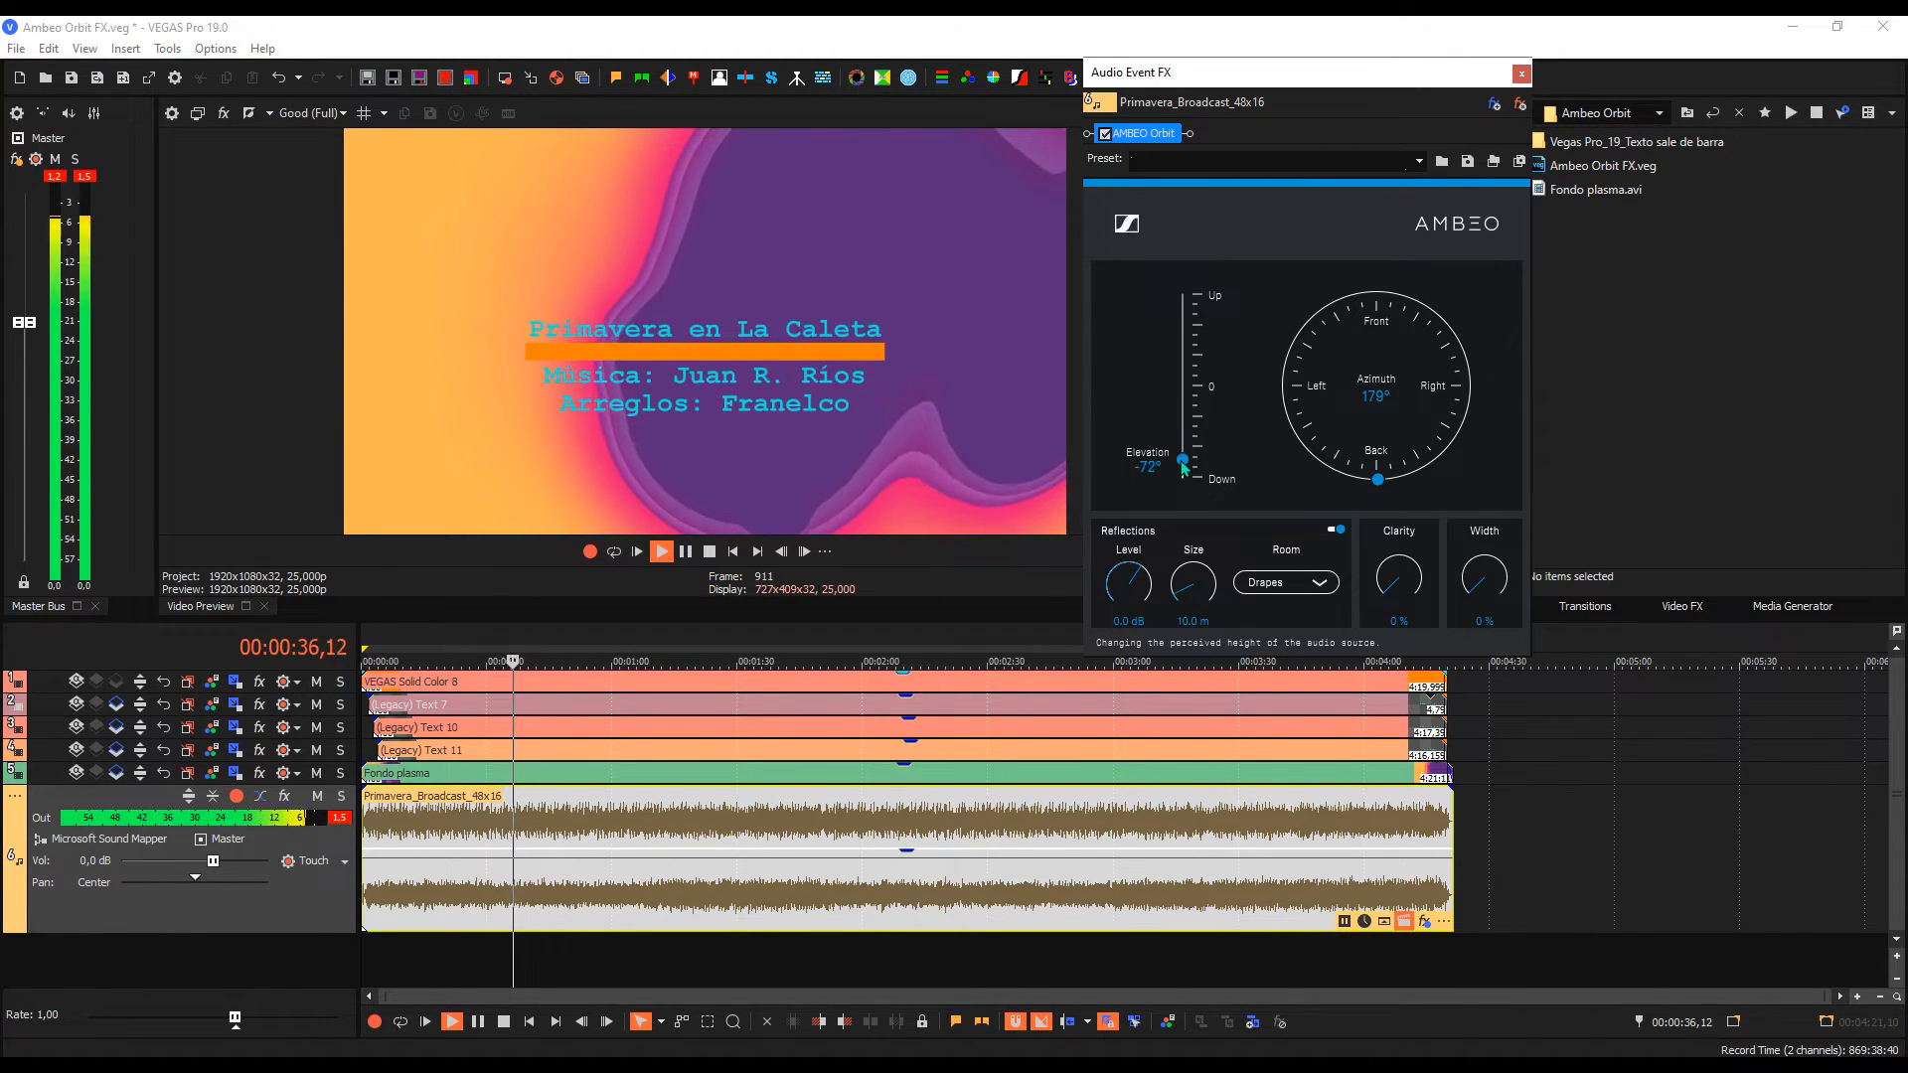
drag(1181, 462, 1180, 478)
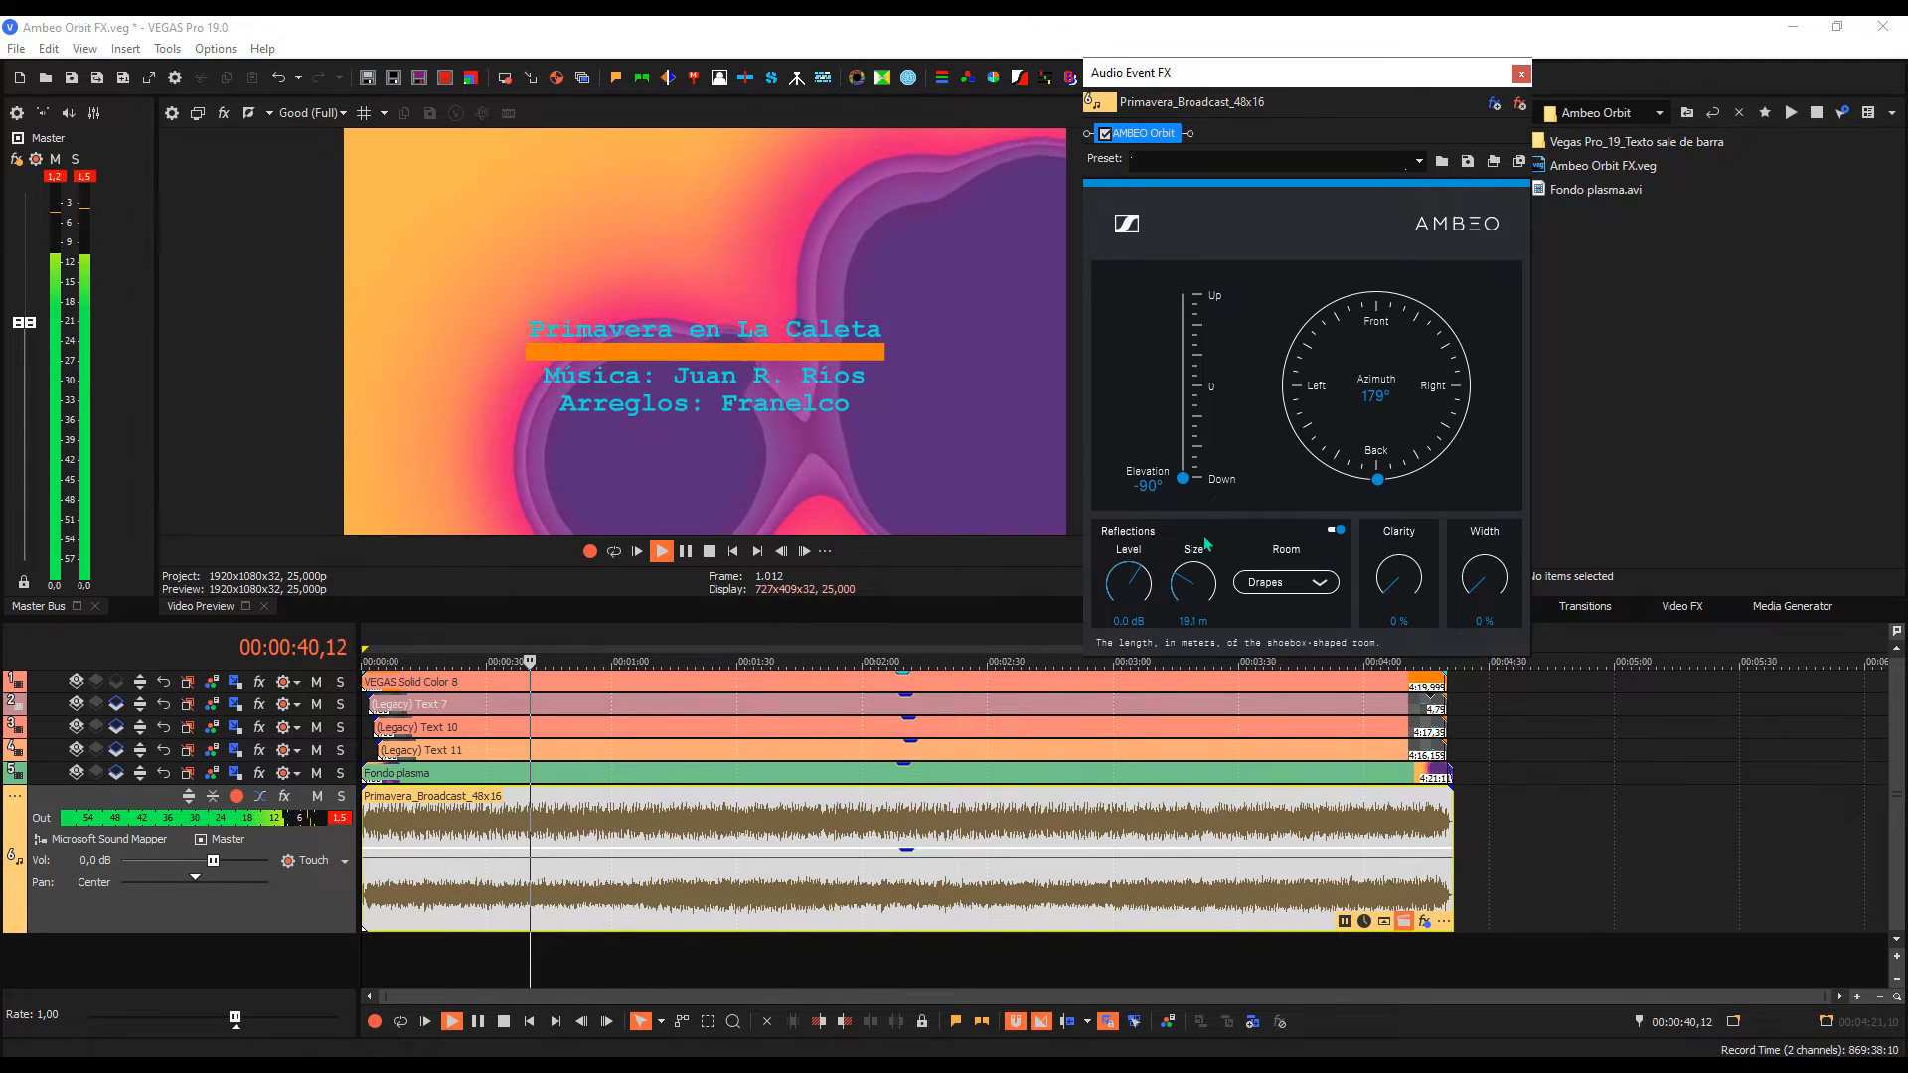
Step: Switch the reflections room to Brick, stop playback, and raise elevation to 90°
click(1286, 582)
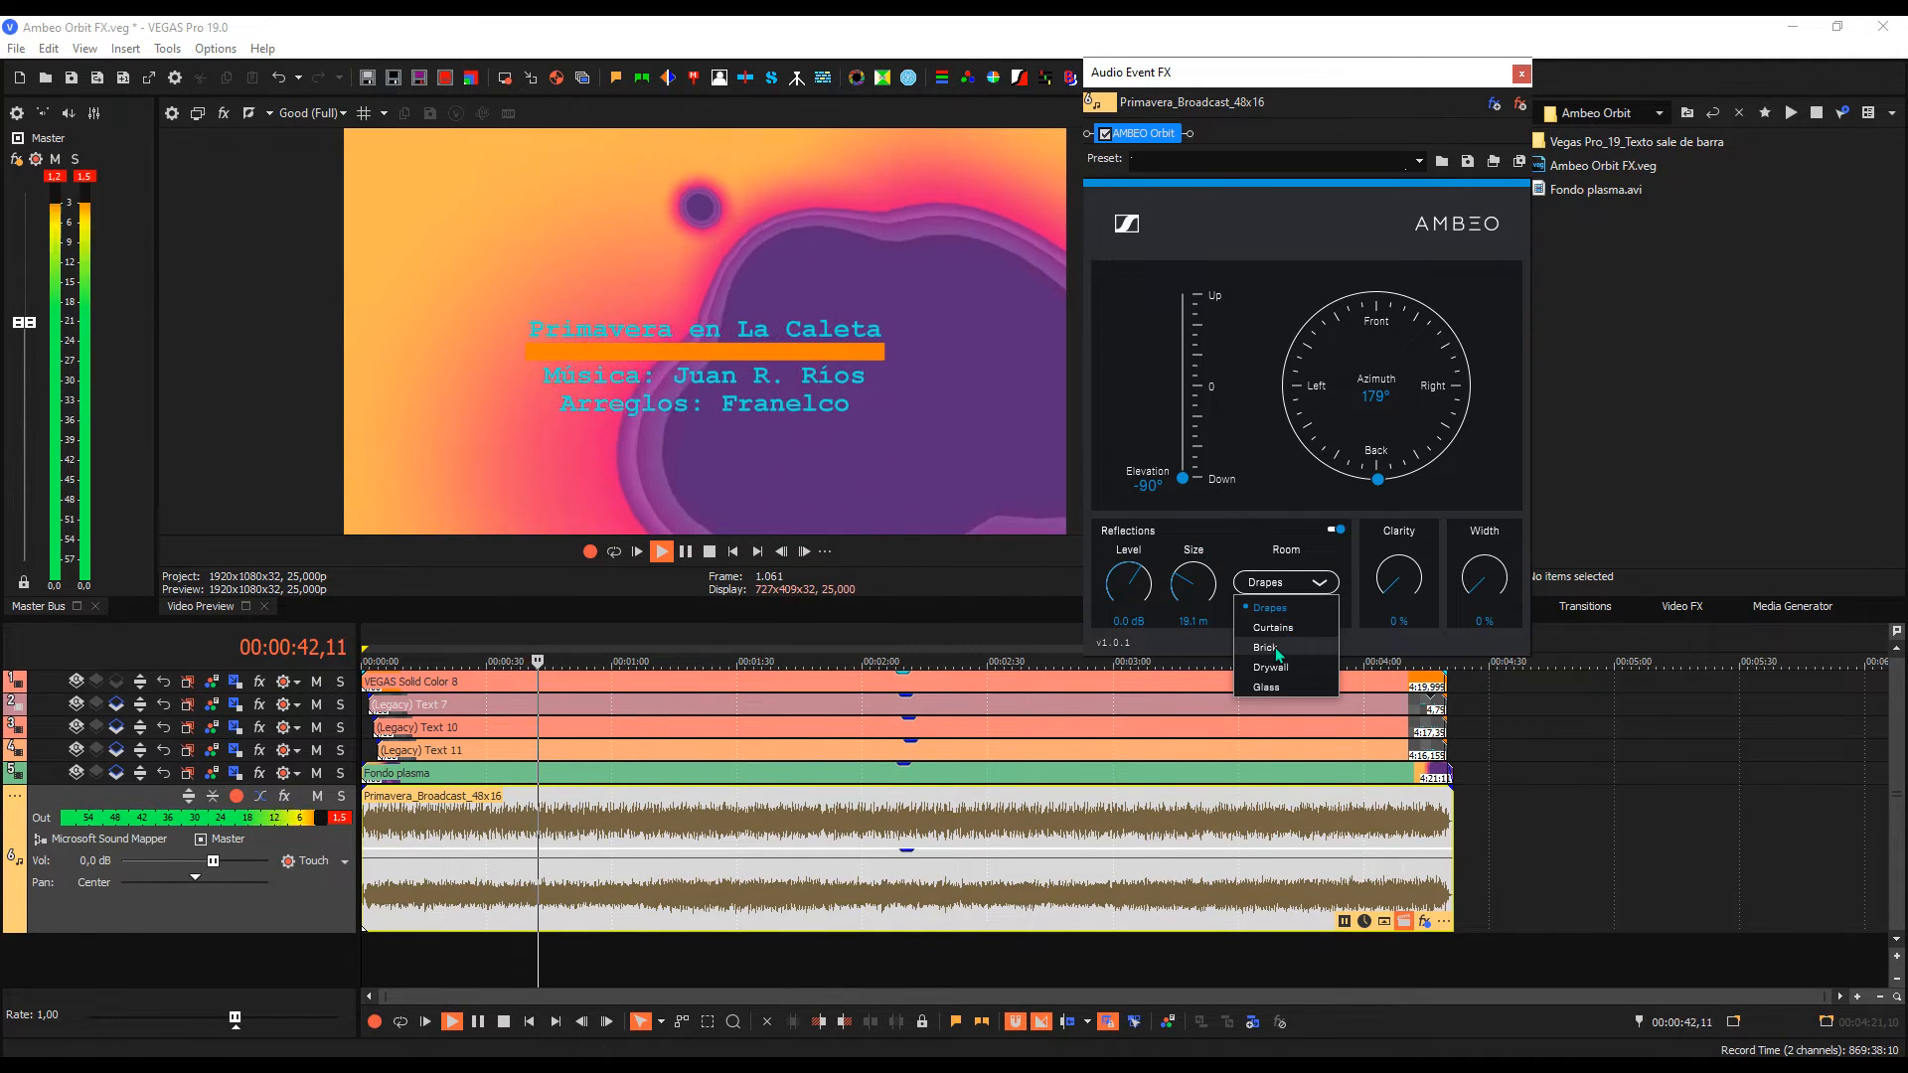
click(1264, 647)
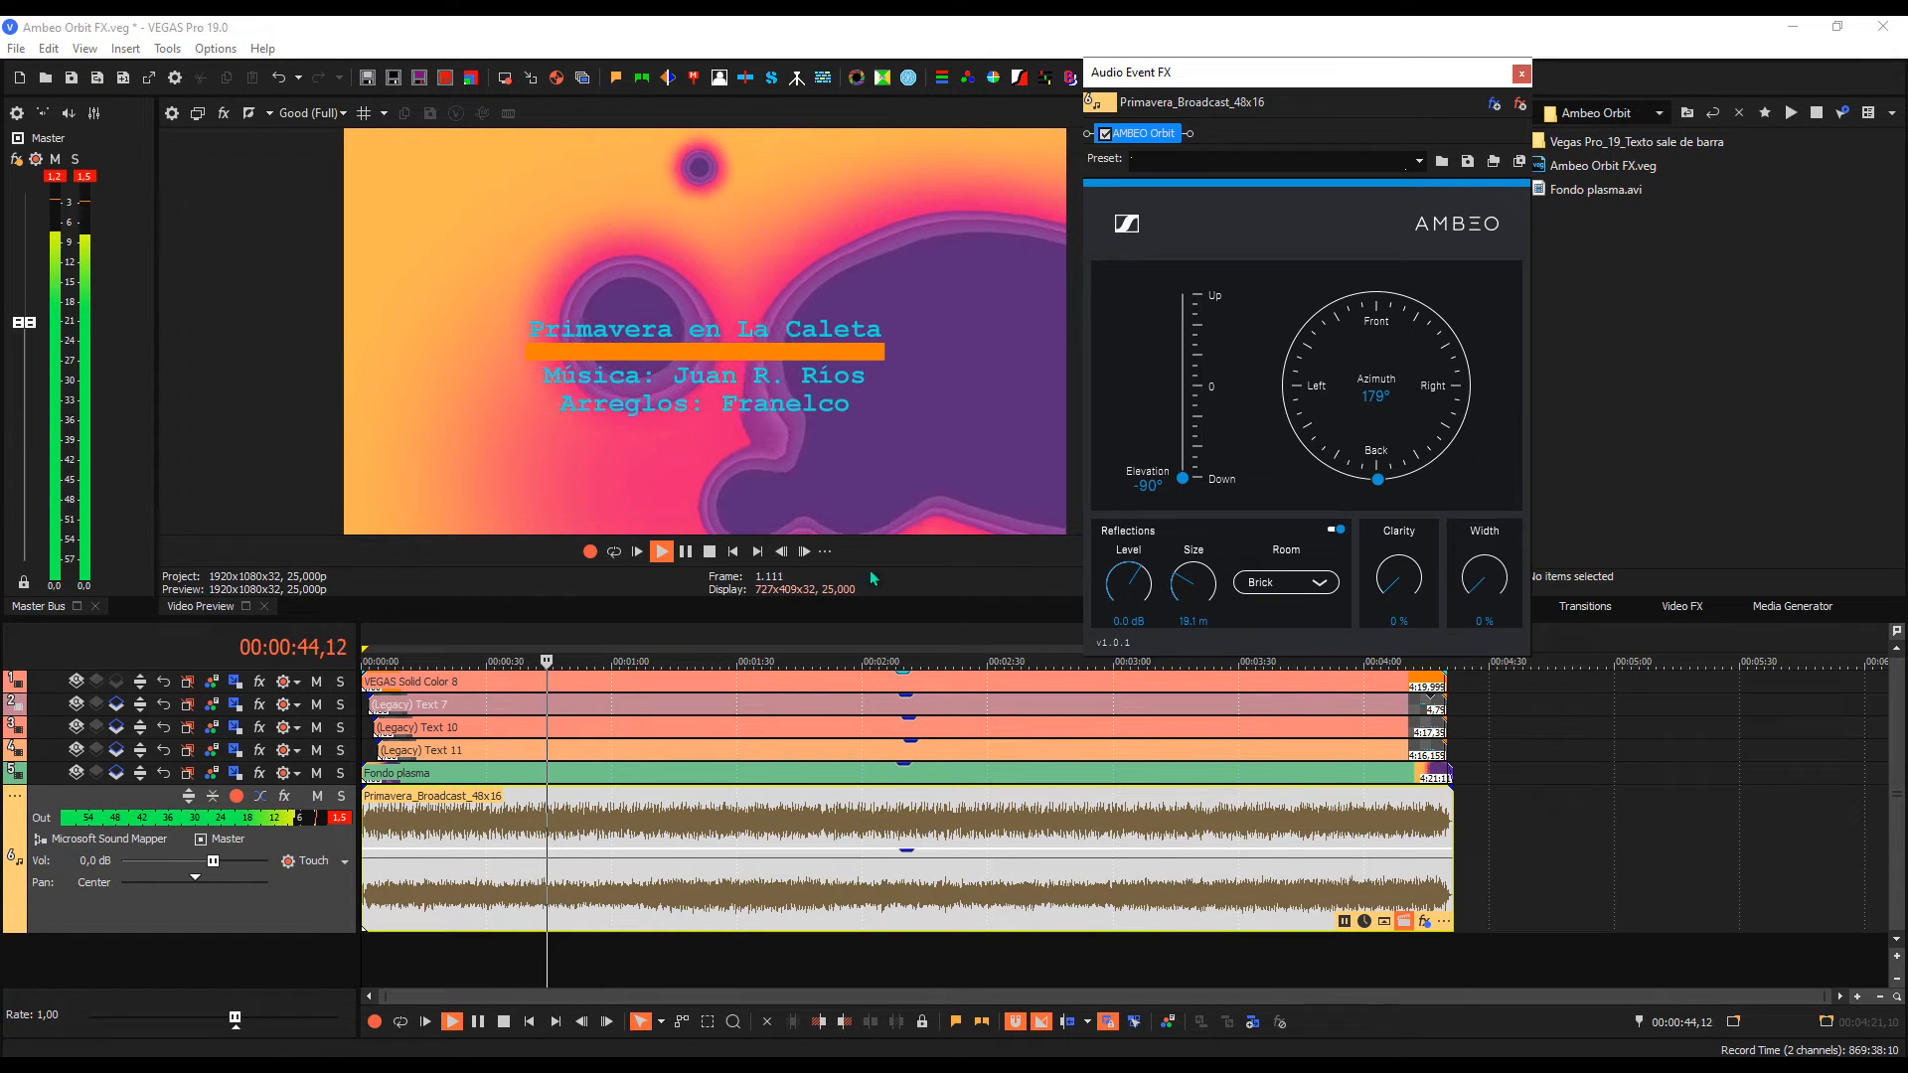
click(710, 551)
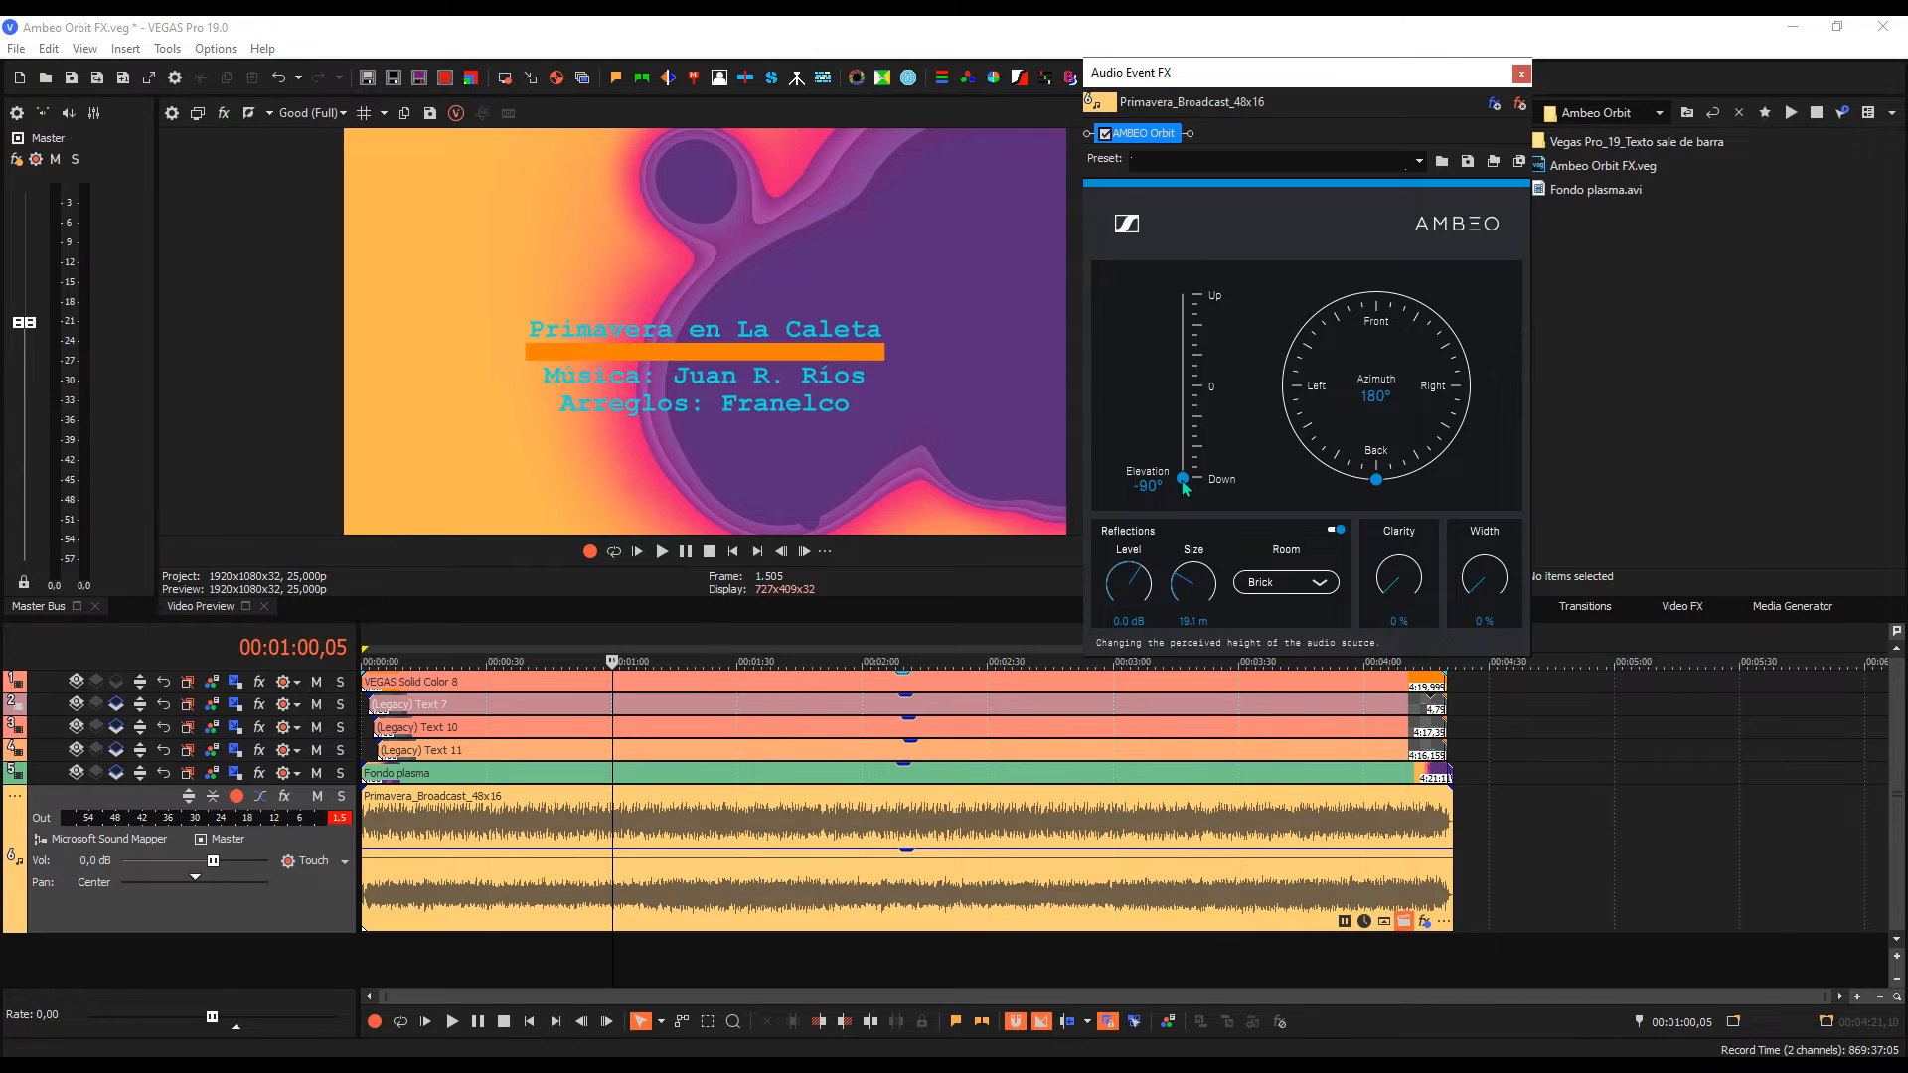
drag(1181, 483, 1181, 296)
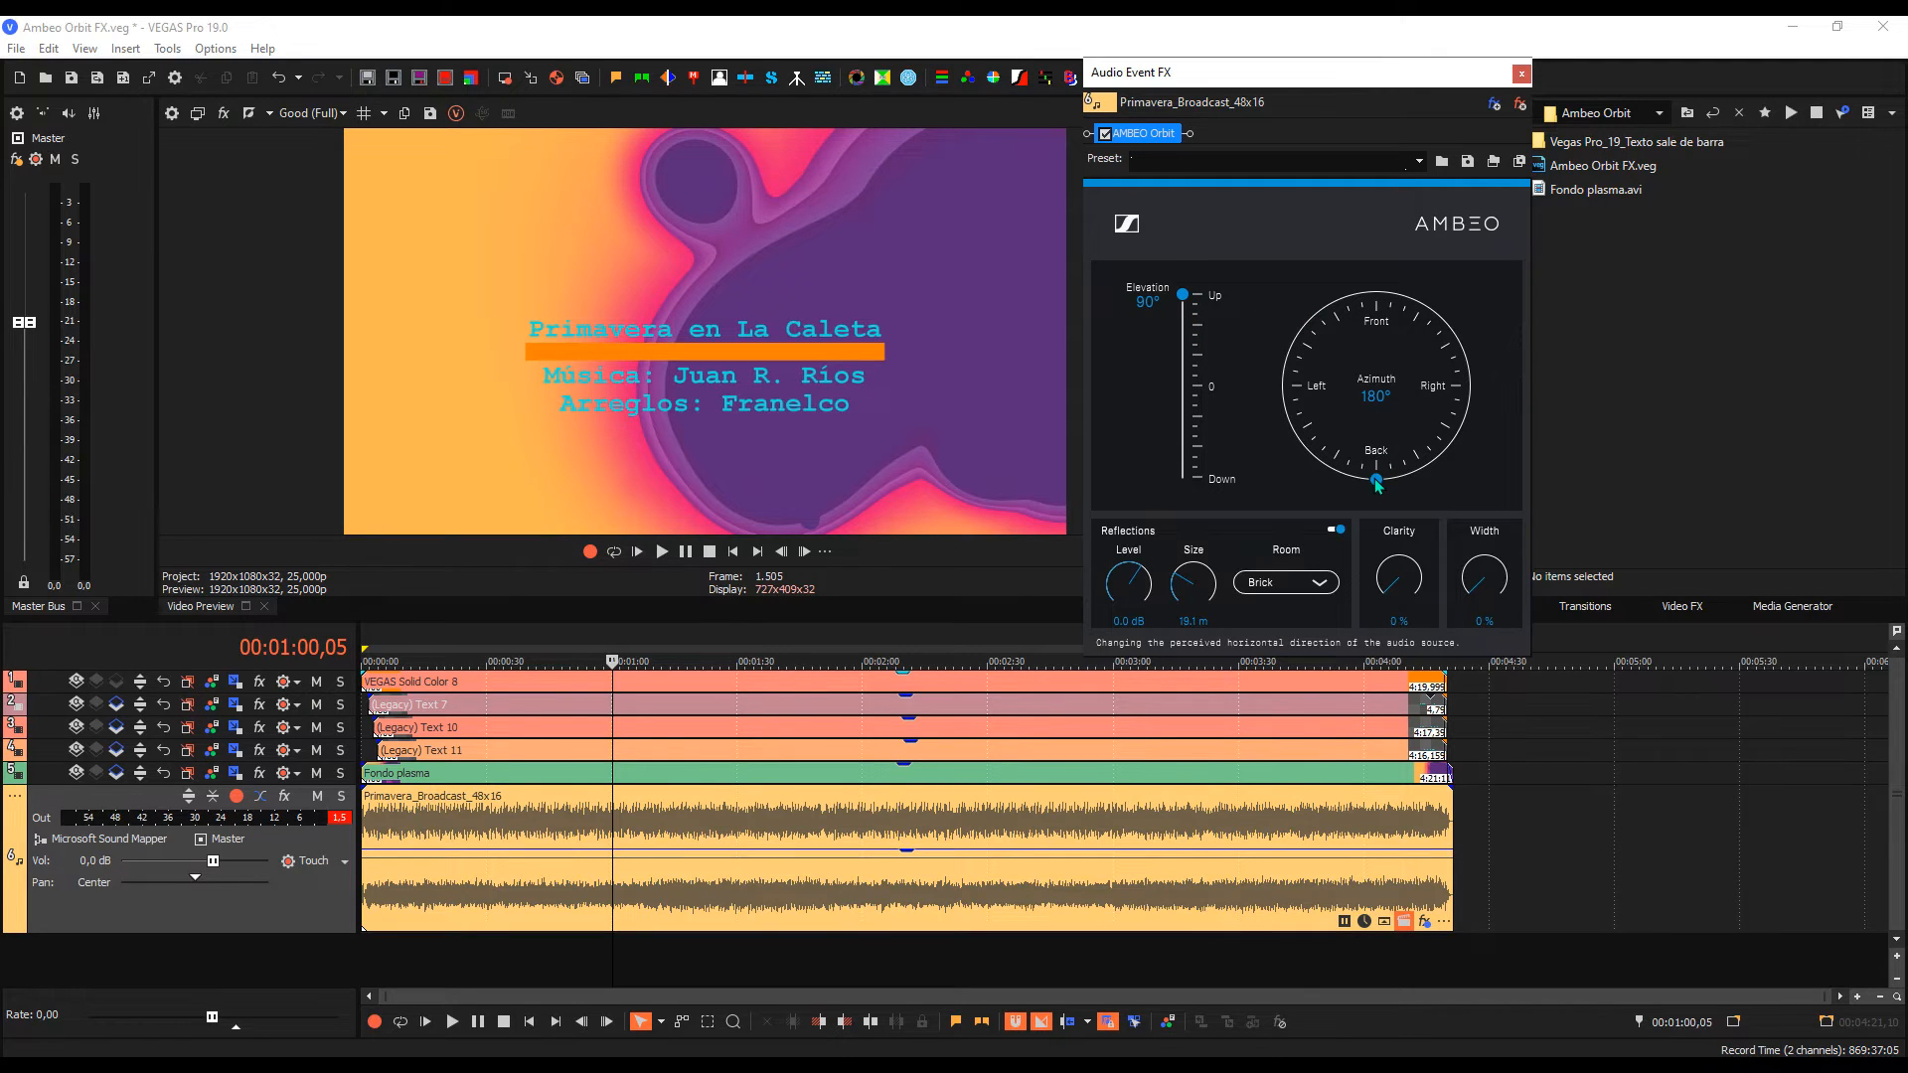
Step: Turn the Azimuth dial around to 0° so the source faces front
drag(1375, 482, 1280, 391)
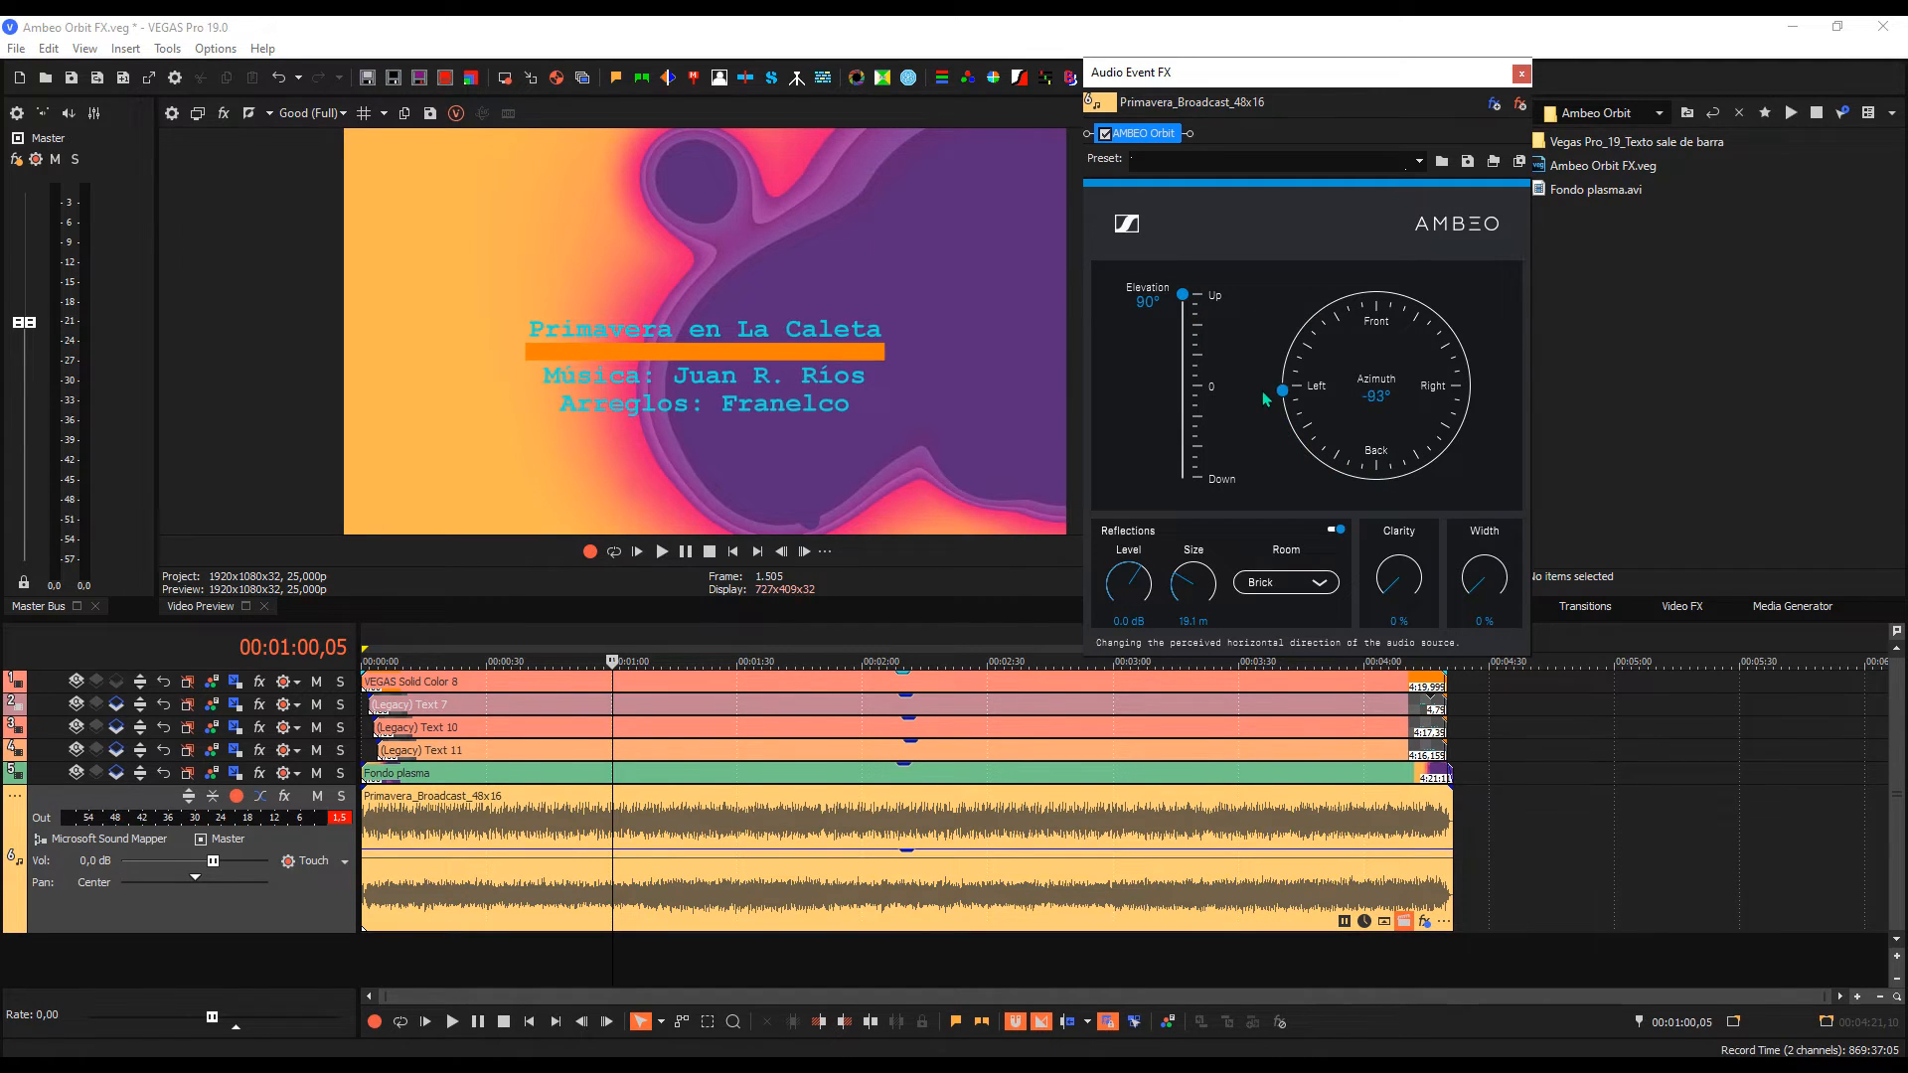
drag(1280, 391, 1375, 293)
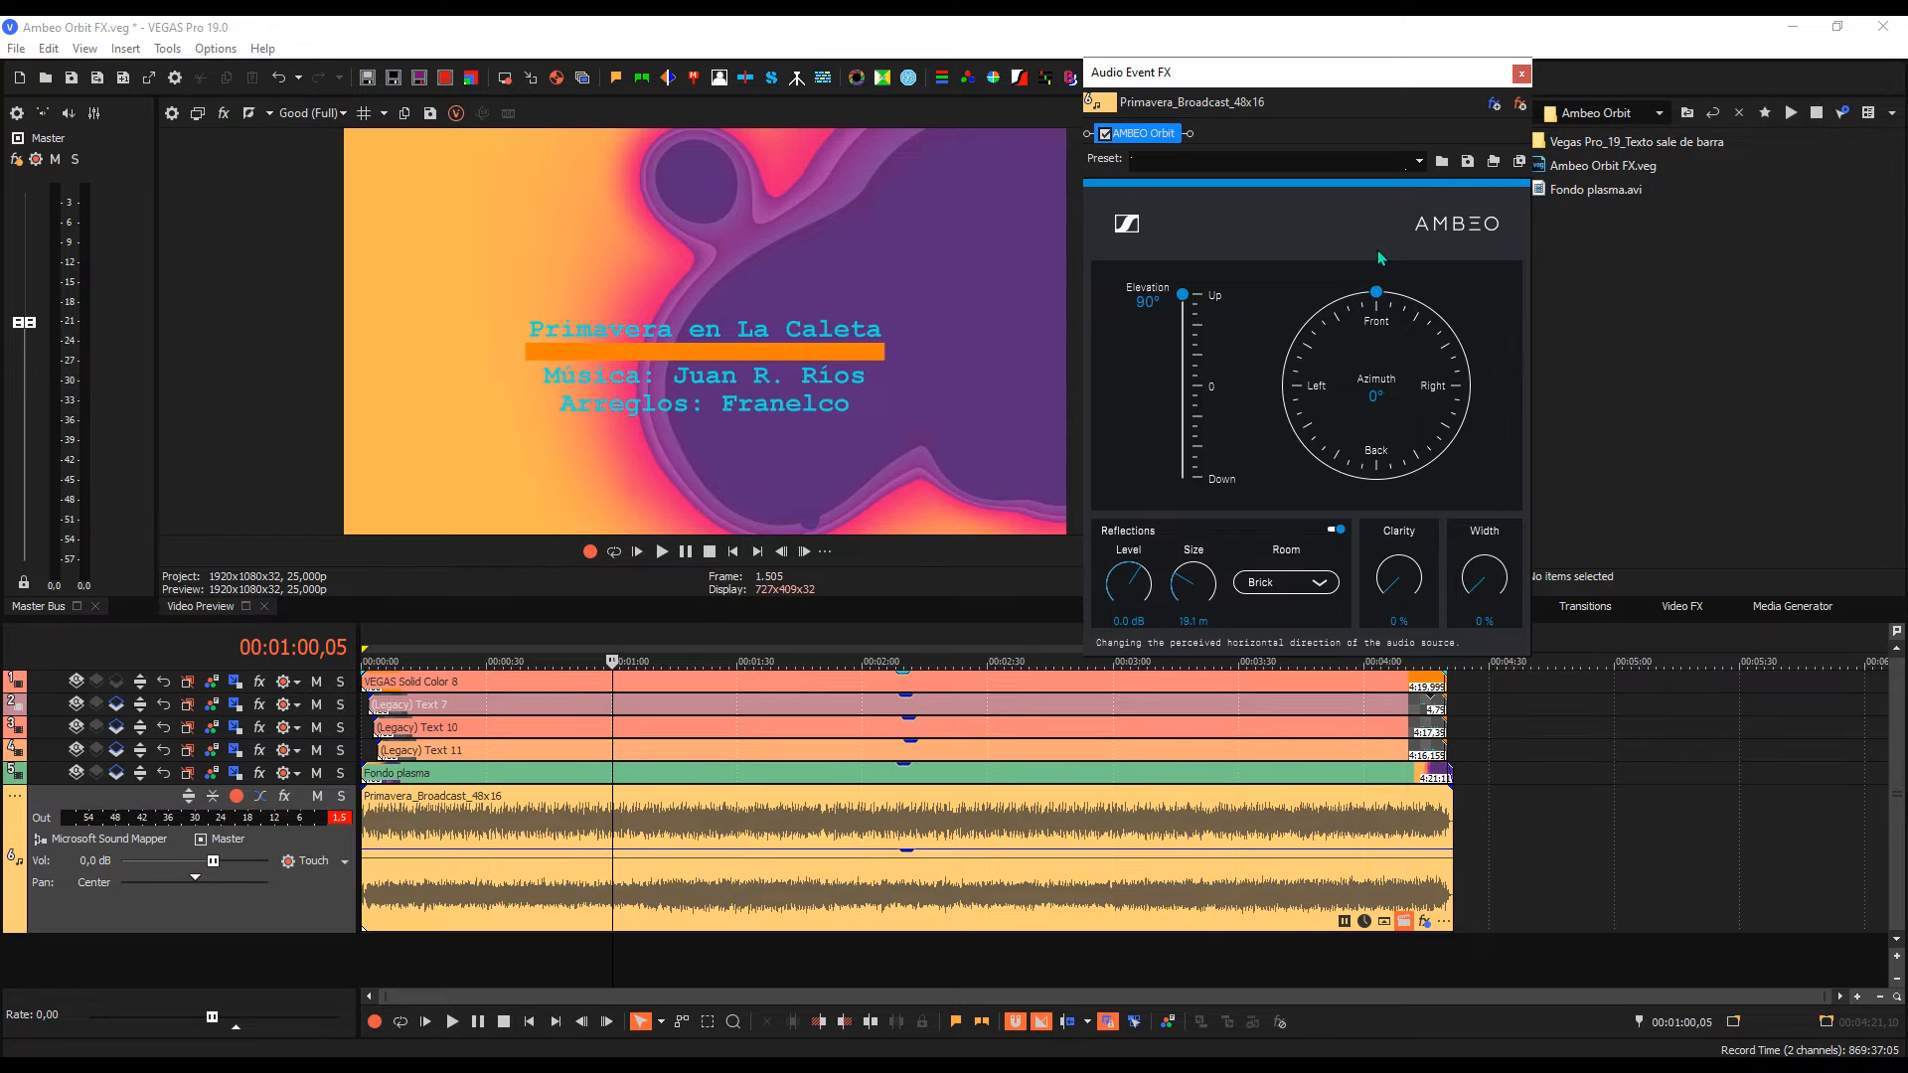
mouse_move(1414, 367)
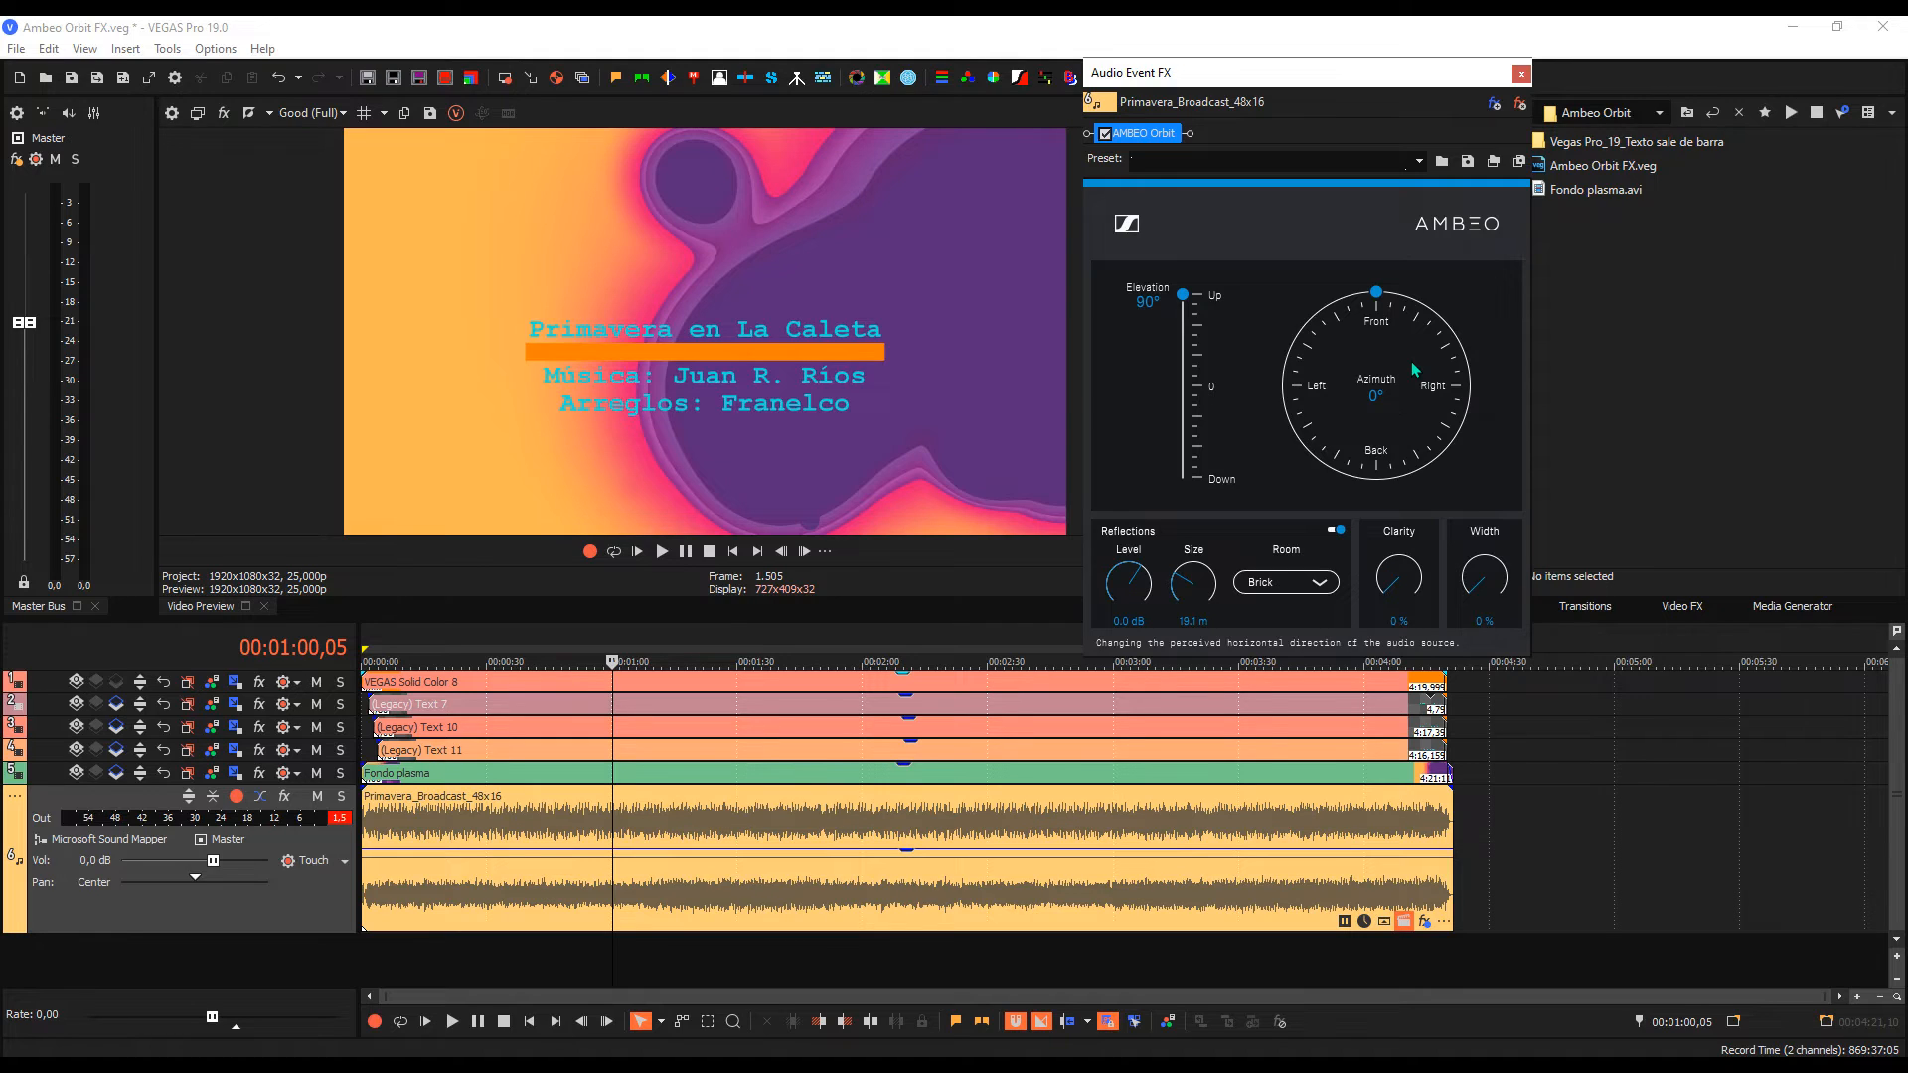
mouse_move(1419, 354)
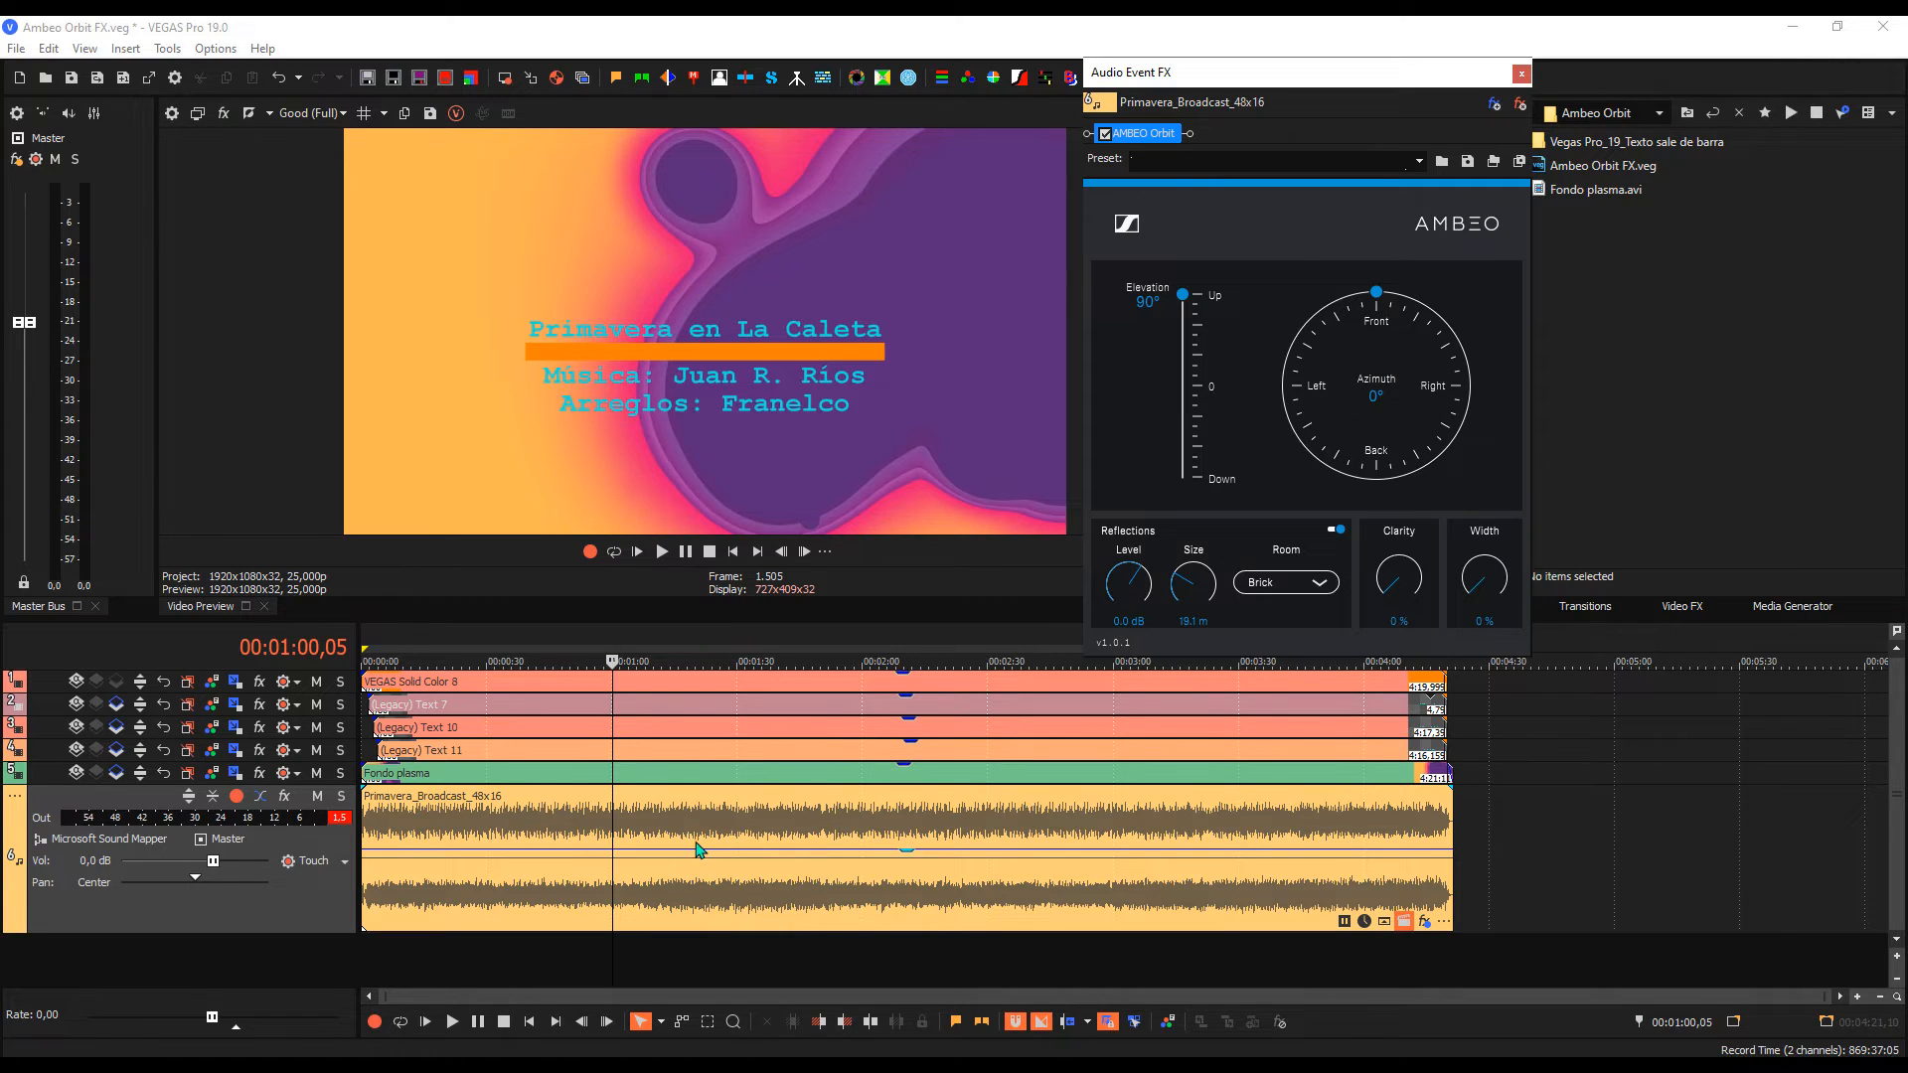
mouse_move(692, 838)
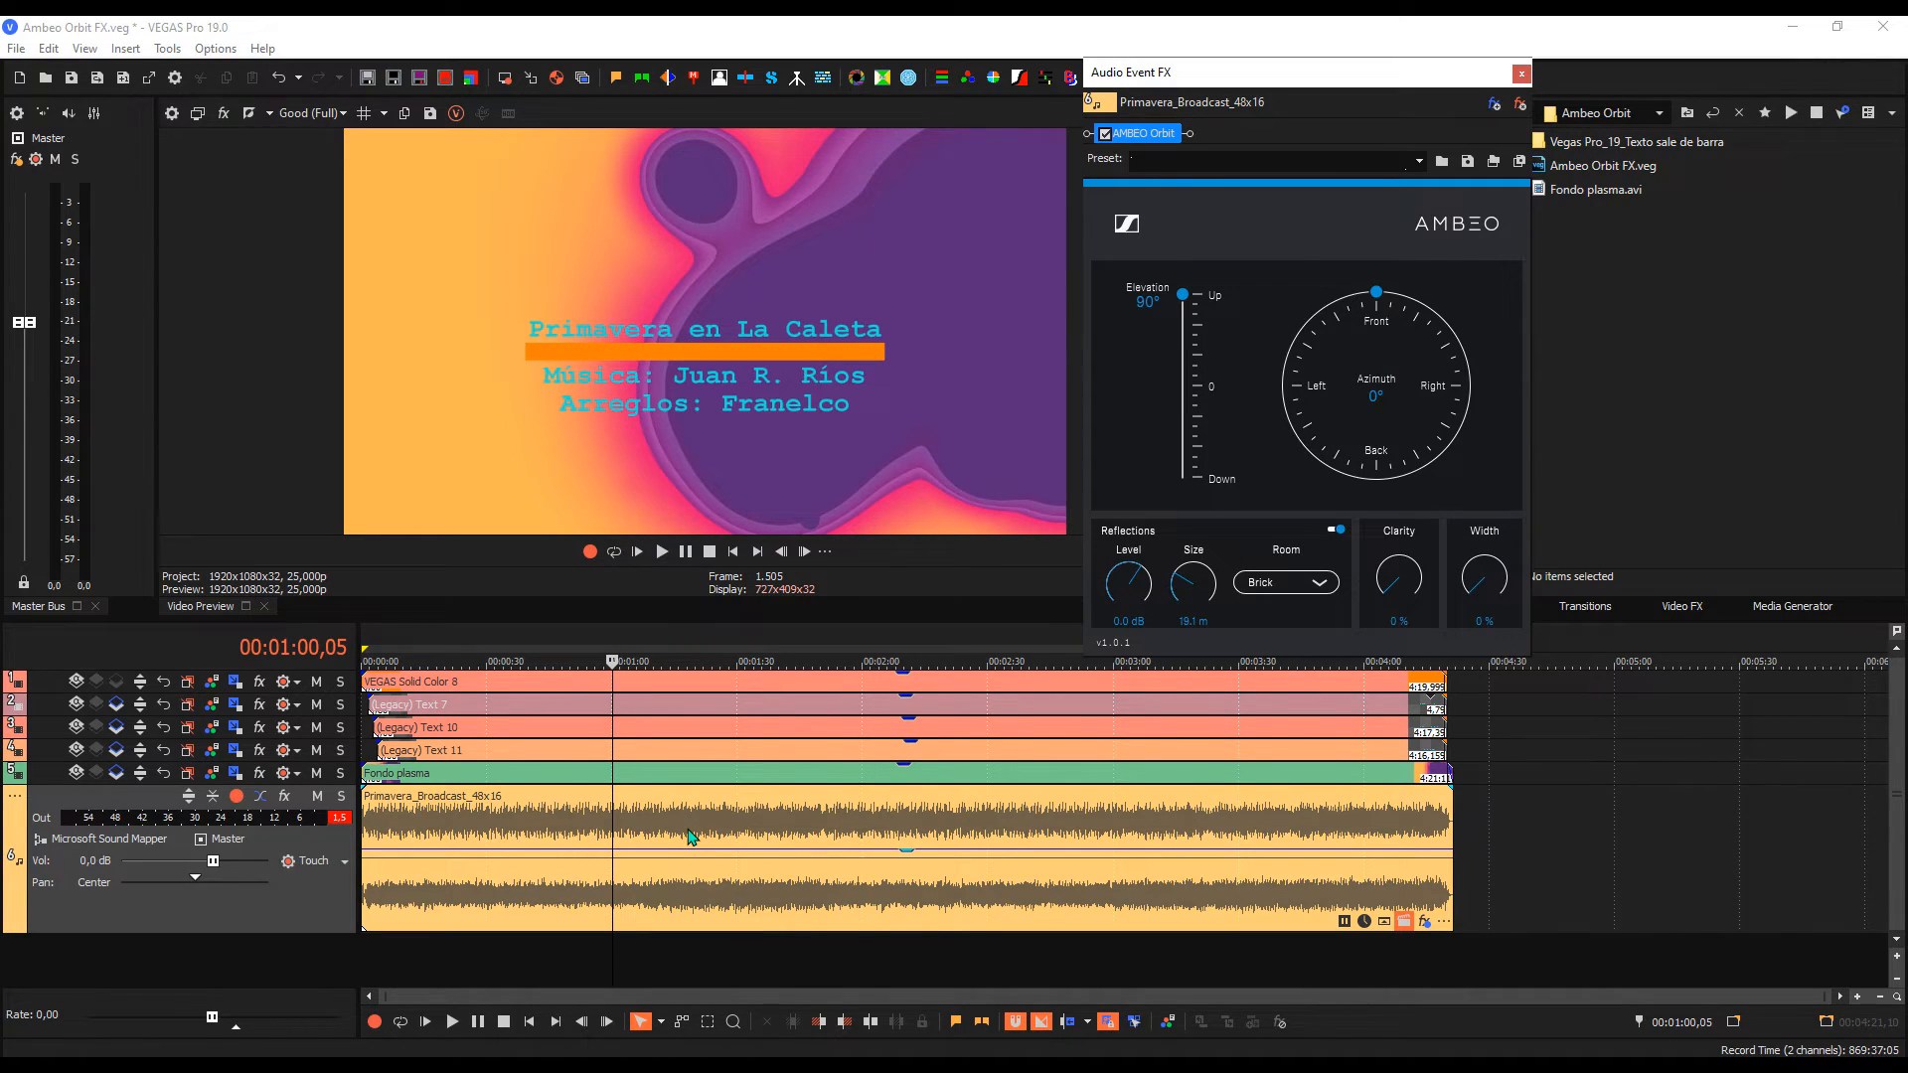
mouse_move(677, 817)
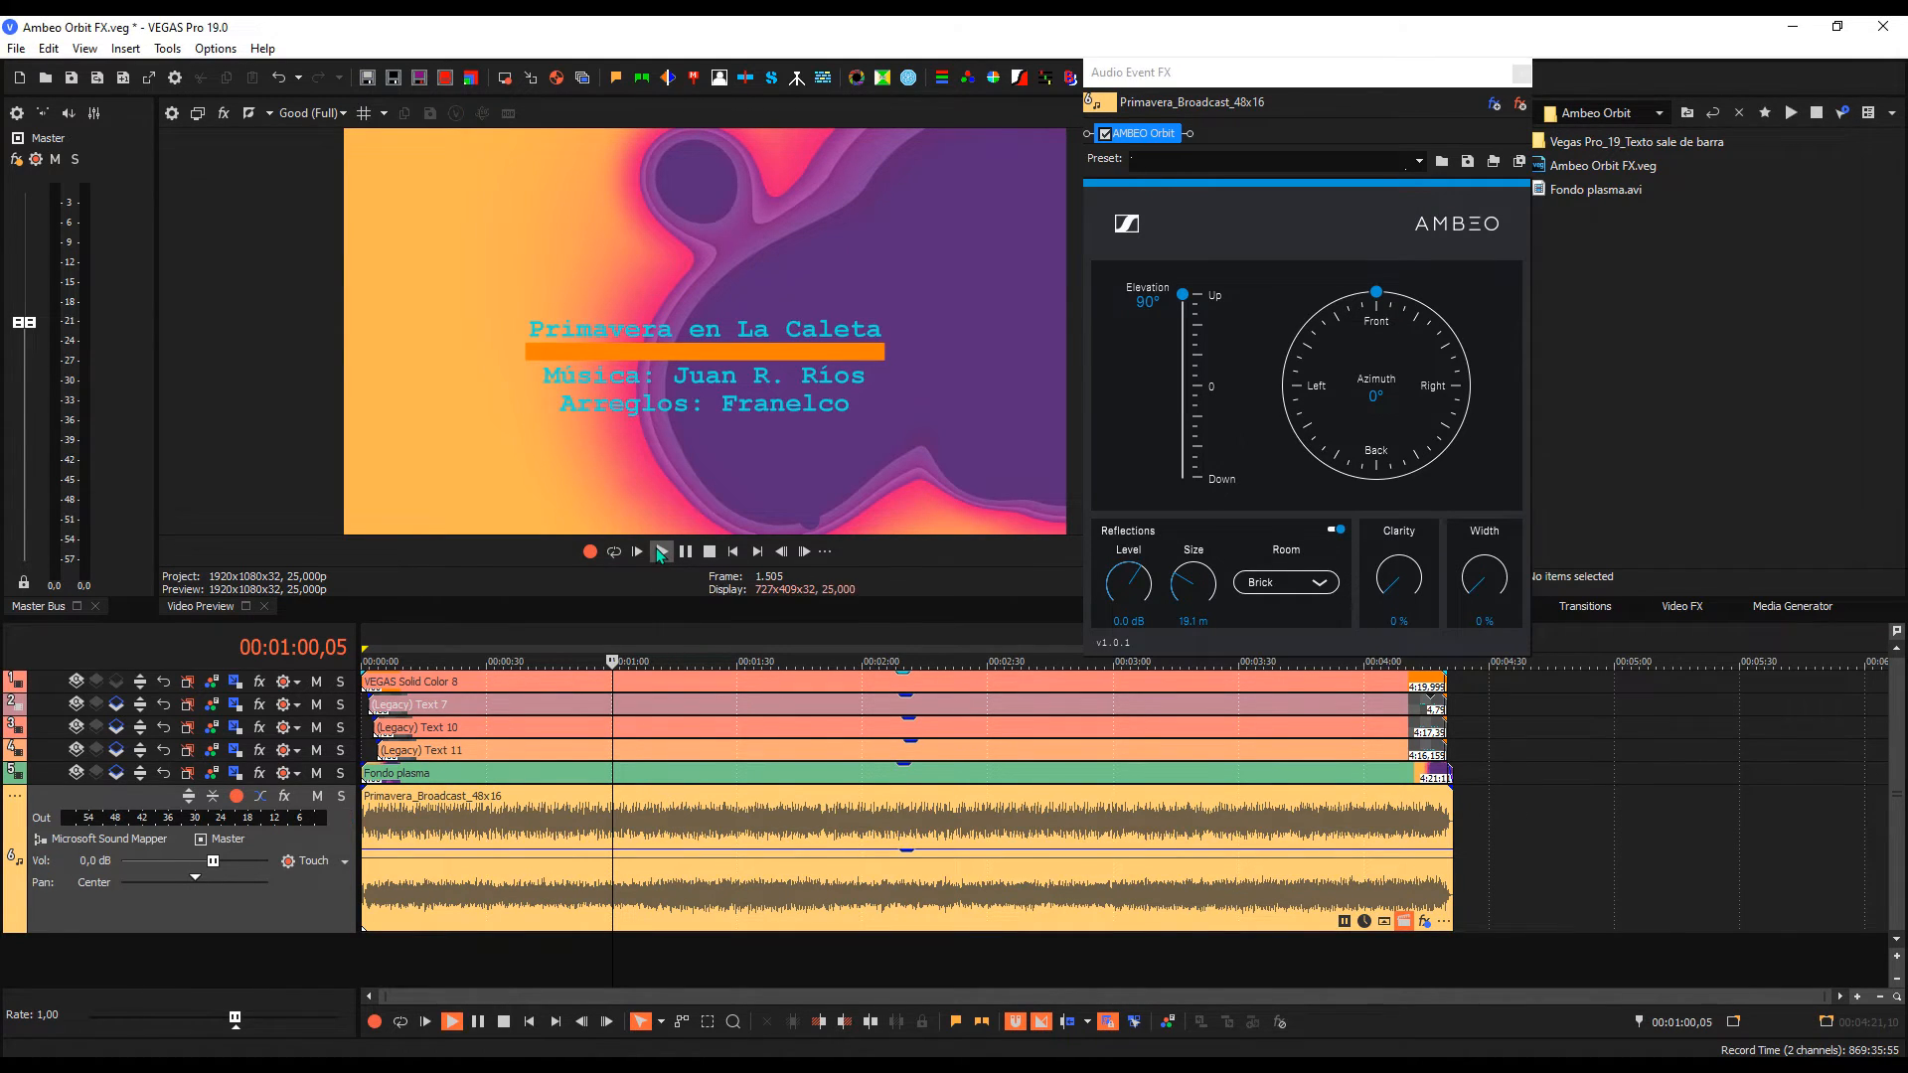
Step: Resume playback to audition the front-facing, fully raised source in the Brick room
click(660, 552)
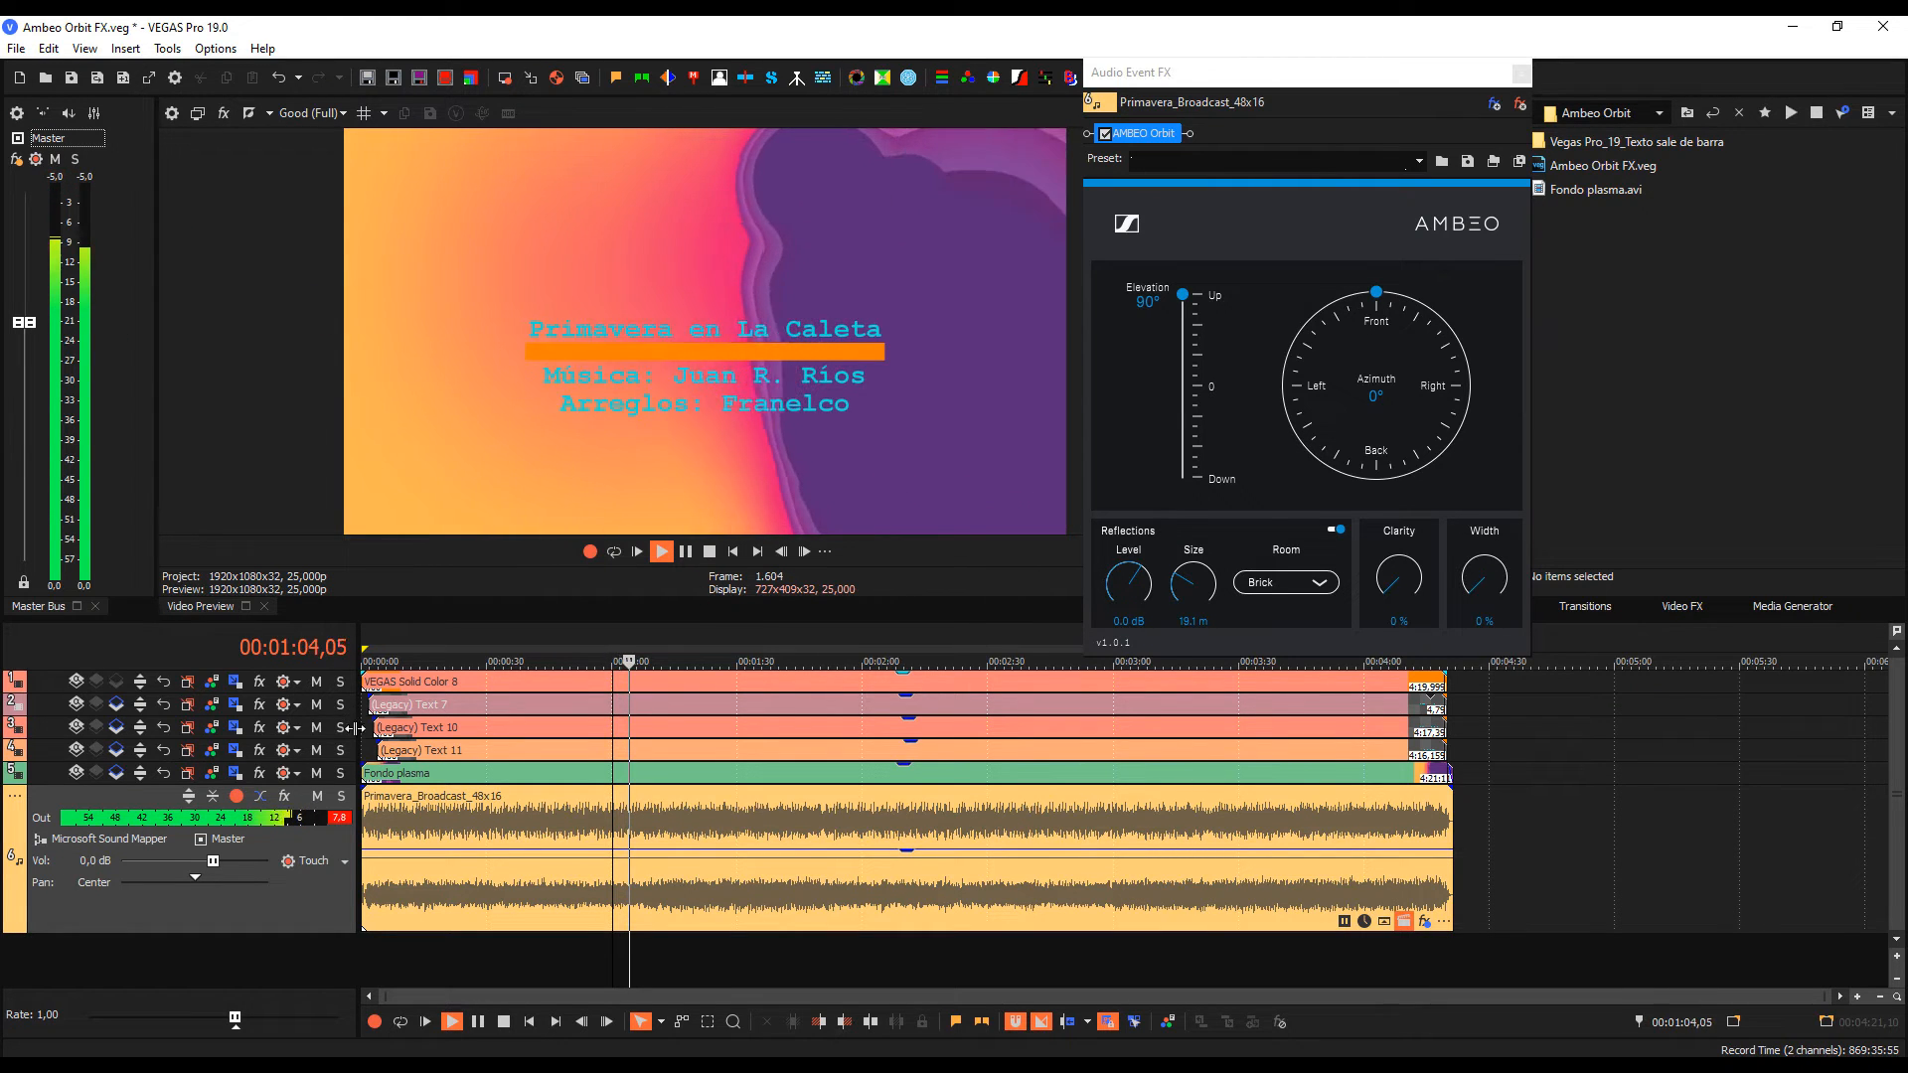
mouse_move(1115, 784)
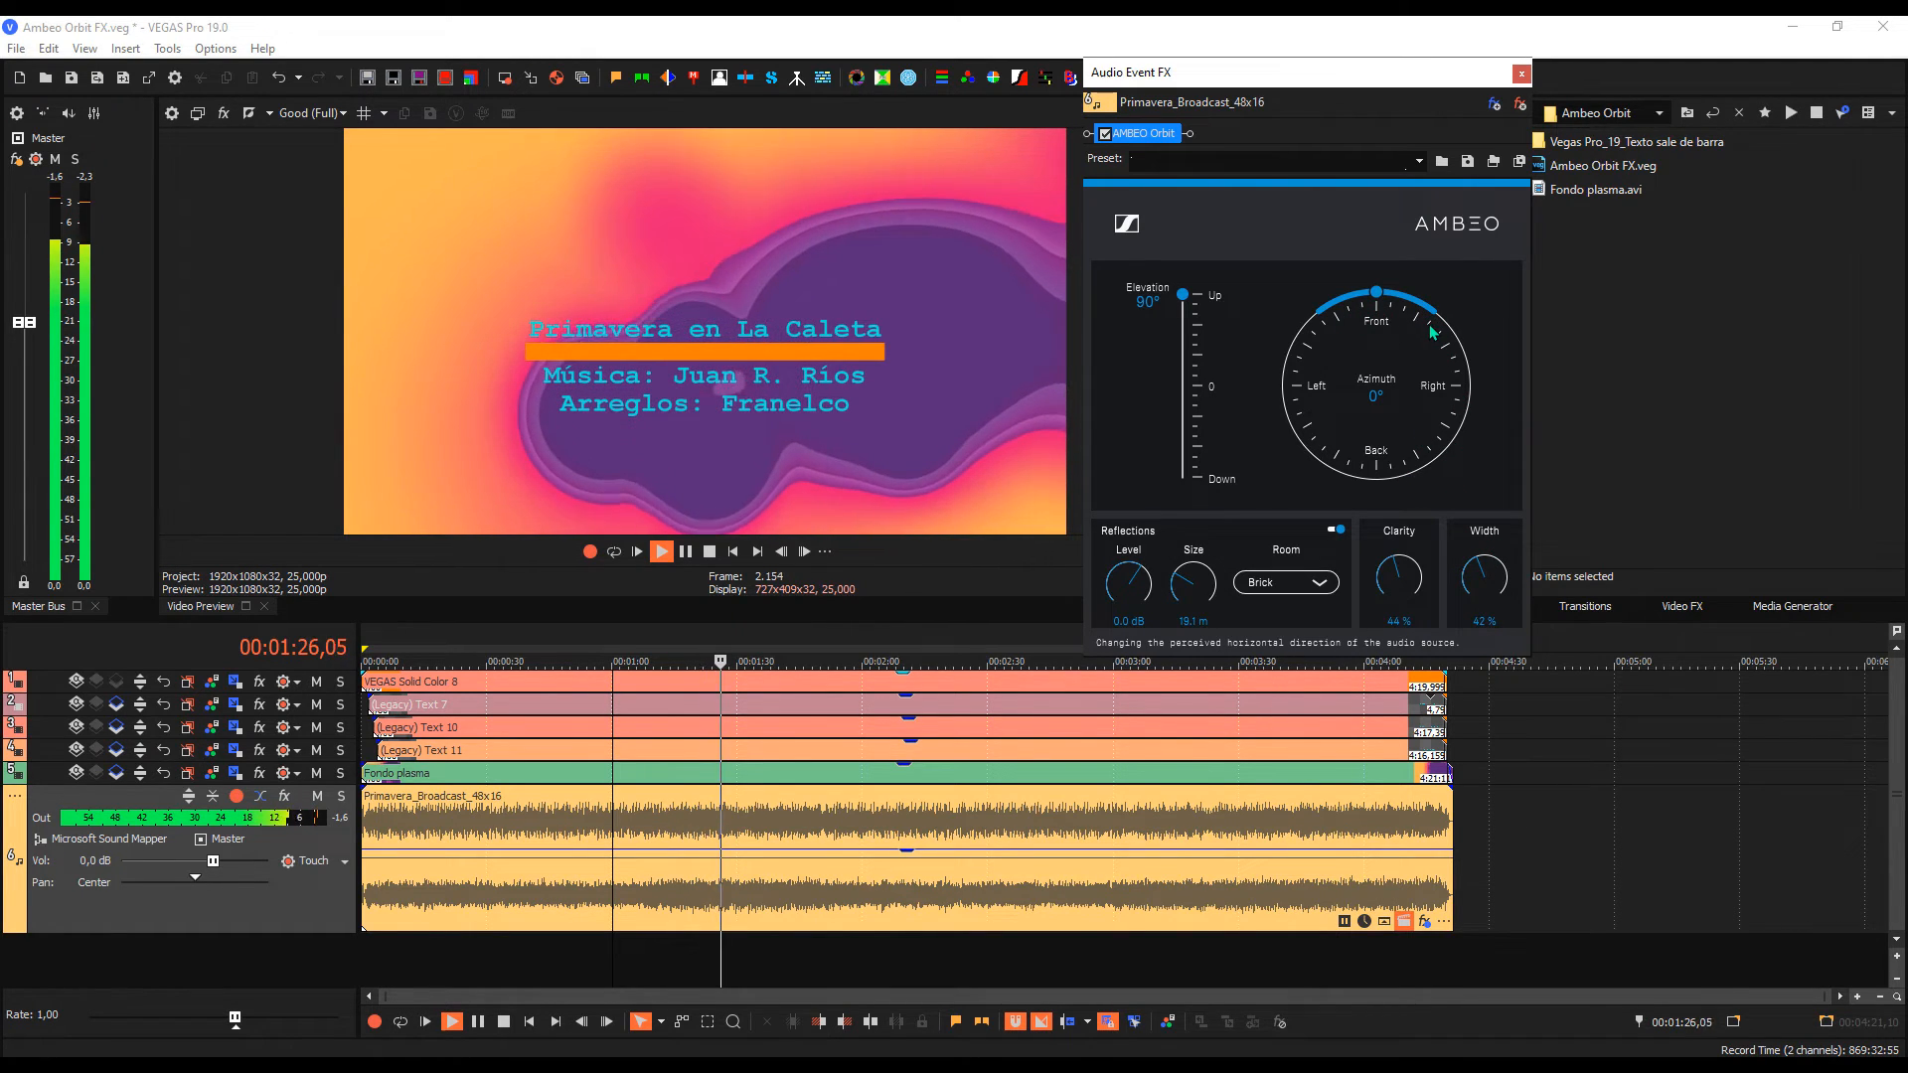
Step: Narrow Width to 30%, put the source behind at 180° fully down, room 25.6 m
drag(1483, 579, 1484, 590)
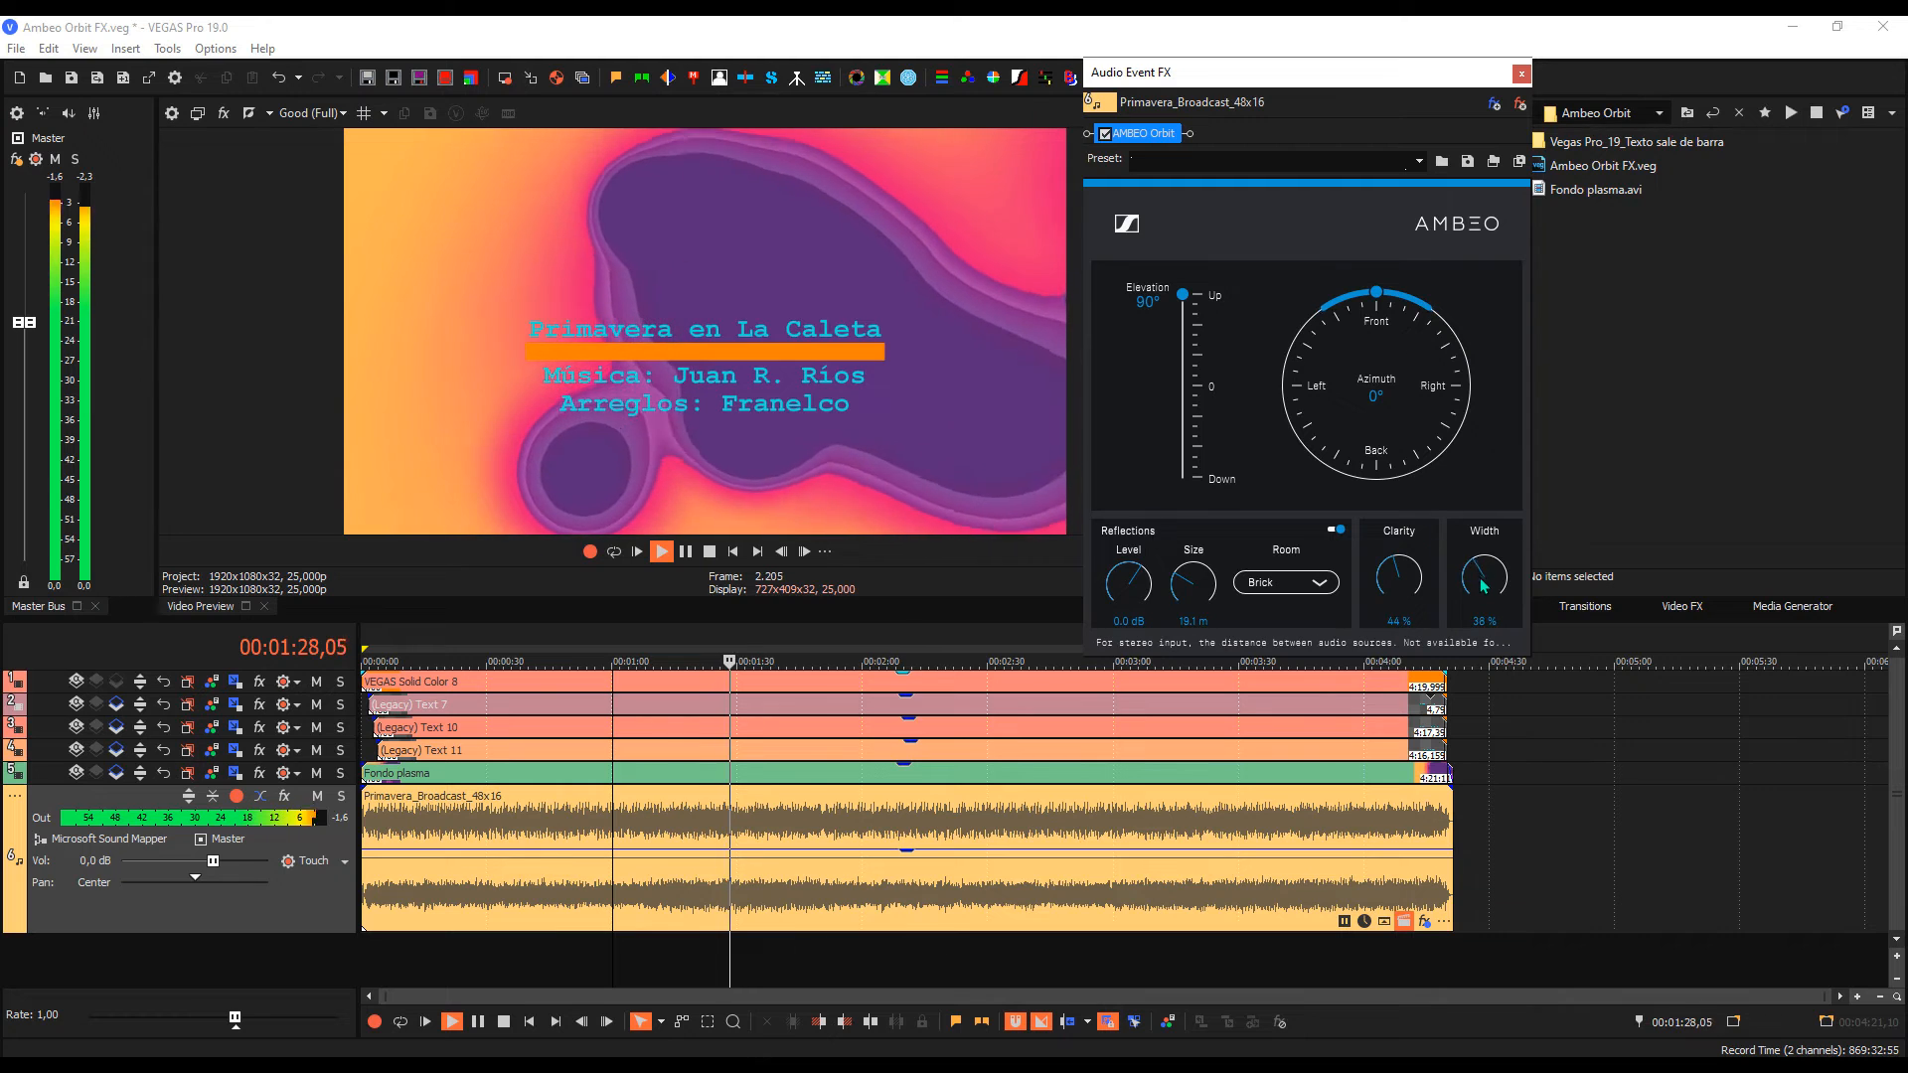
drag(1376, 292, 1323, 307)
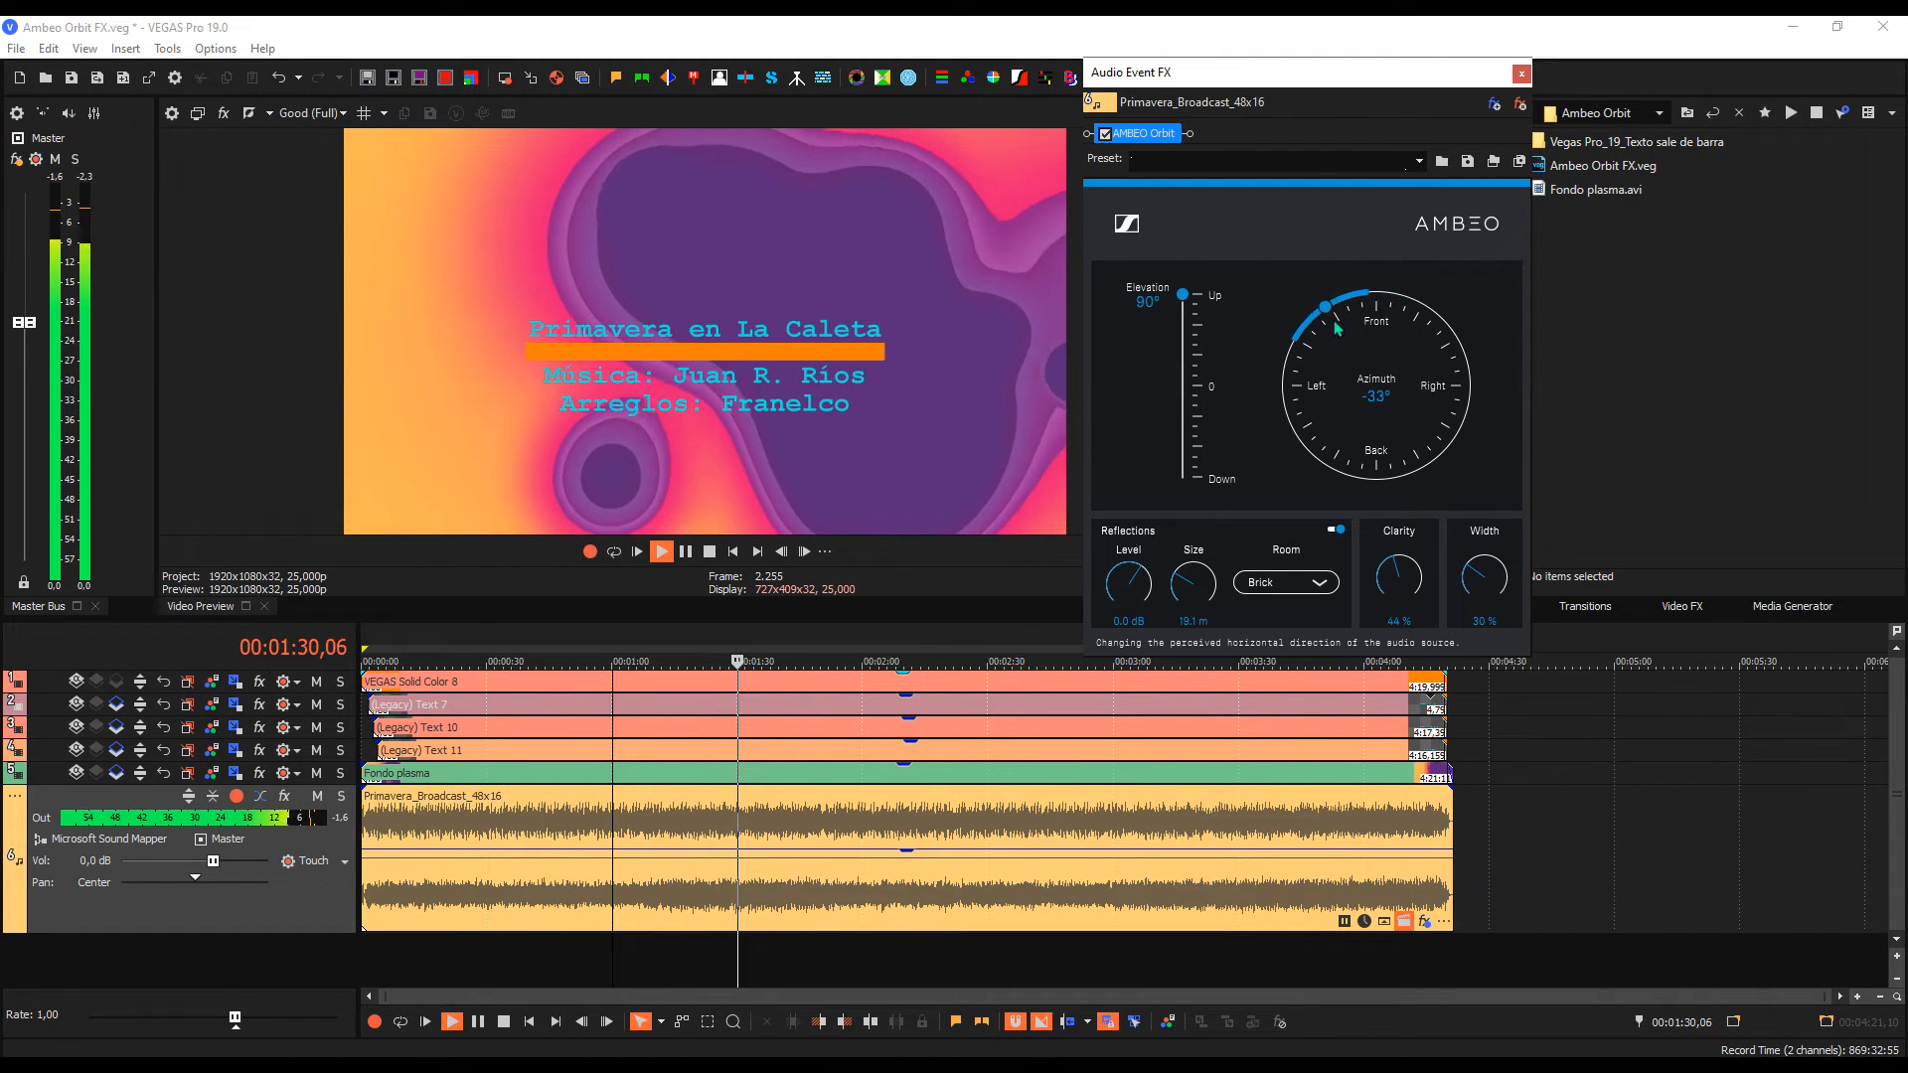
drag(1324, 307, 1295, 335)
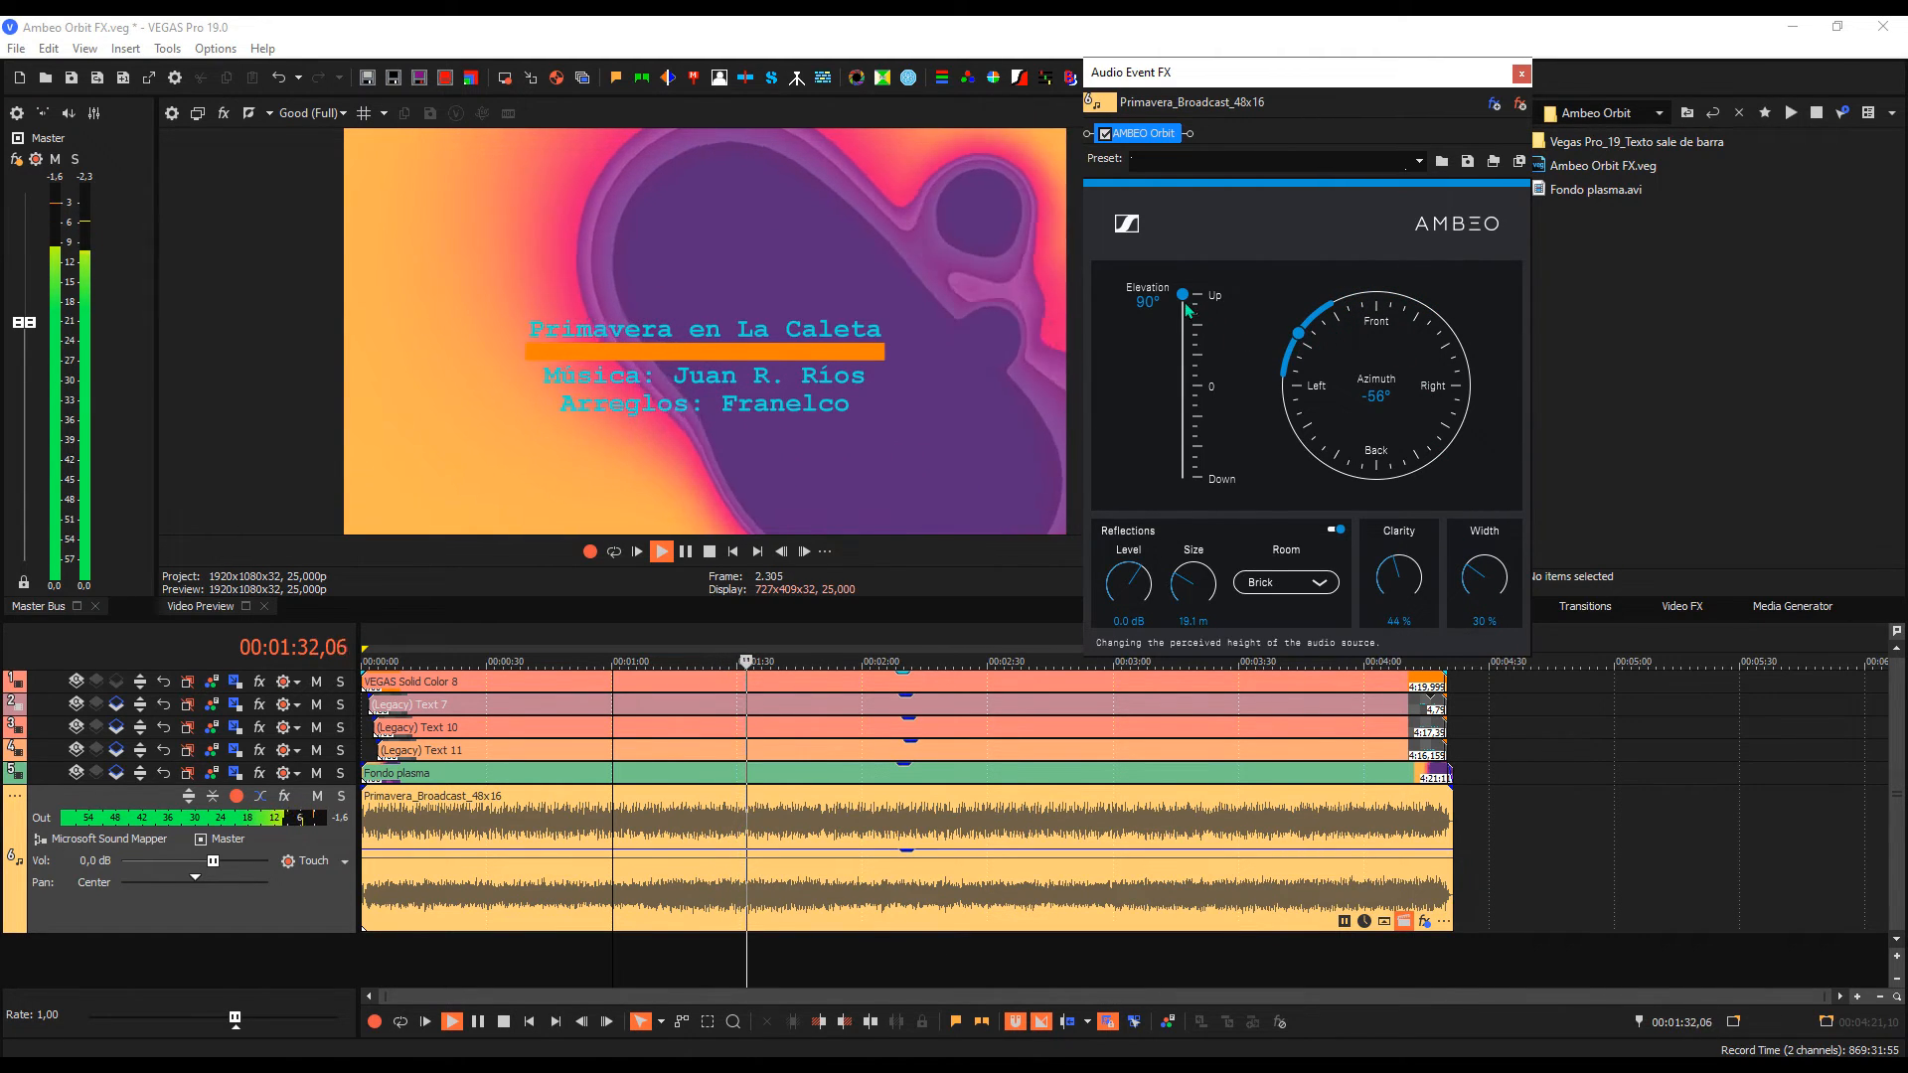
drag(1182, 293, 1181, 446)
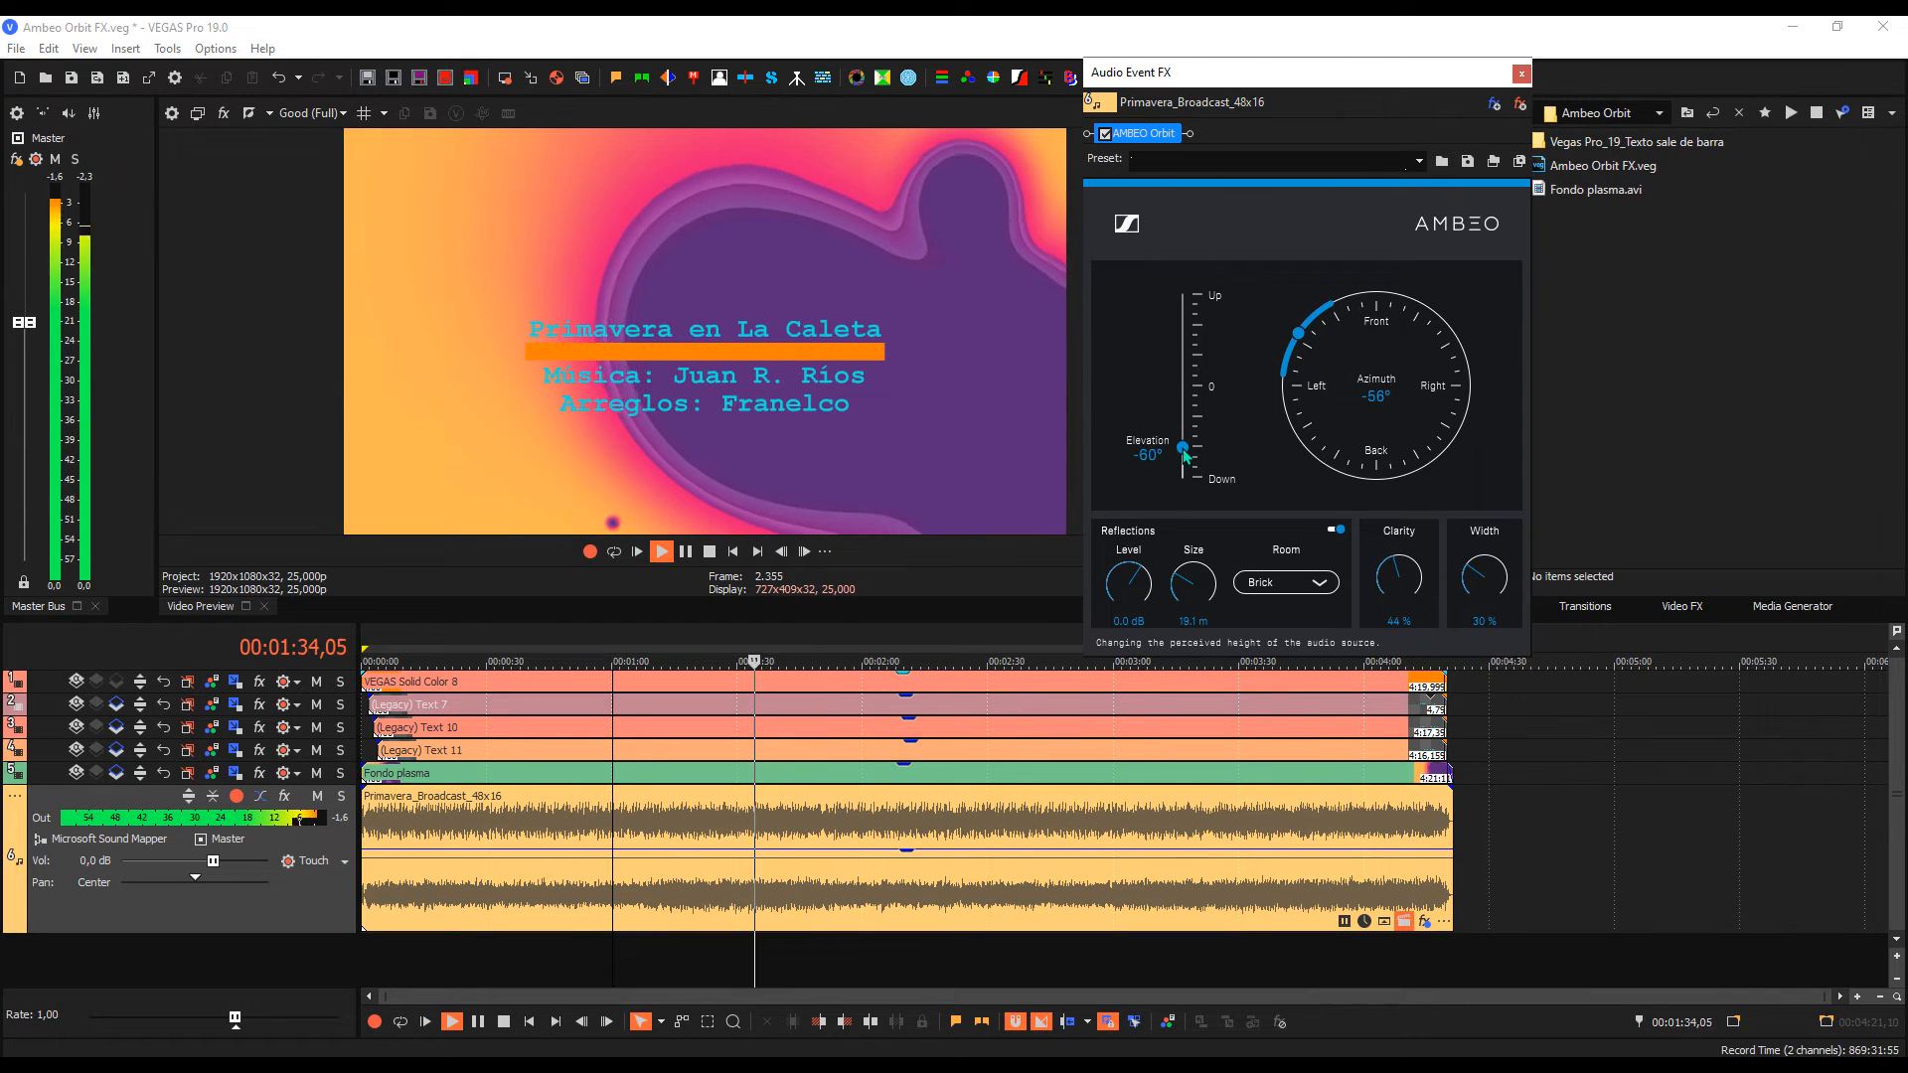
drag(1181, 445, 1300, 337)
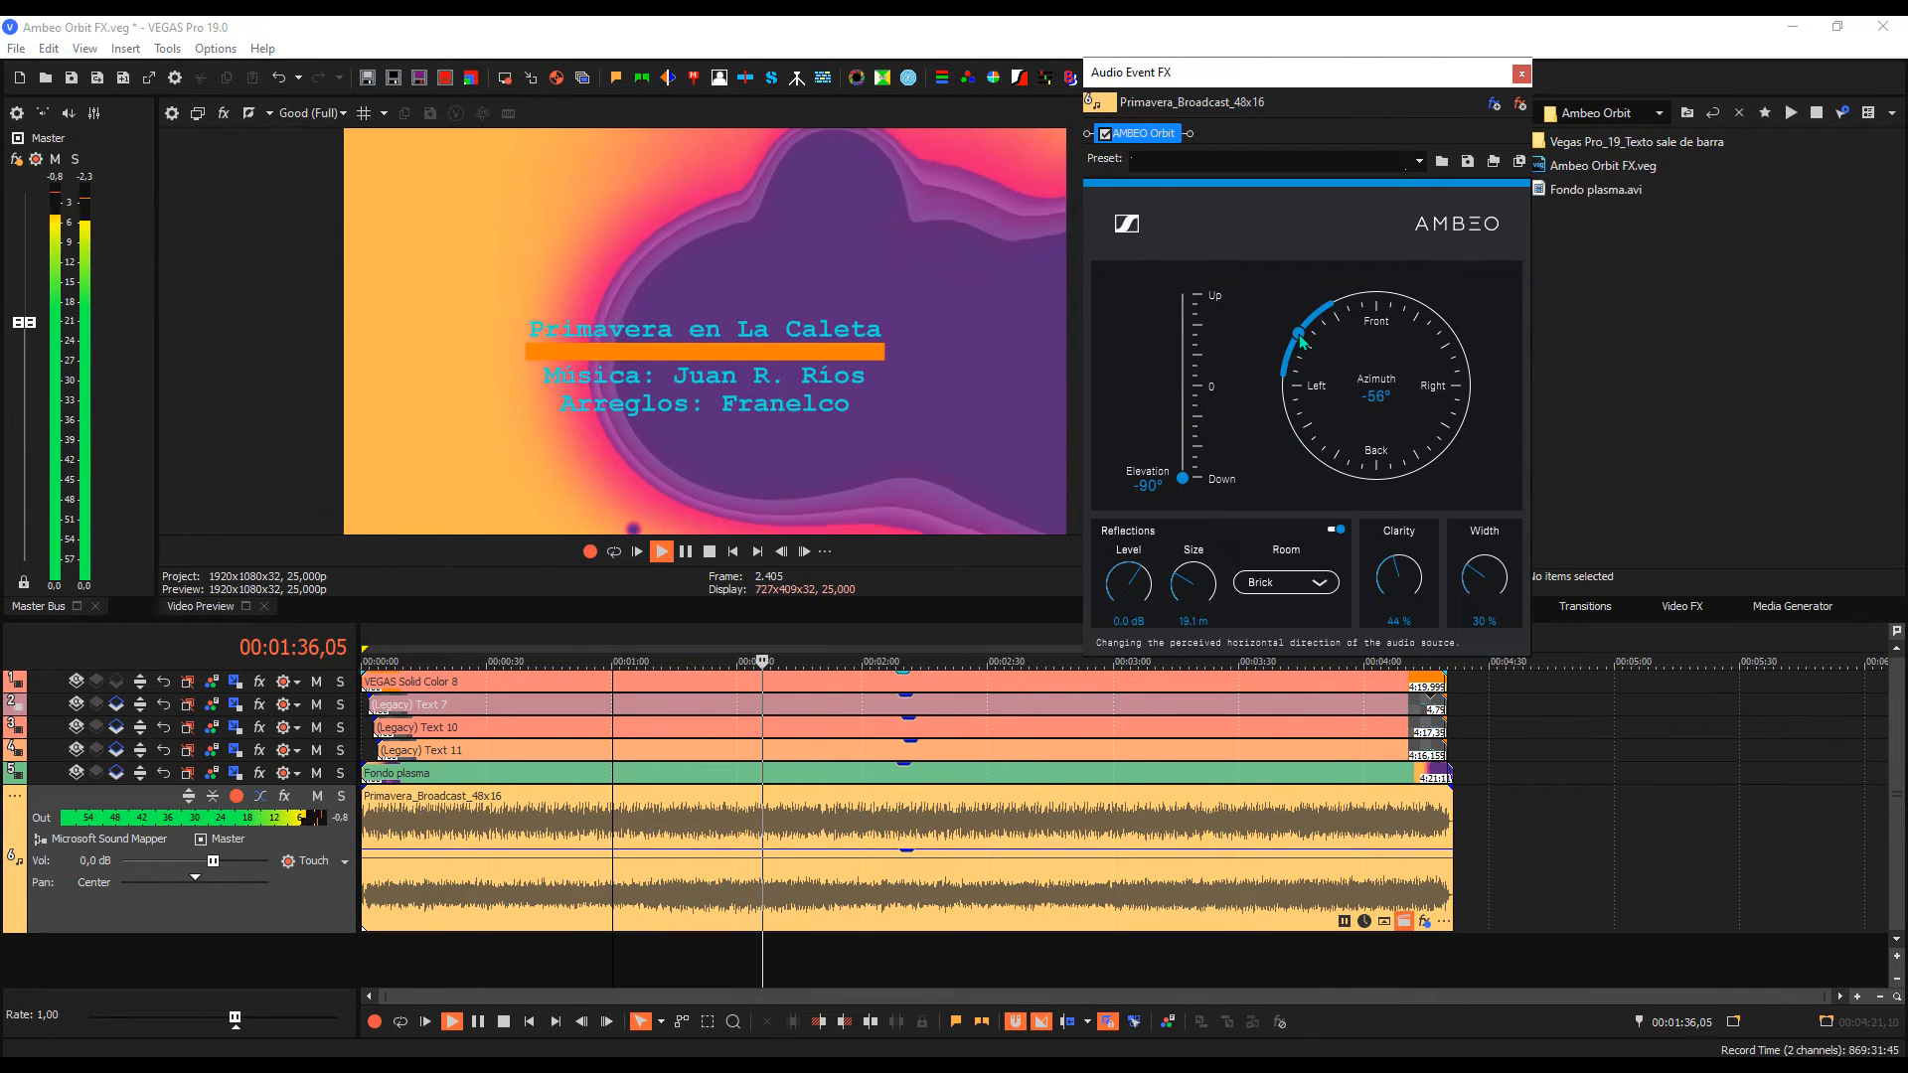
drag(1300, 335, 1365, 478)
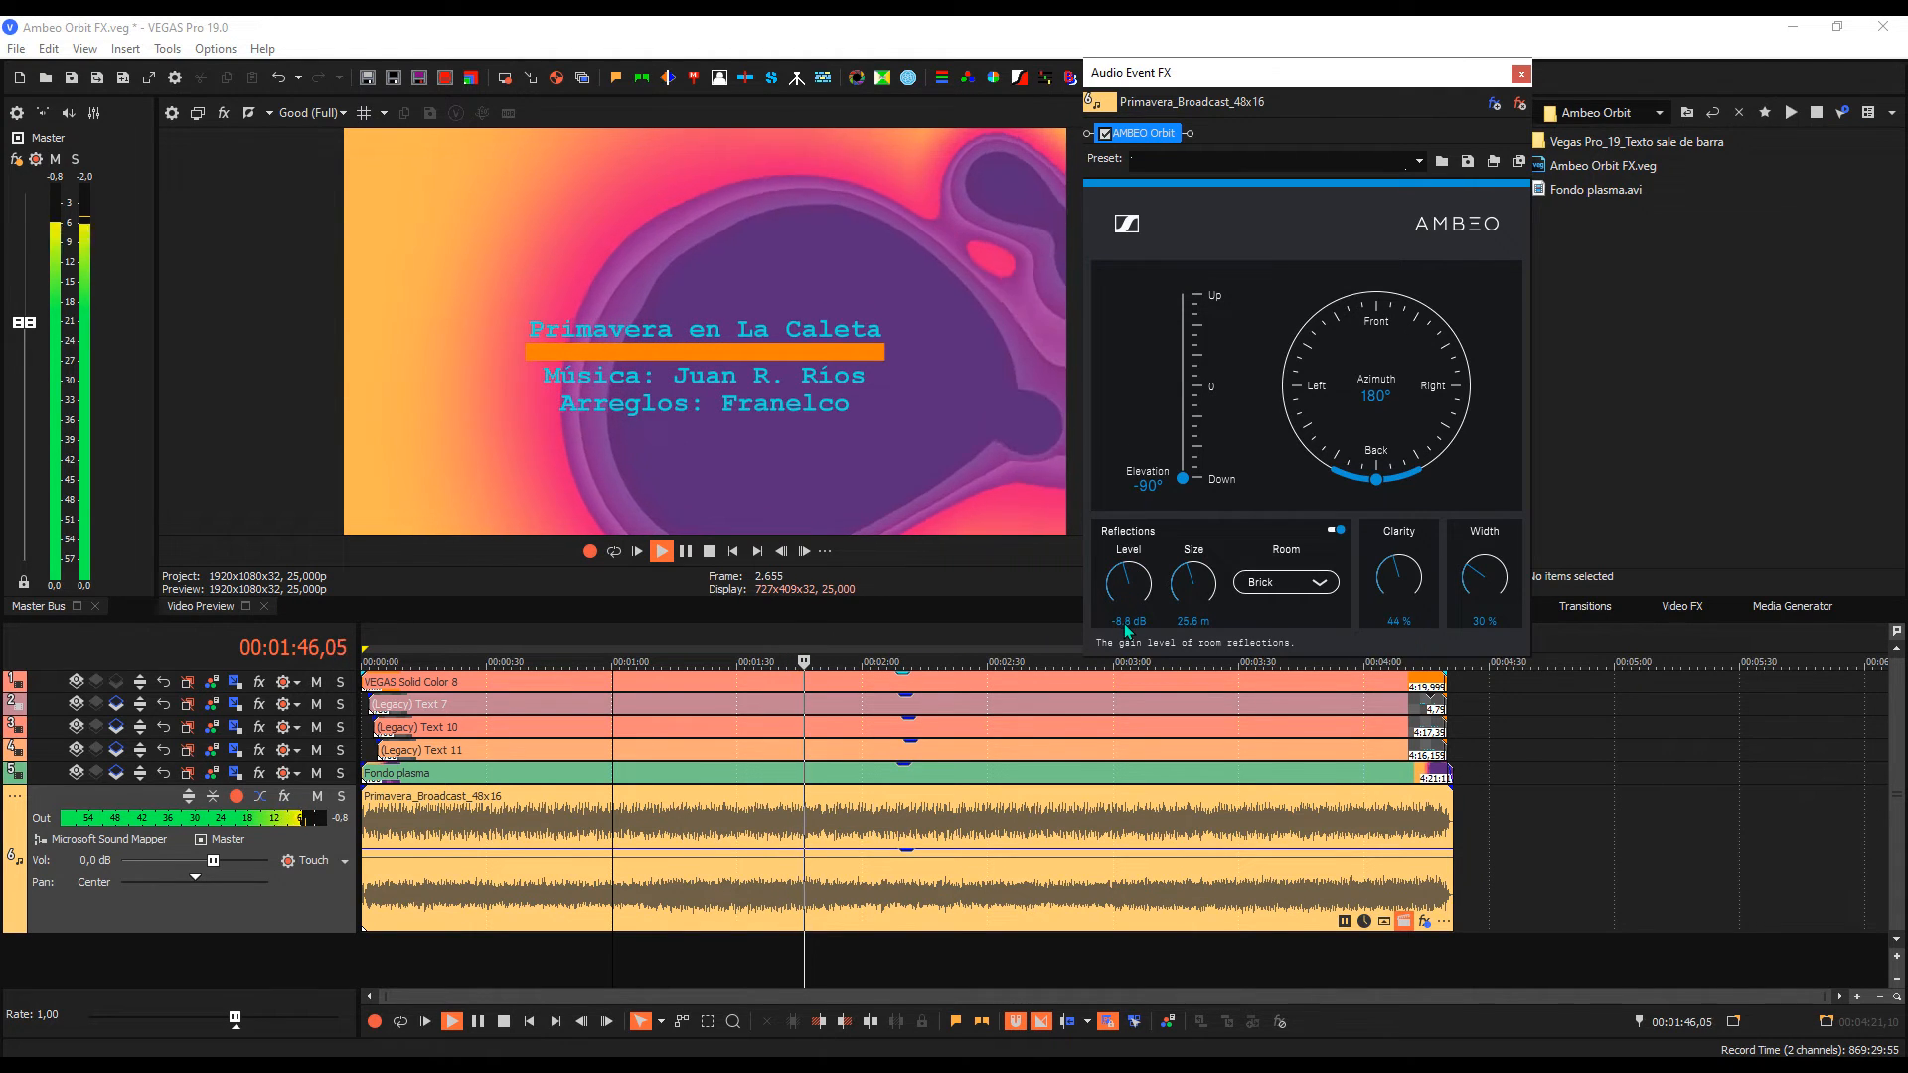
Step: Set the reflections room material to Glass
click(1285, 582)
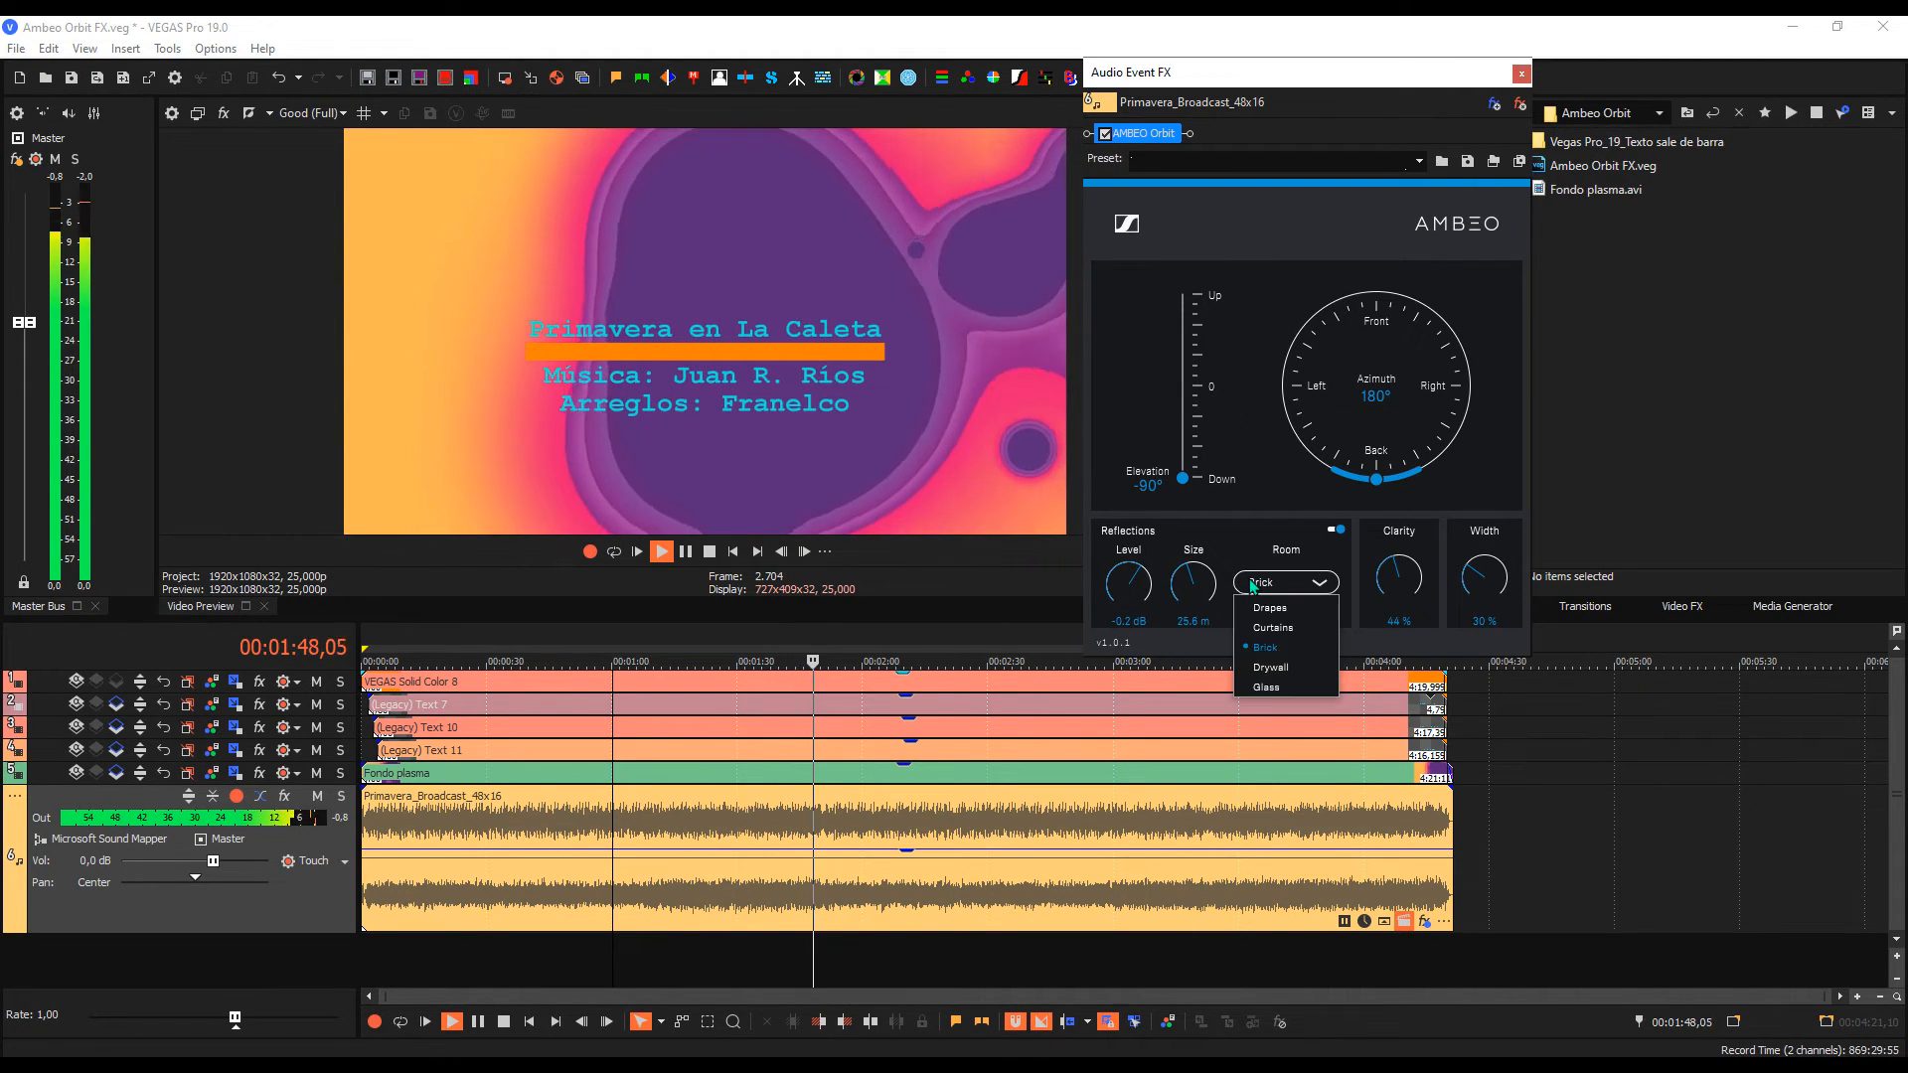
click(1266, 686)
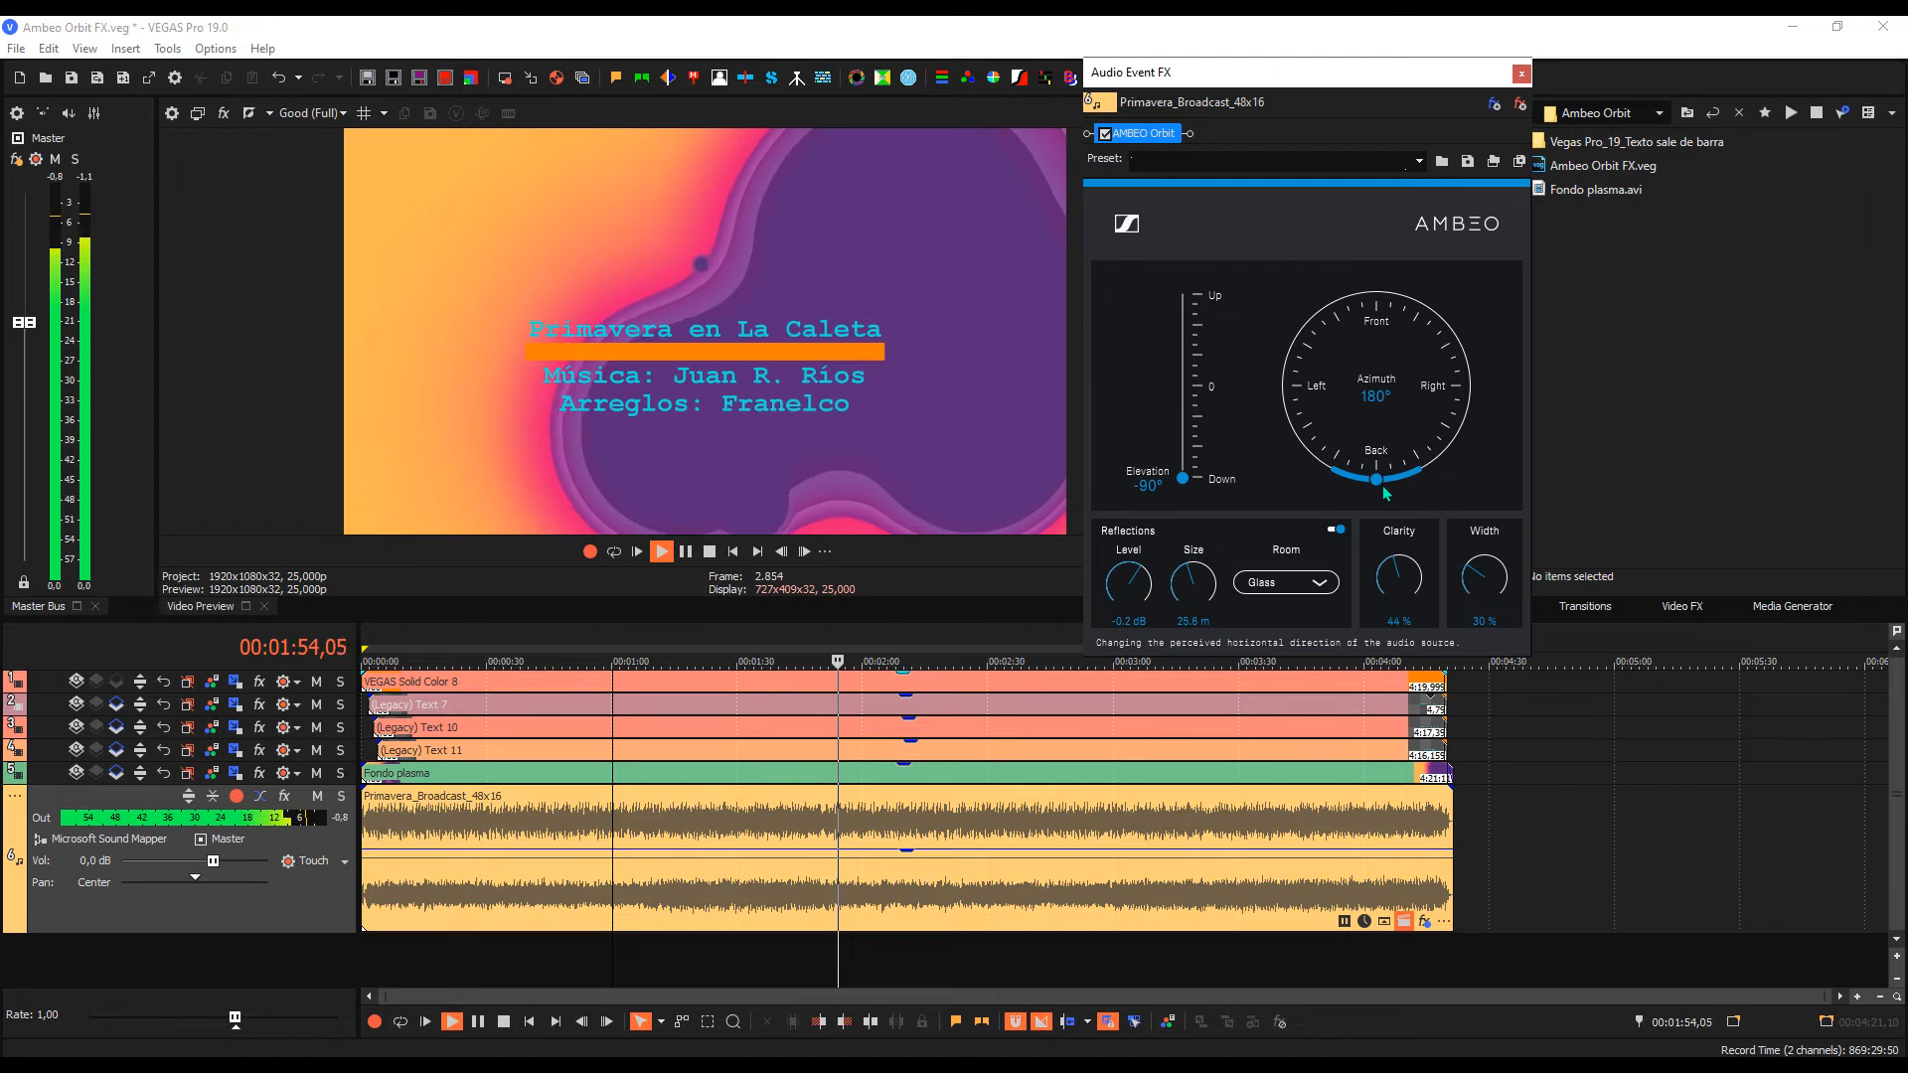
Step: Set azimuth to 52° and lift elevation through level and 36° up to 90°
drag(1375, 478, 1423, 307)
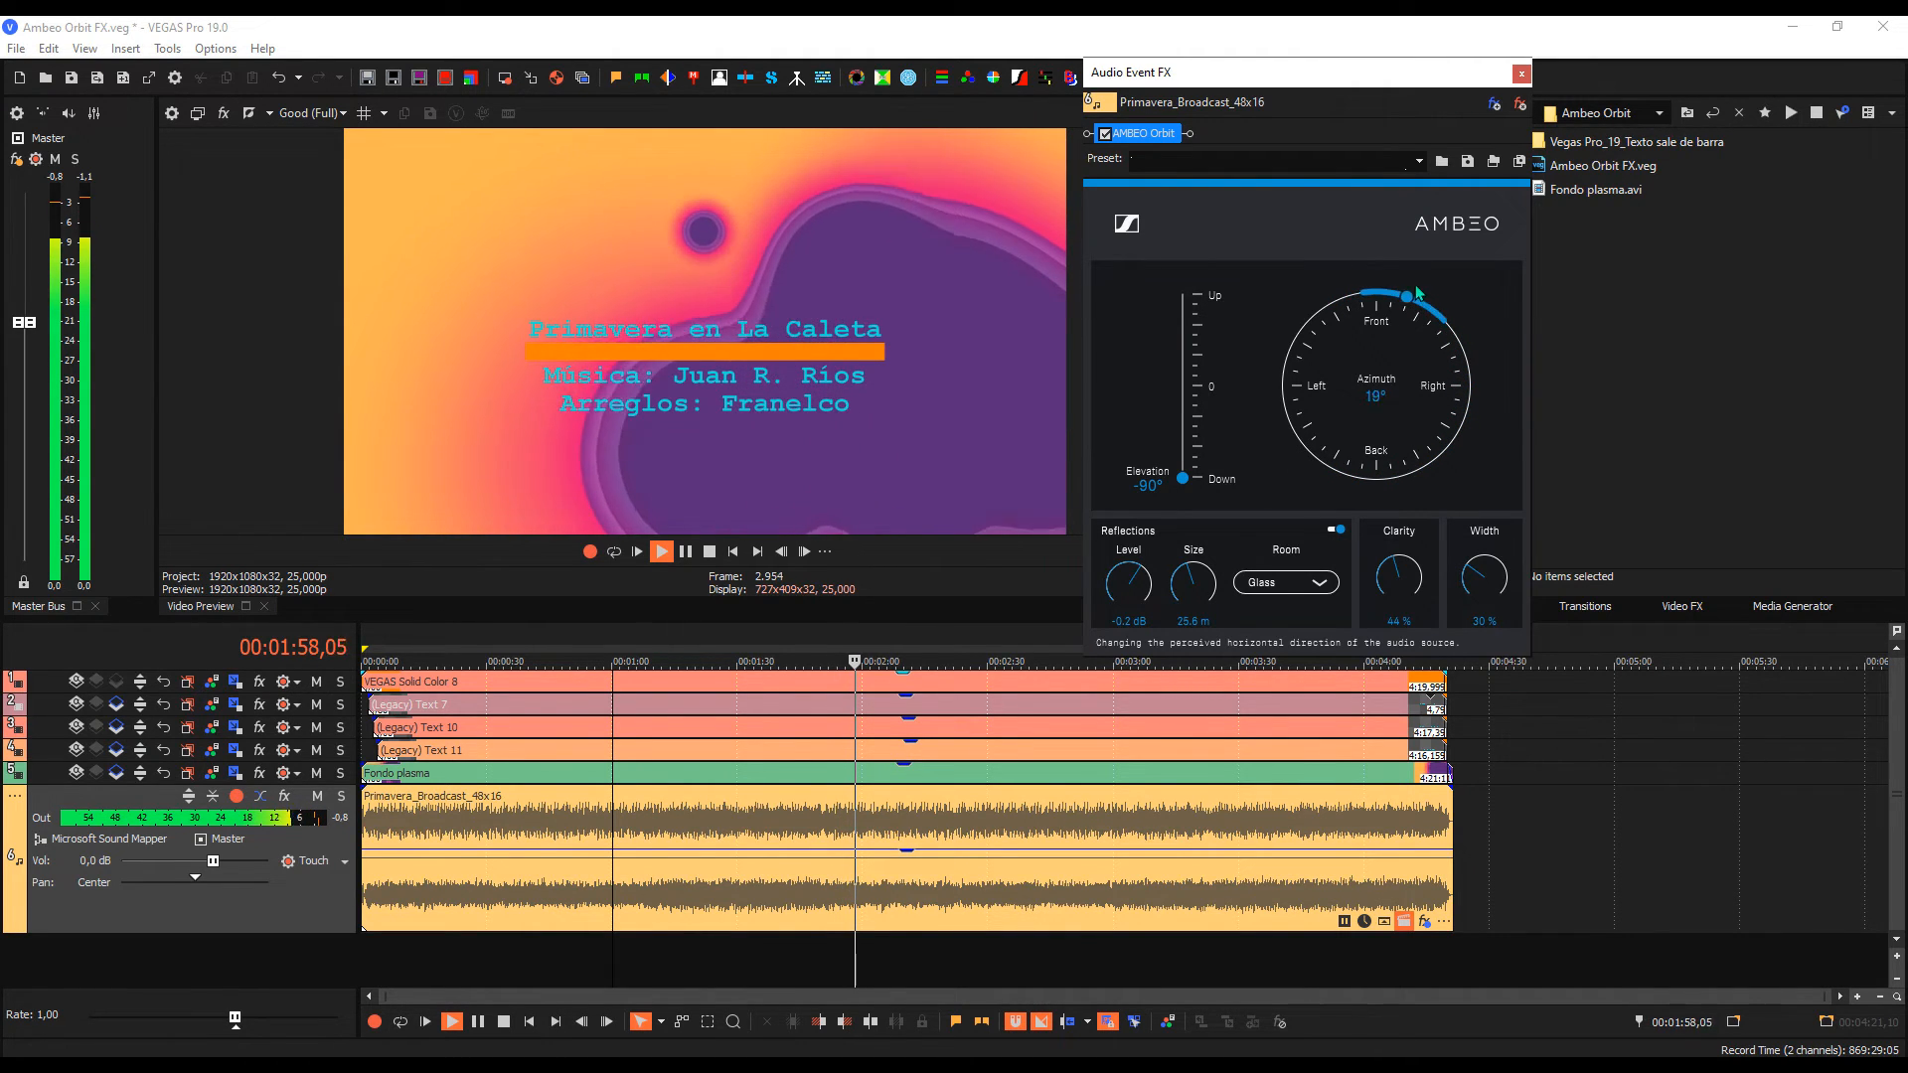
drag(1414, 294, 1448, 329)
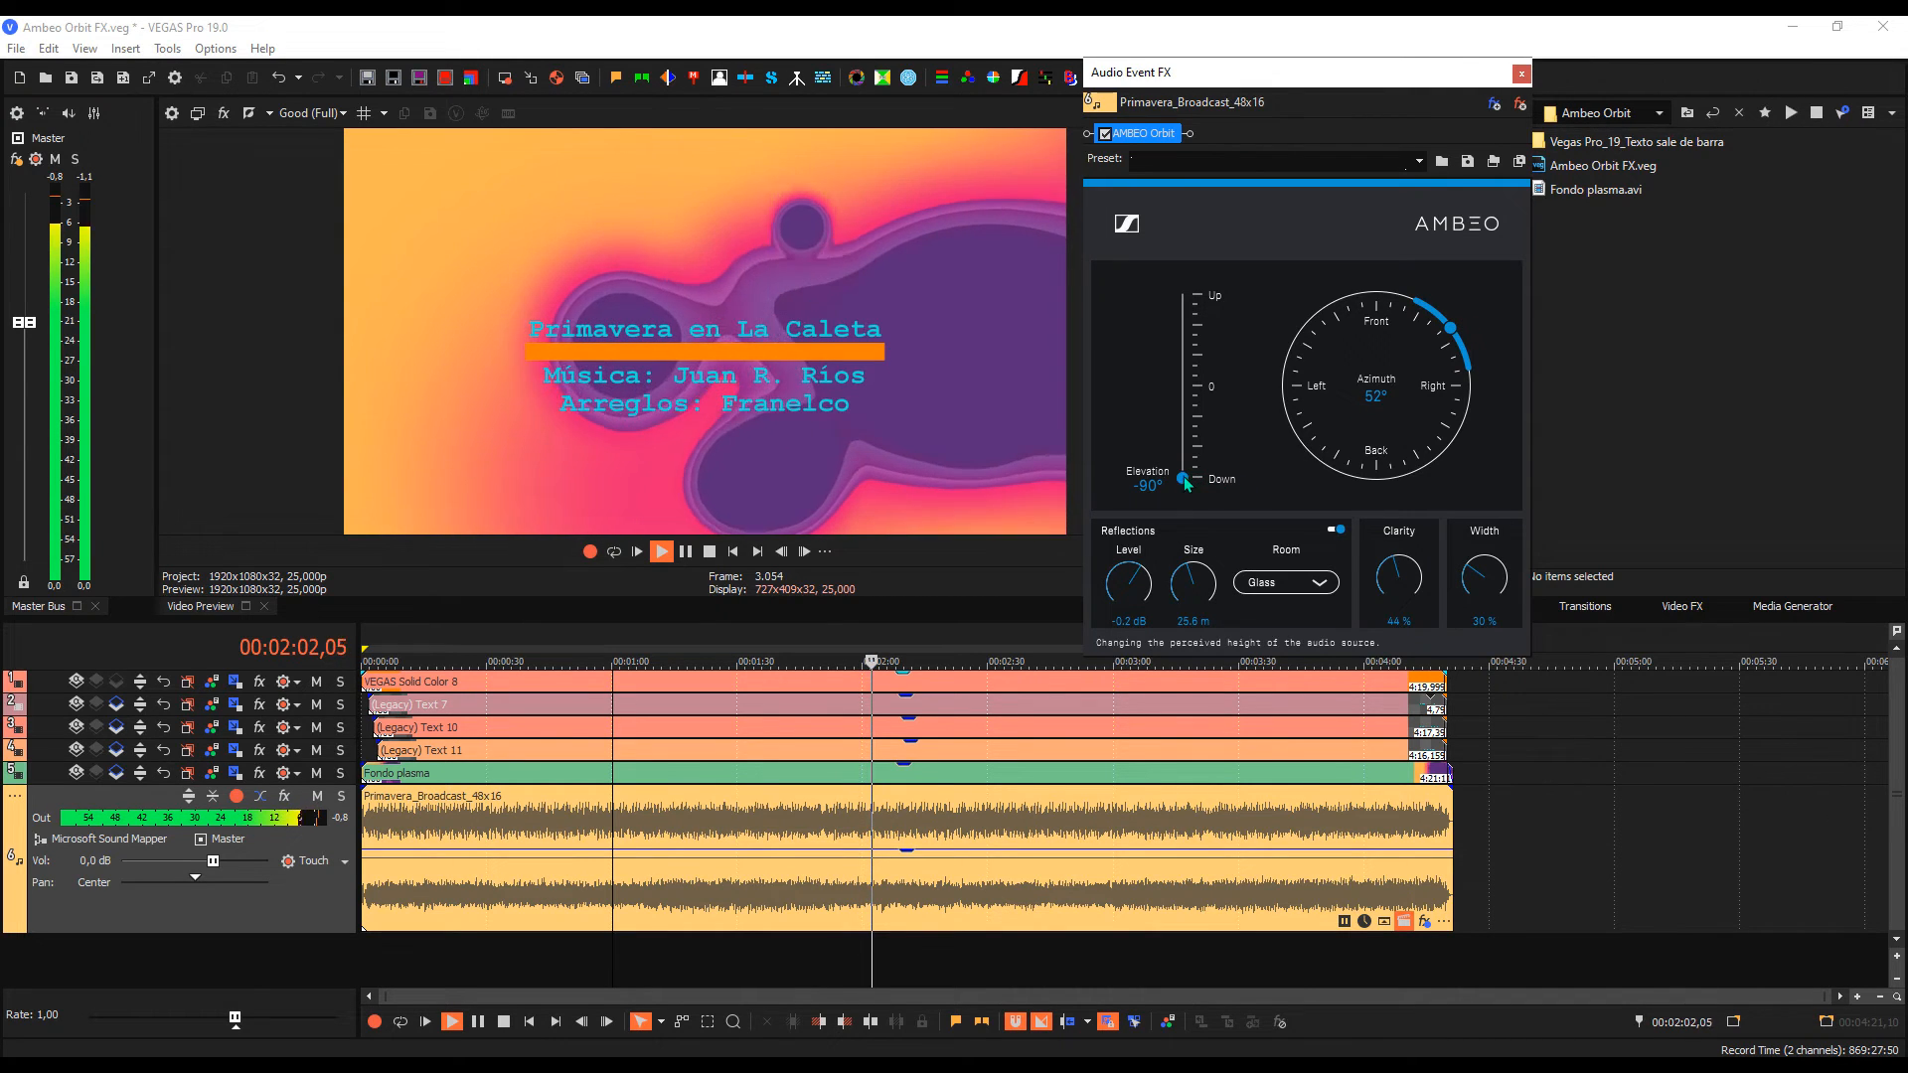
drag(1183, 481, 1182, 386)
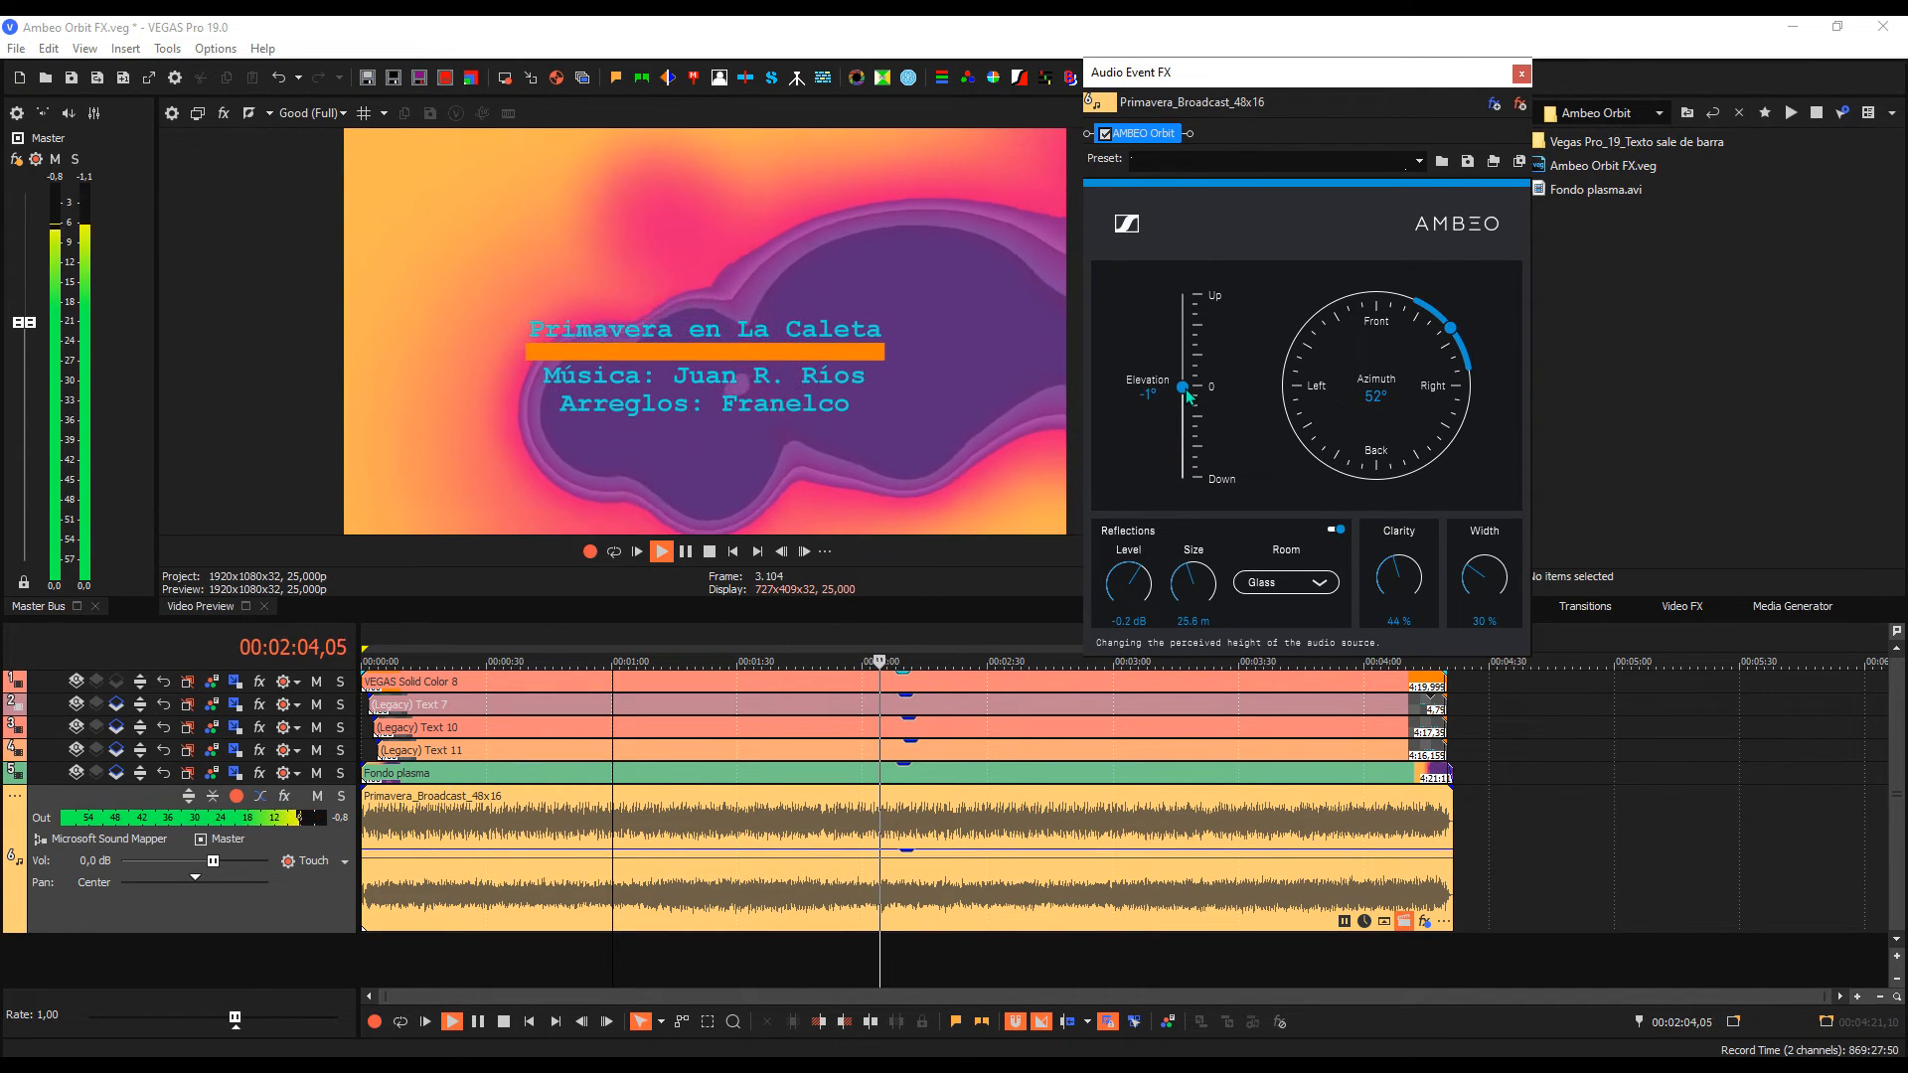
drag(1182, 387, 1182, 349)
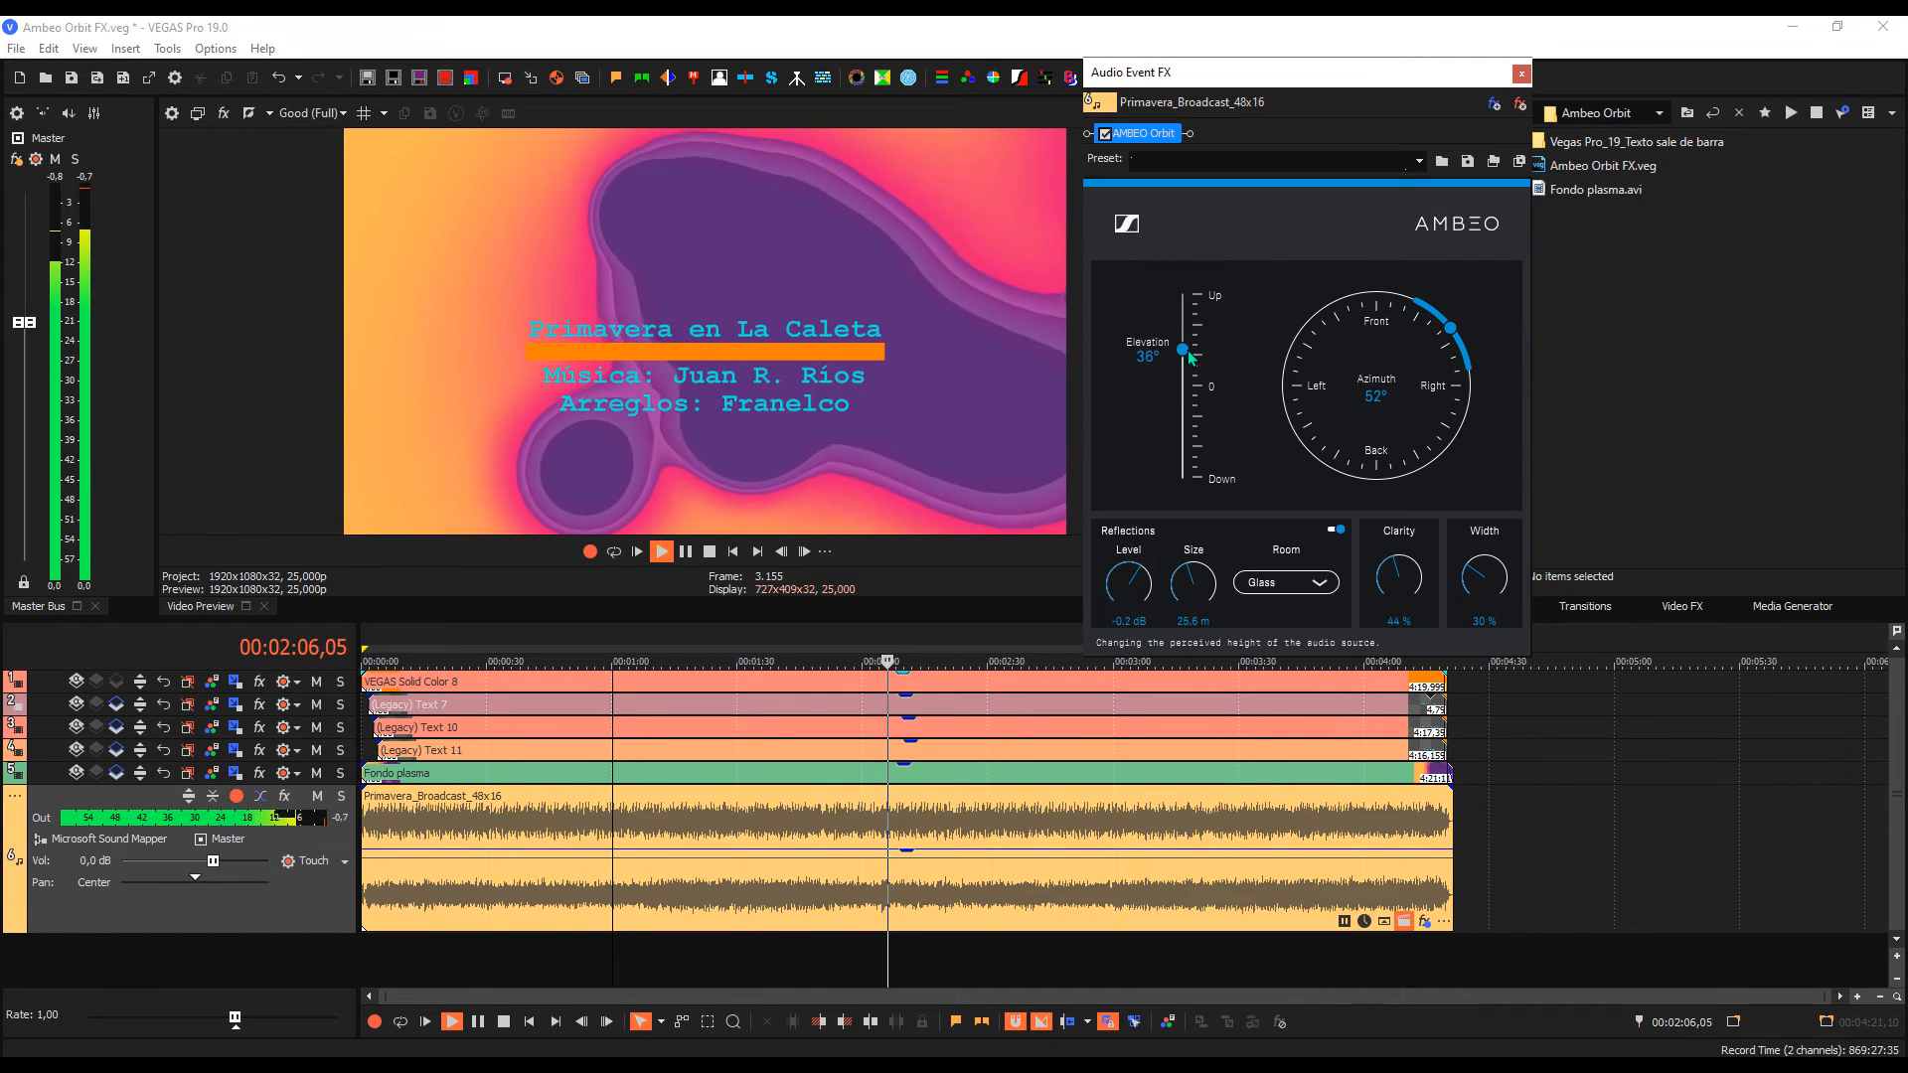
drag(1181, 351, 1182, 294)
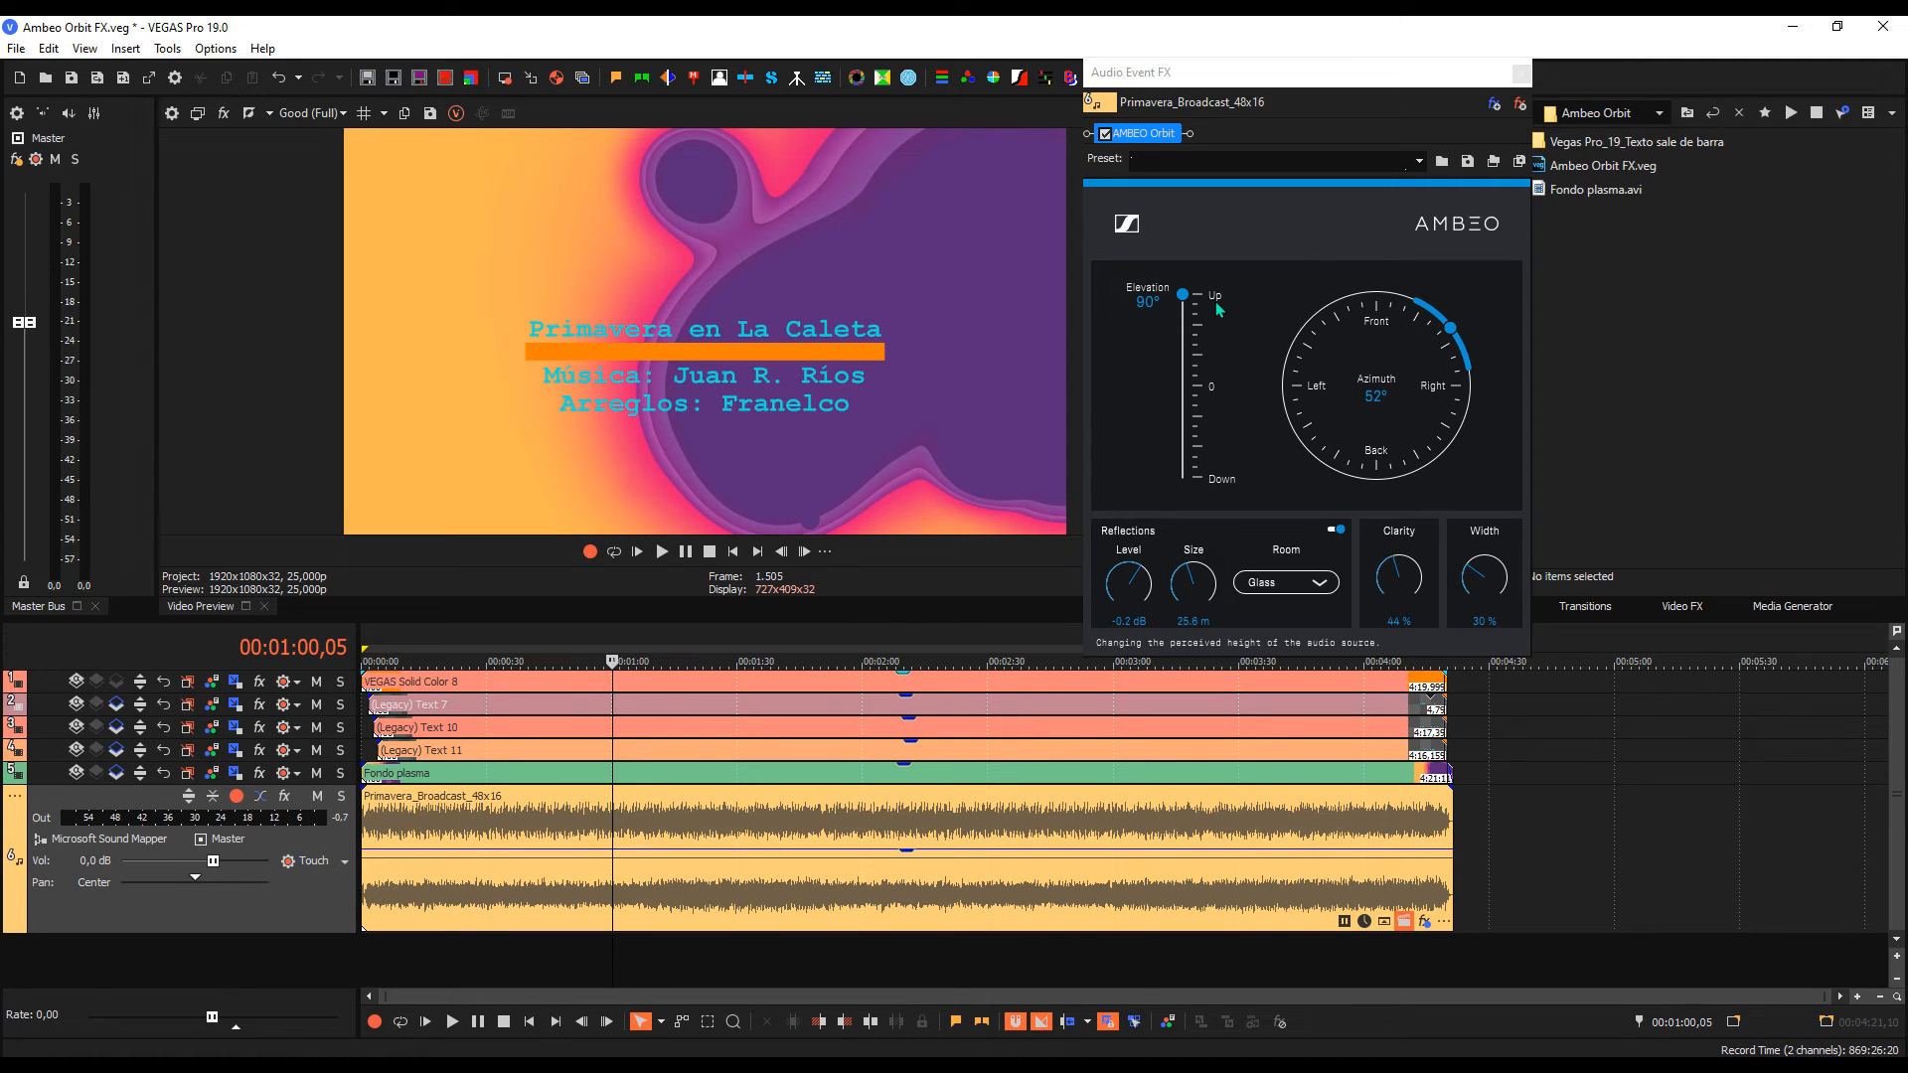
Step: Drag the source elevation down to level at 0°
drag(1180, 293, 1180, 386)
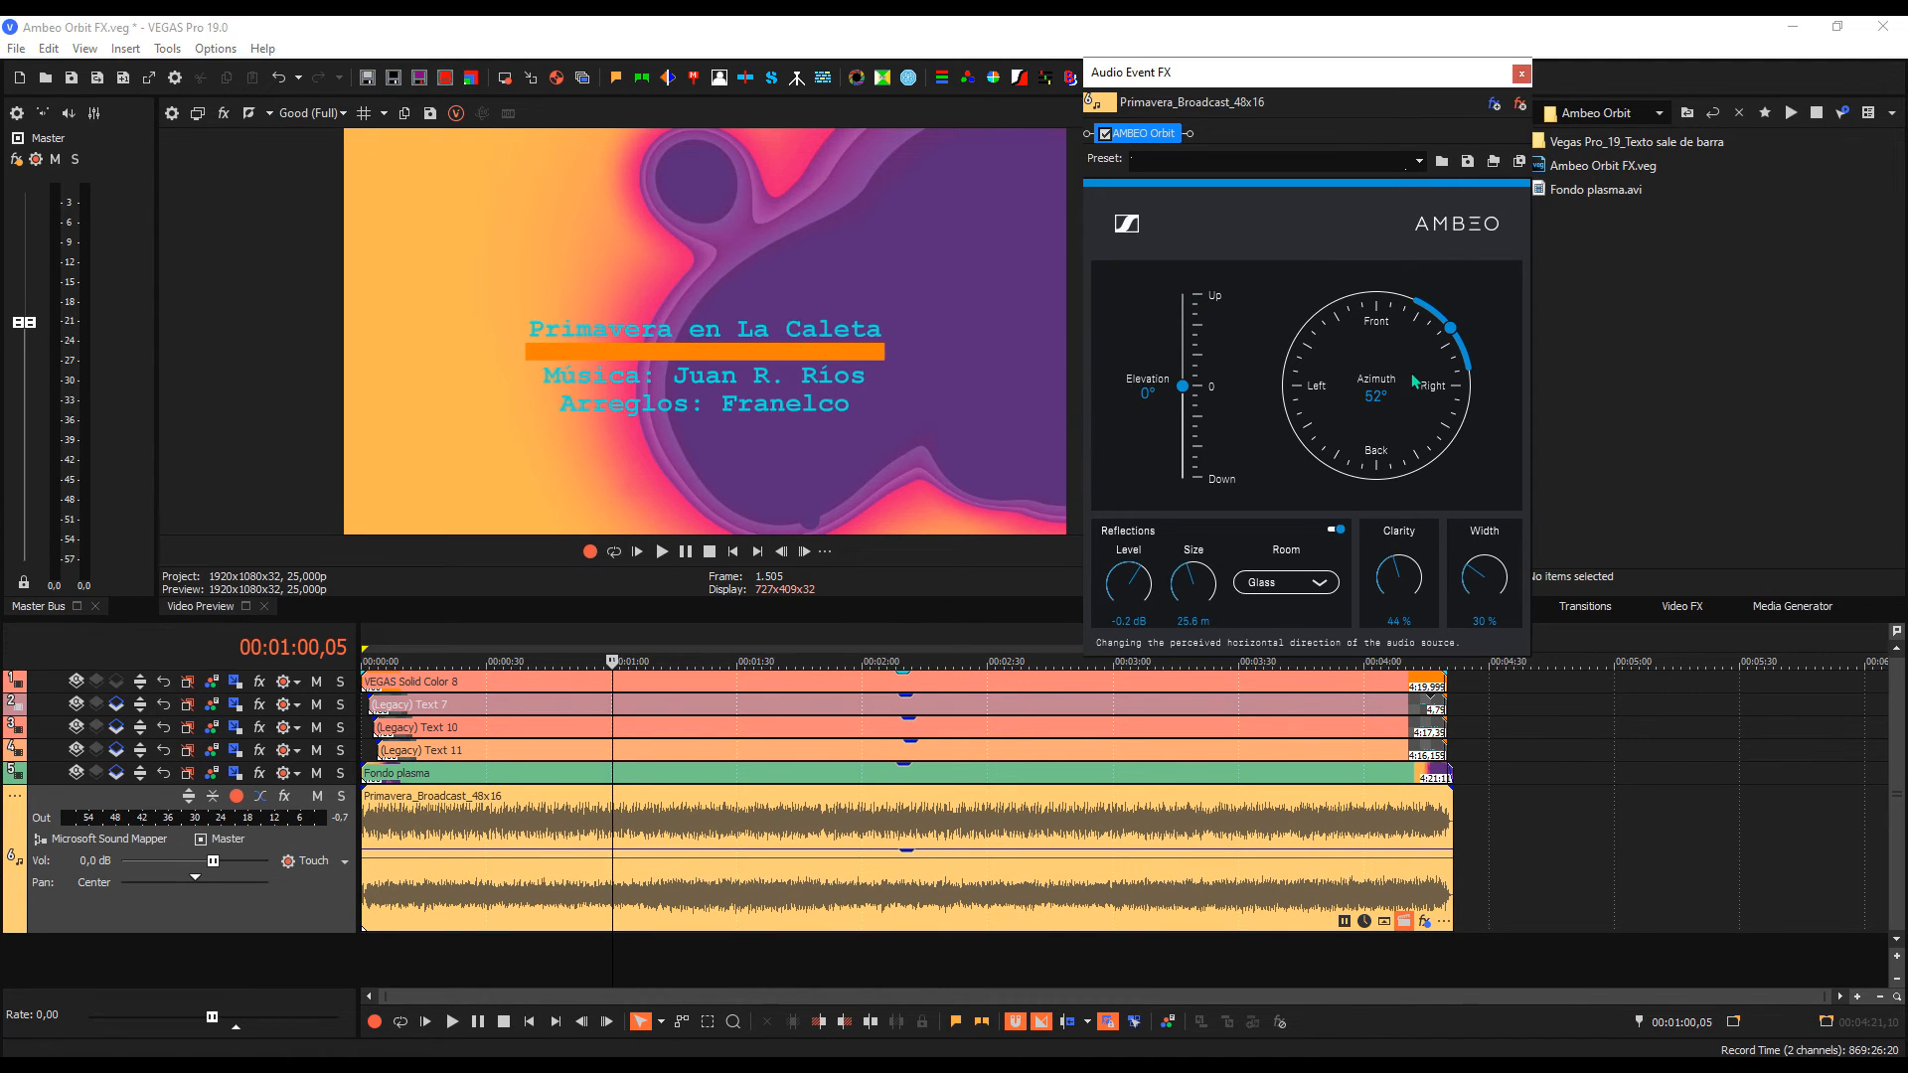
mouse_move(1301, 413)
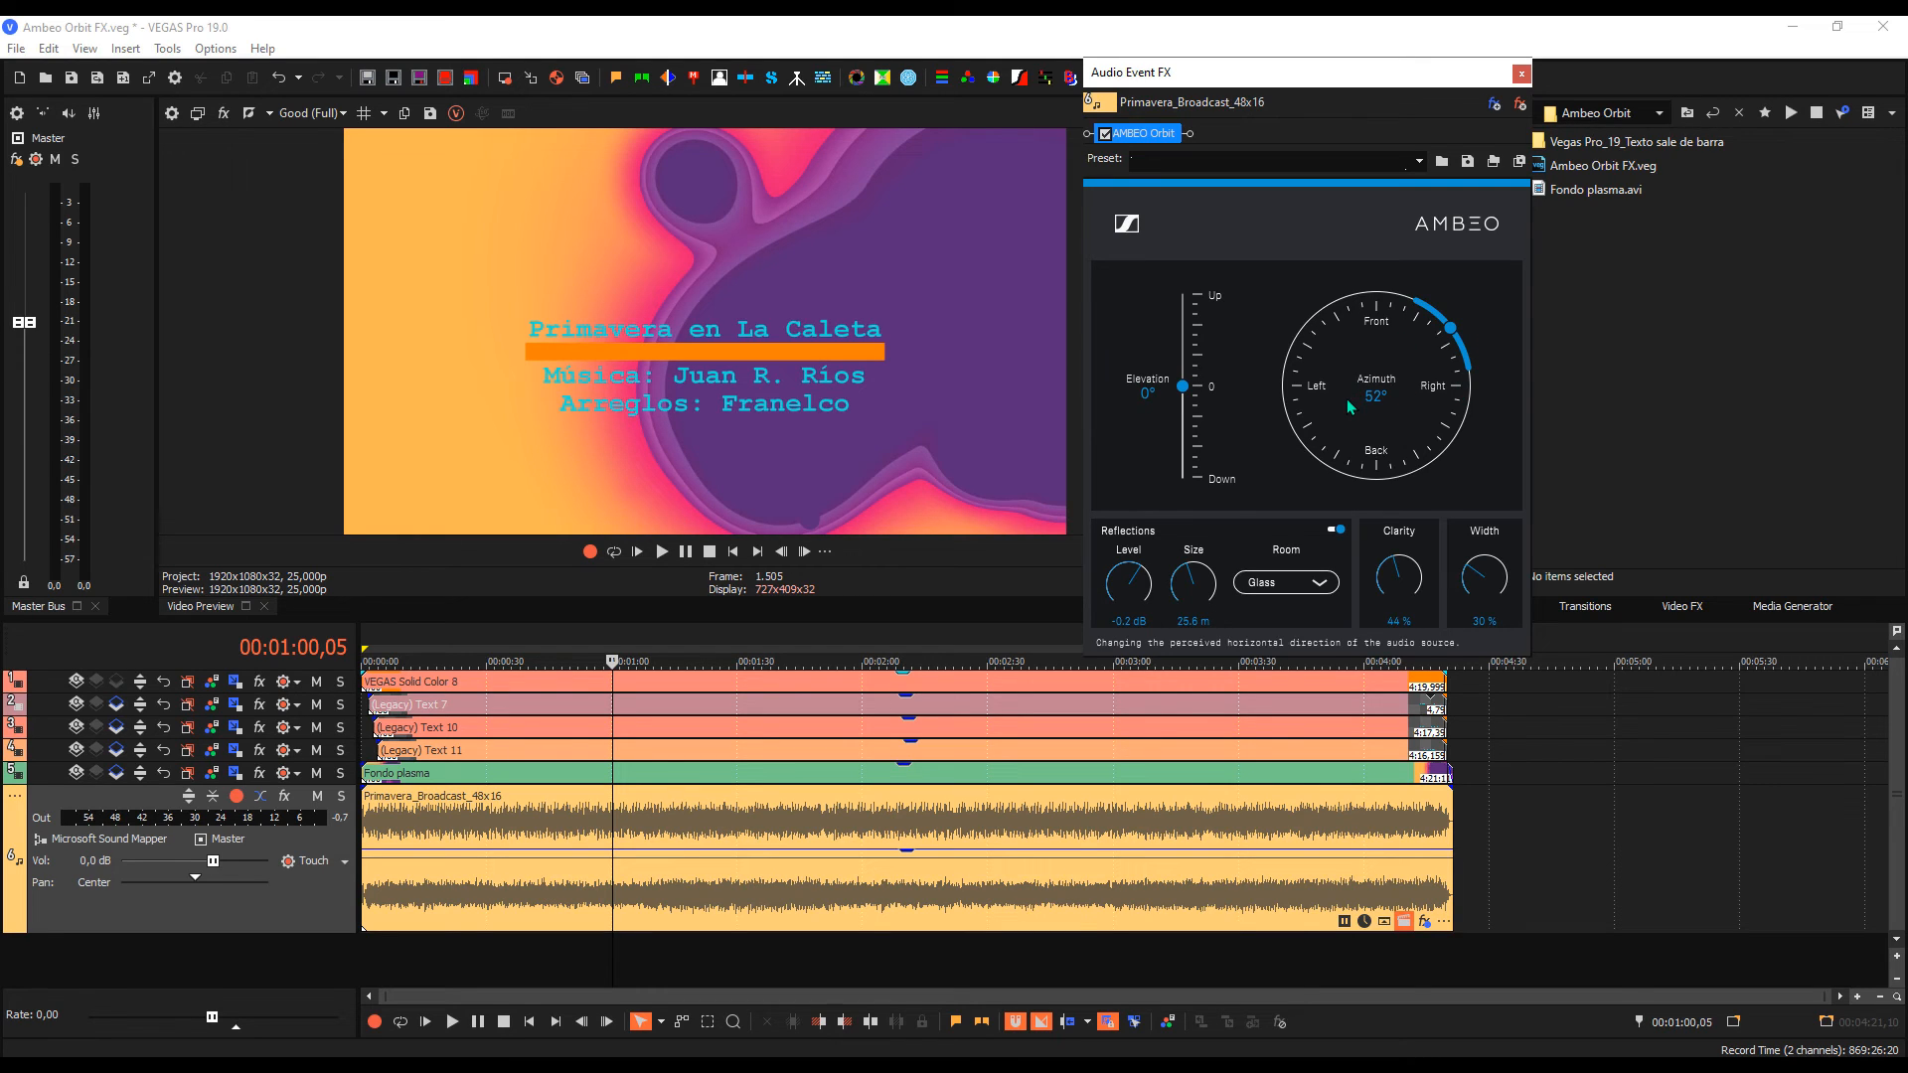
mouse_move(1463, 410)
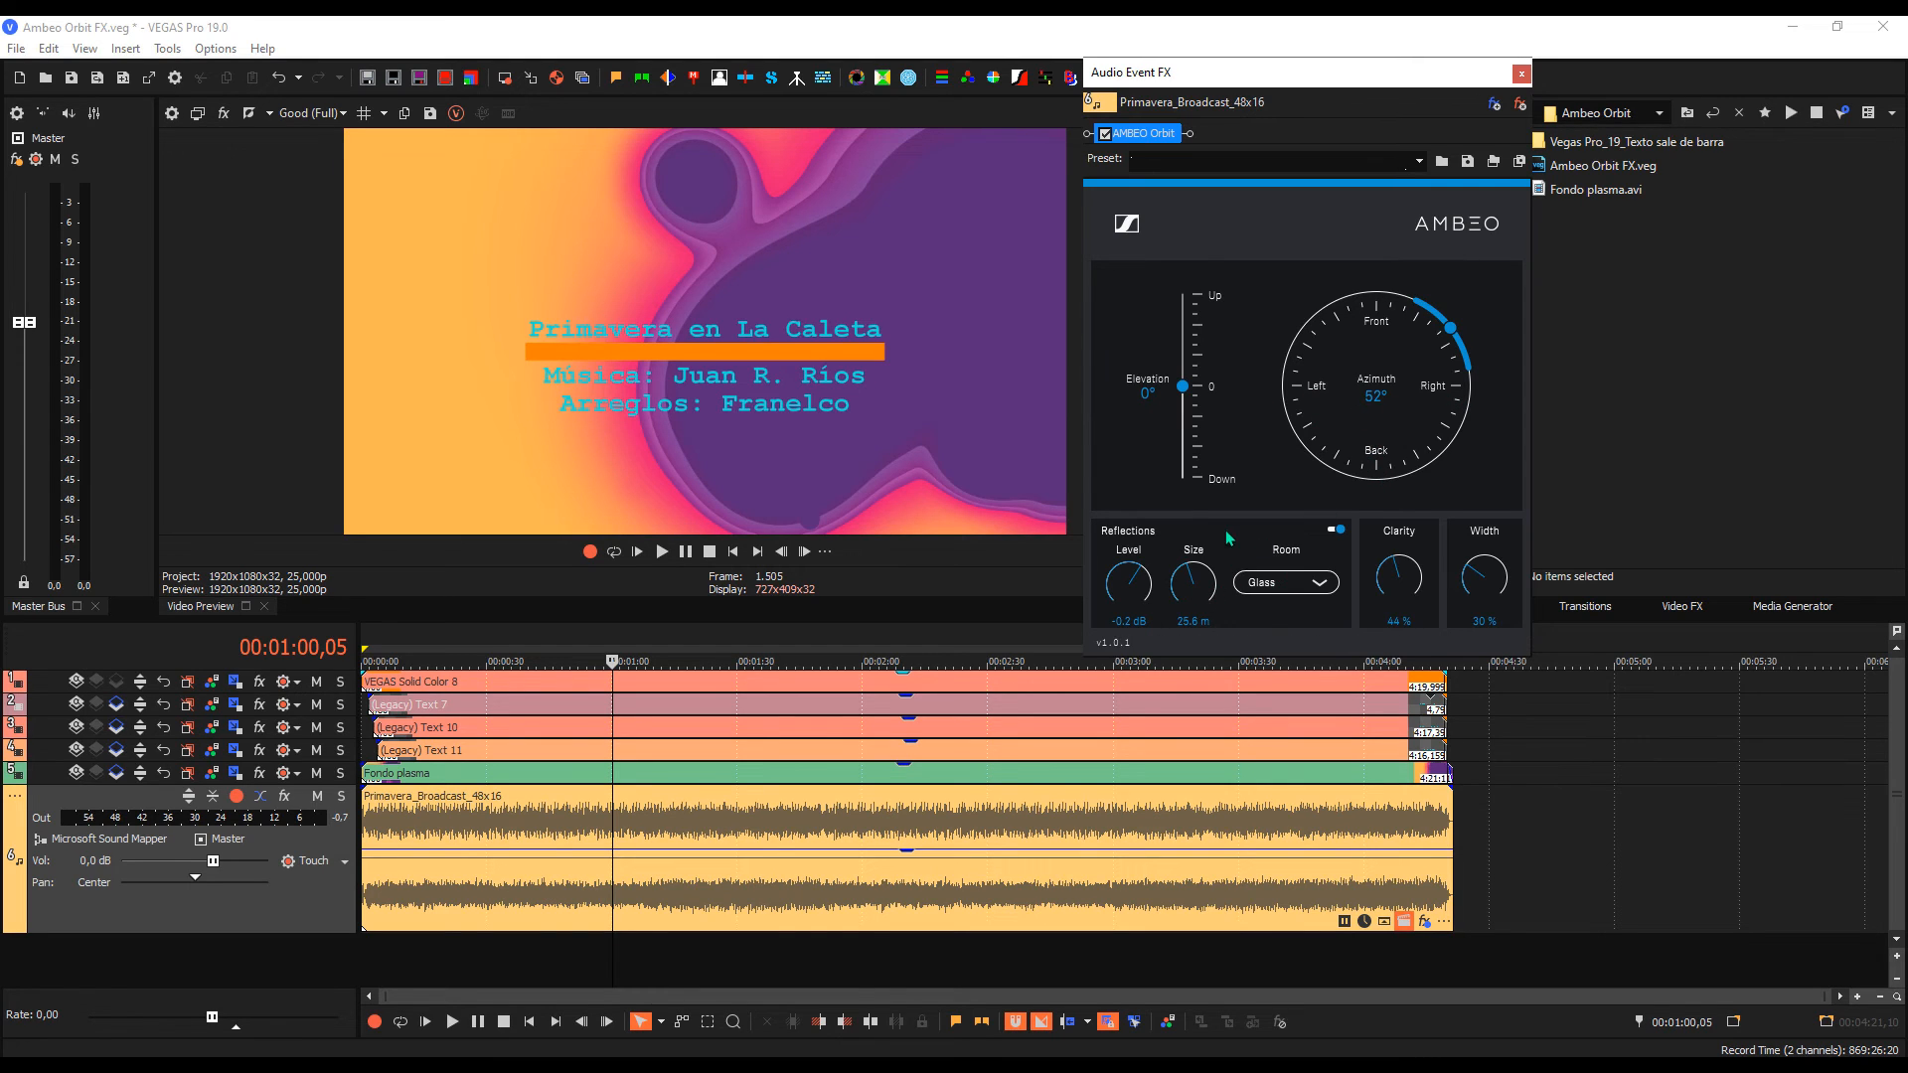
mouse_move(1326, 590)
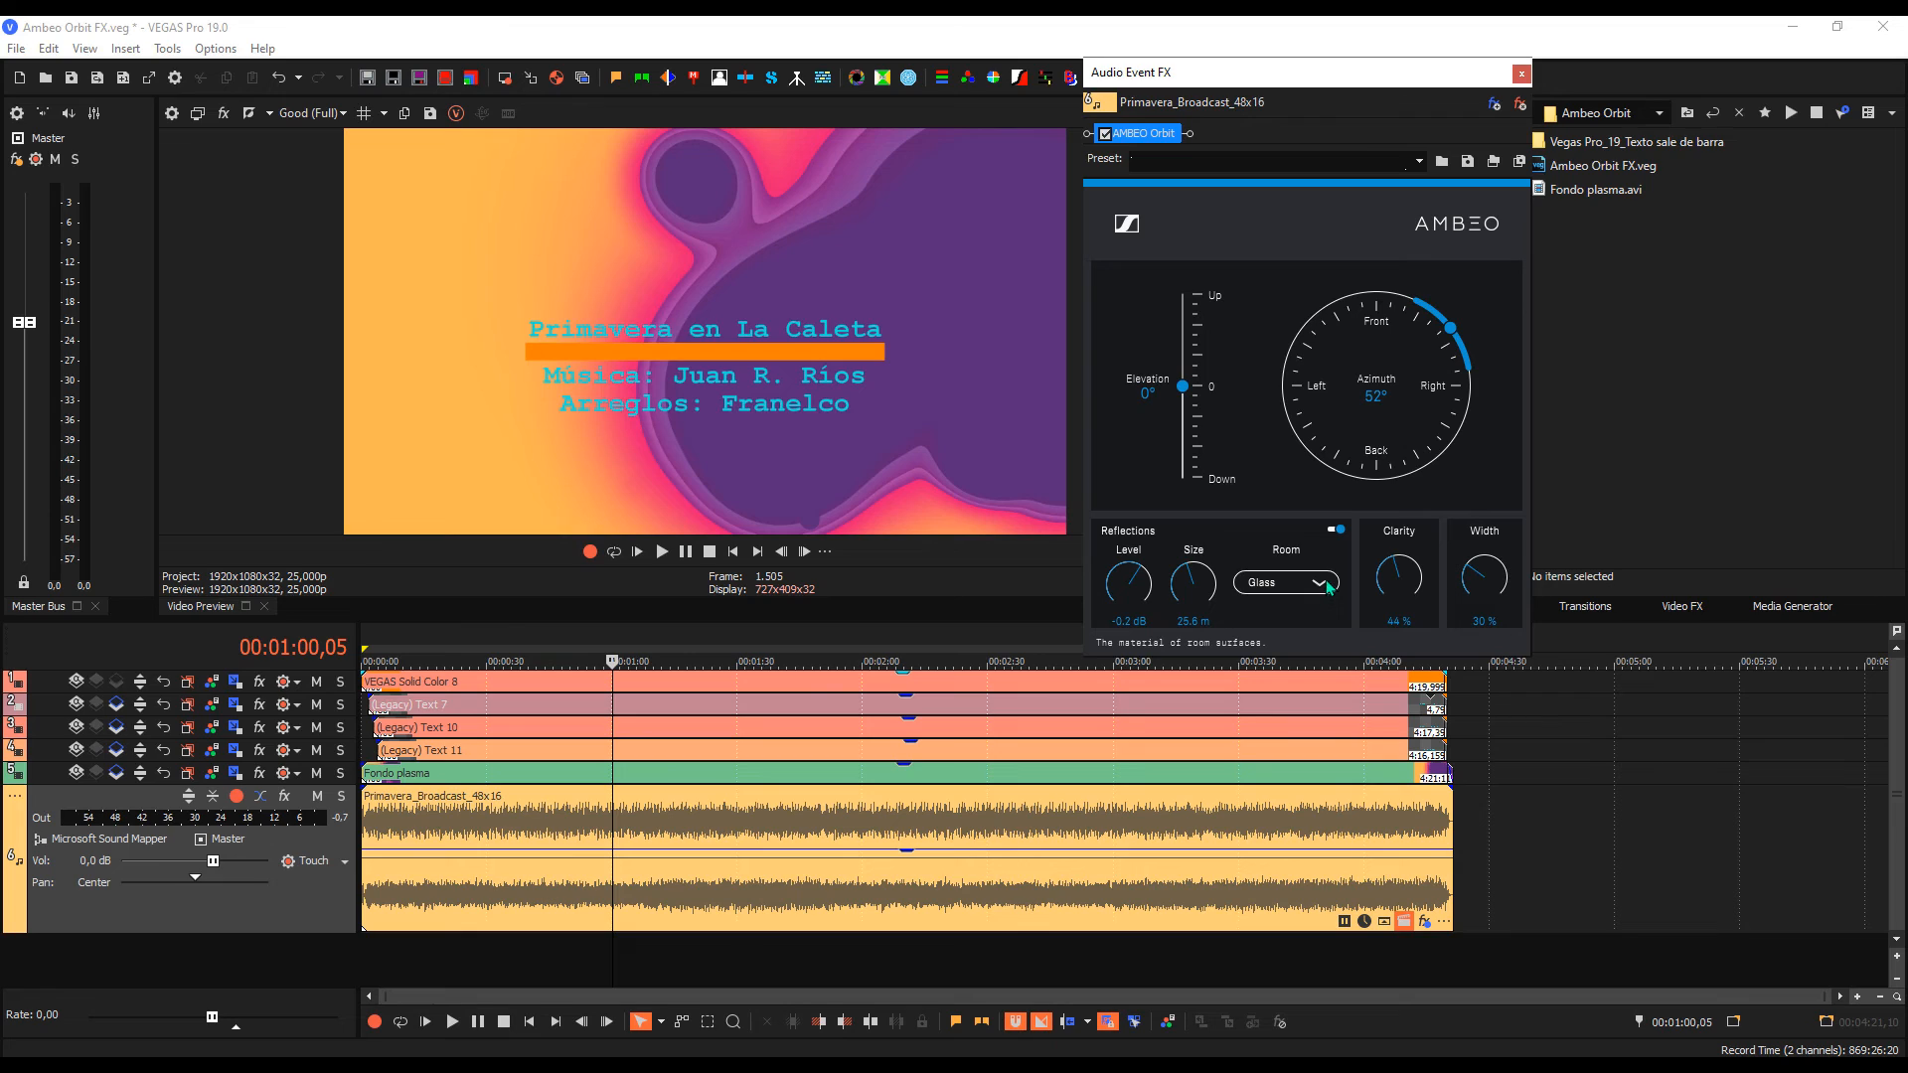
click(1320, 583)
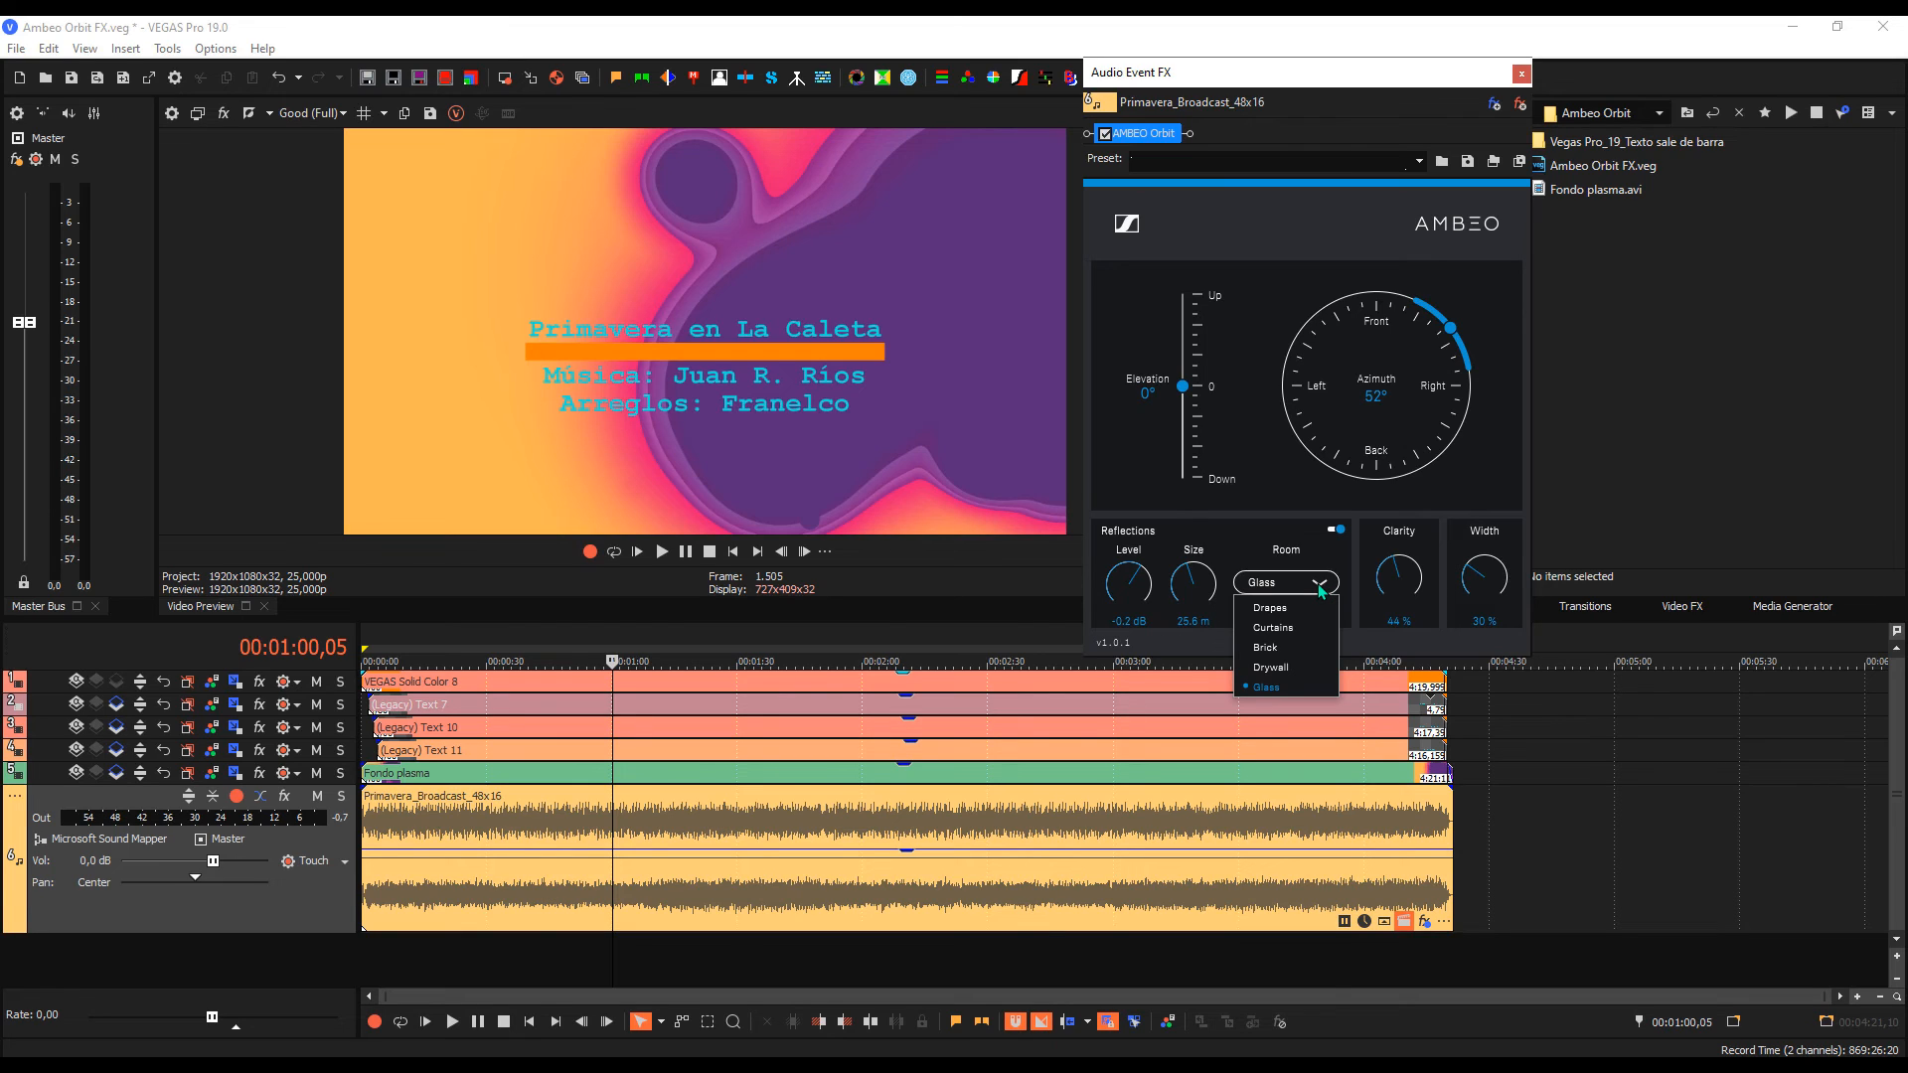
mouse_move(1309, 607)
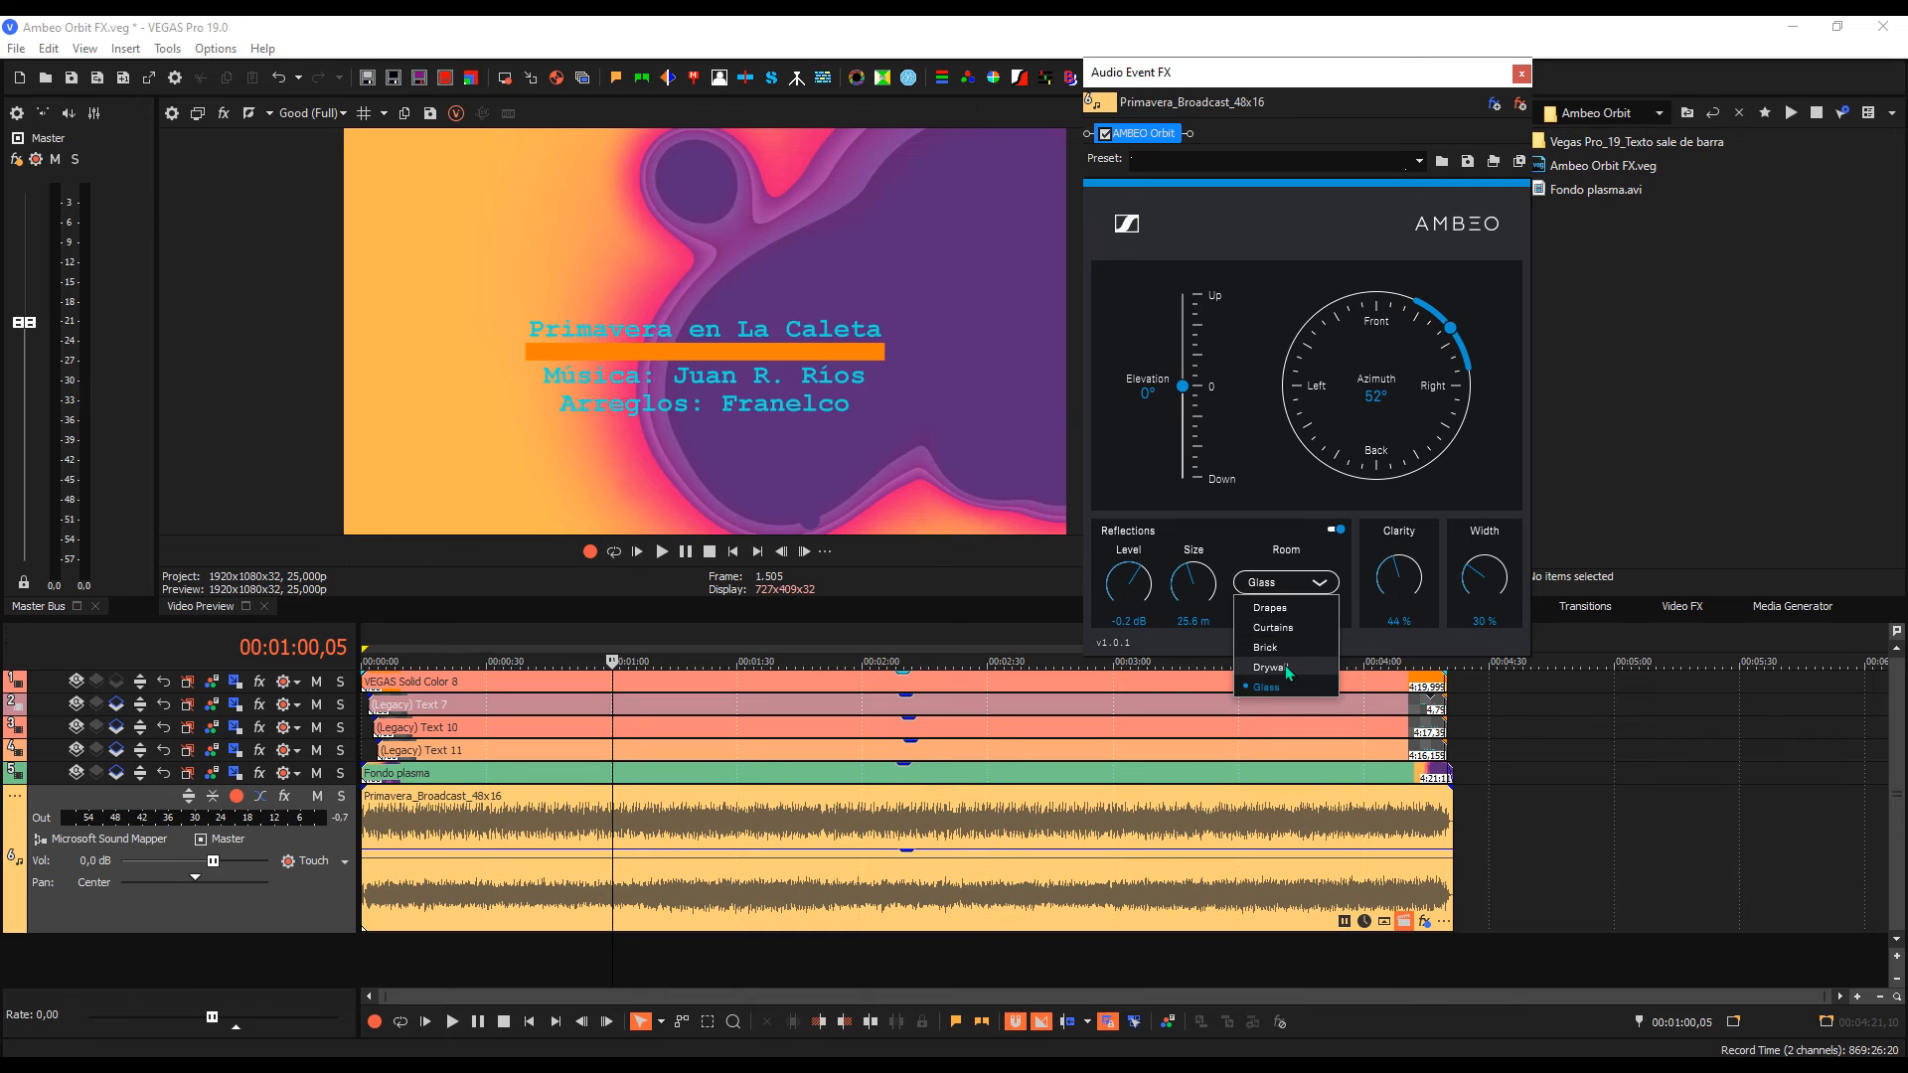
mouse_move(1286, 683)
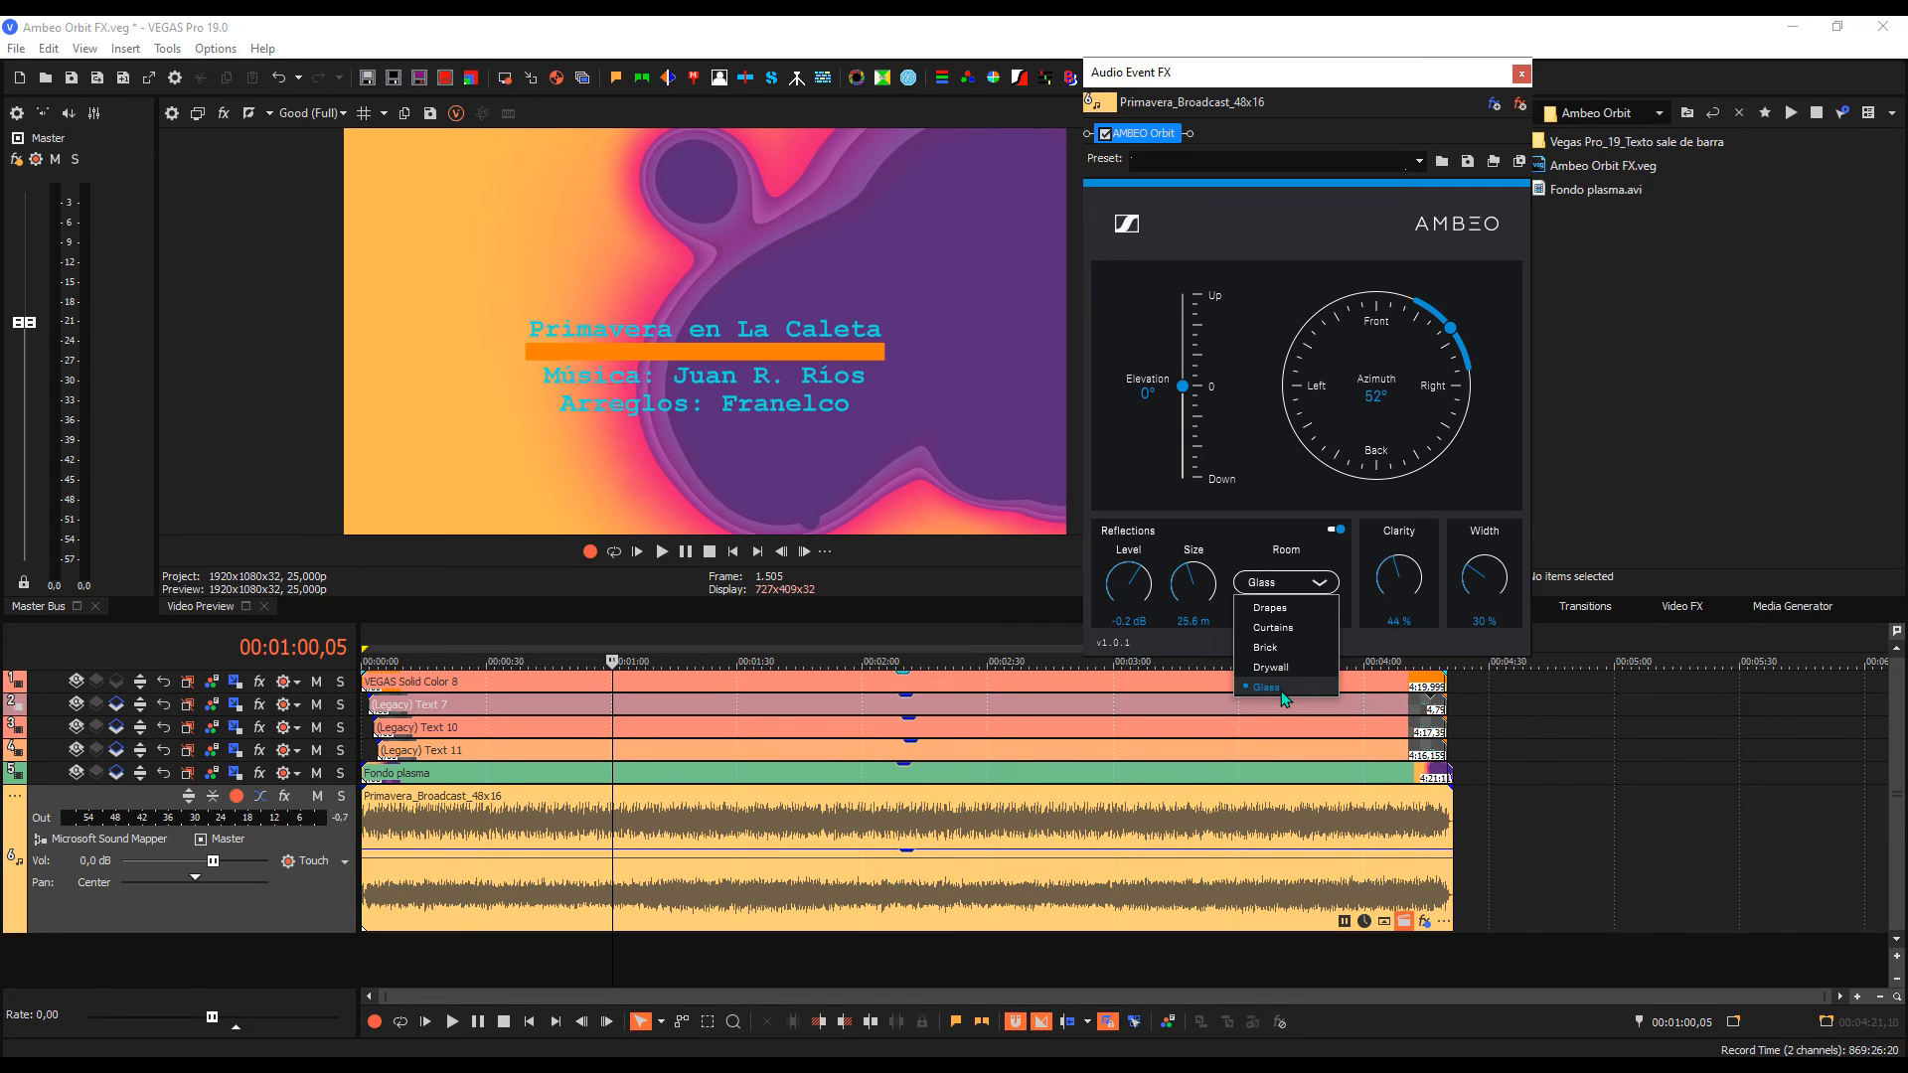
click(1265, 687)
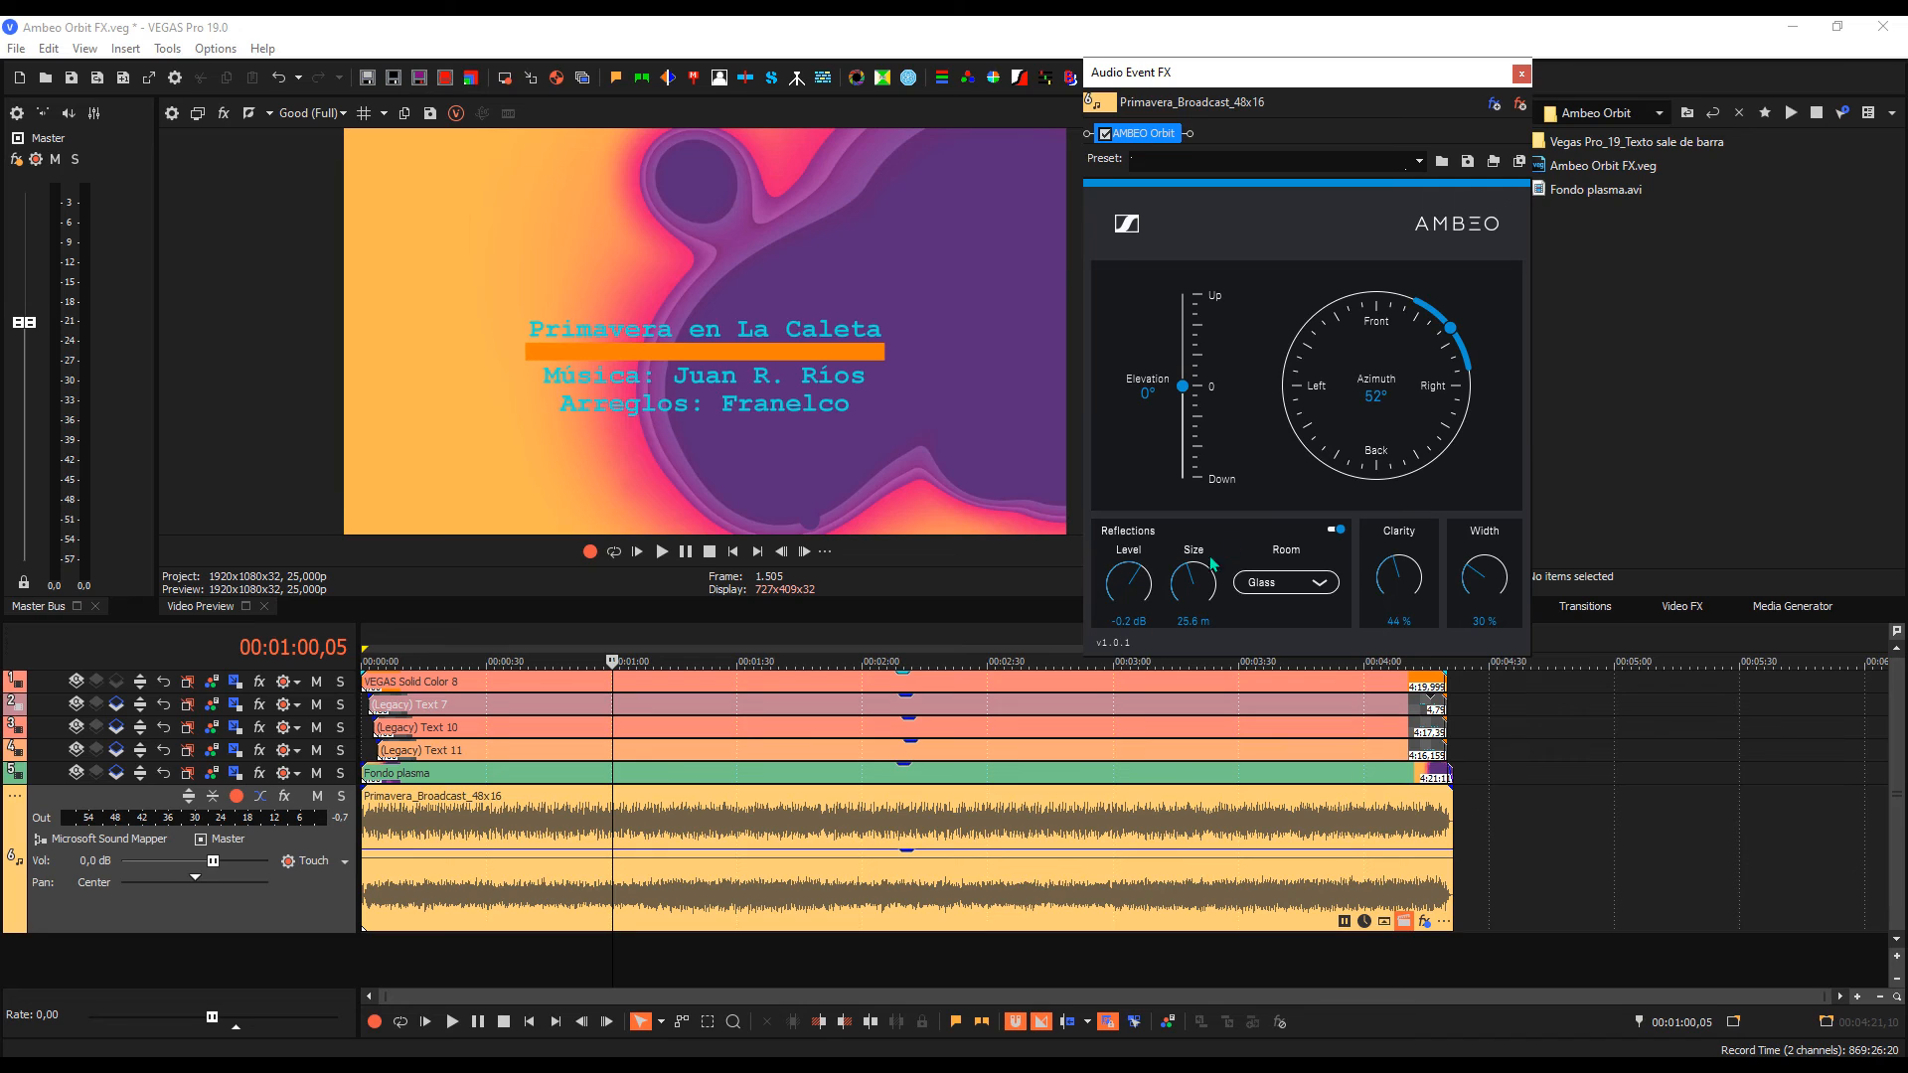
mouse_move(1127, 593)
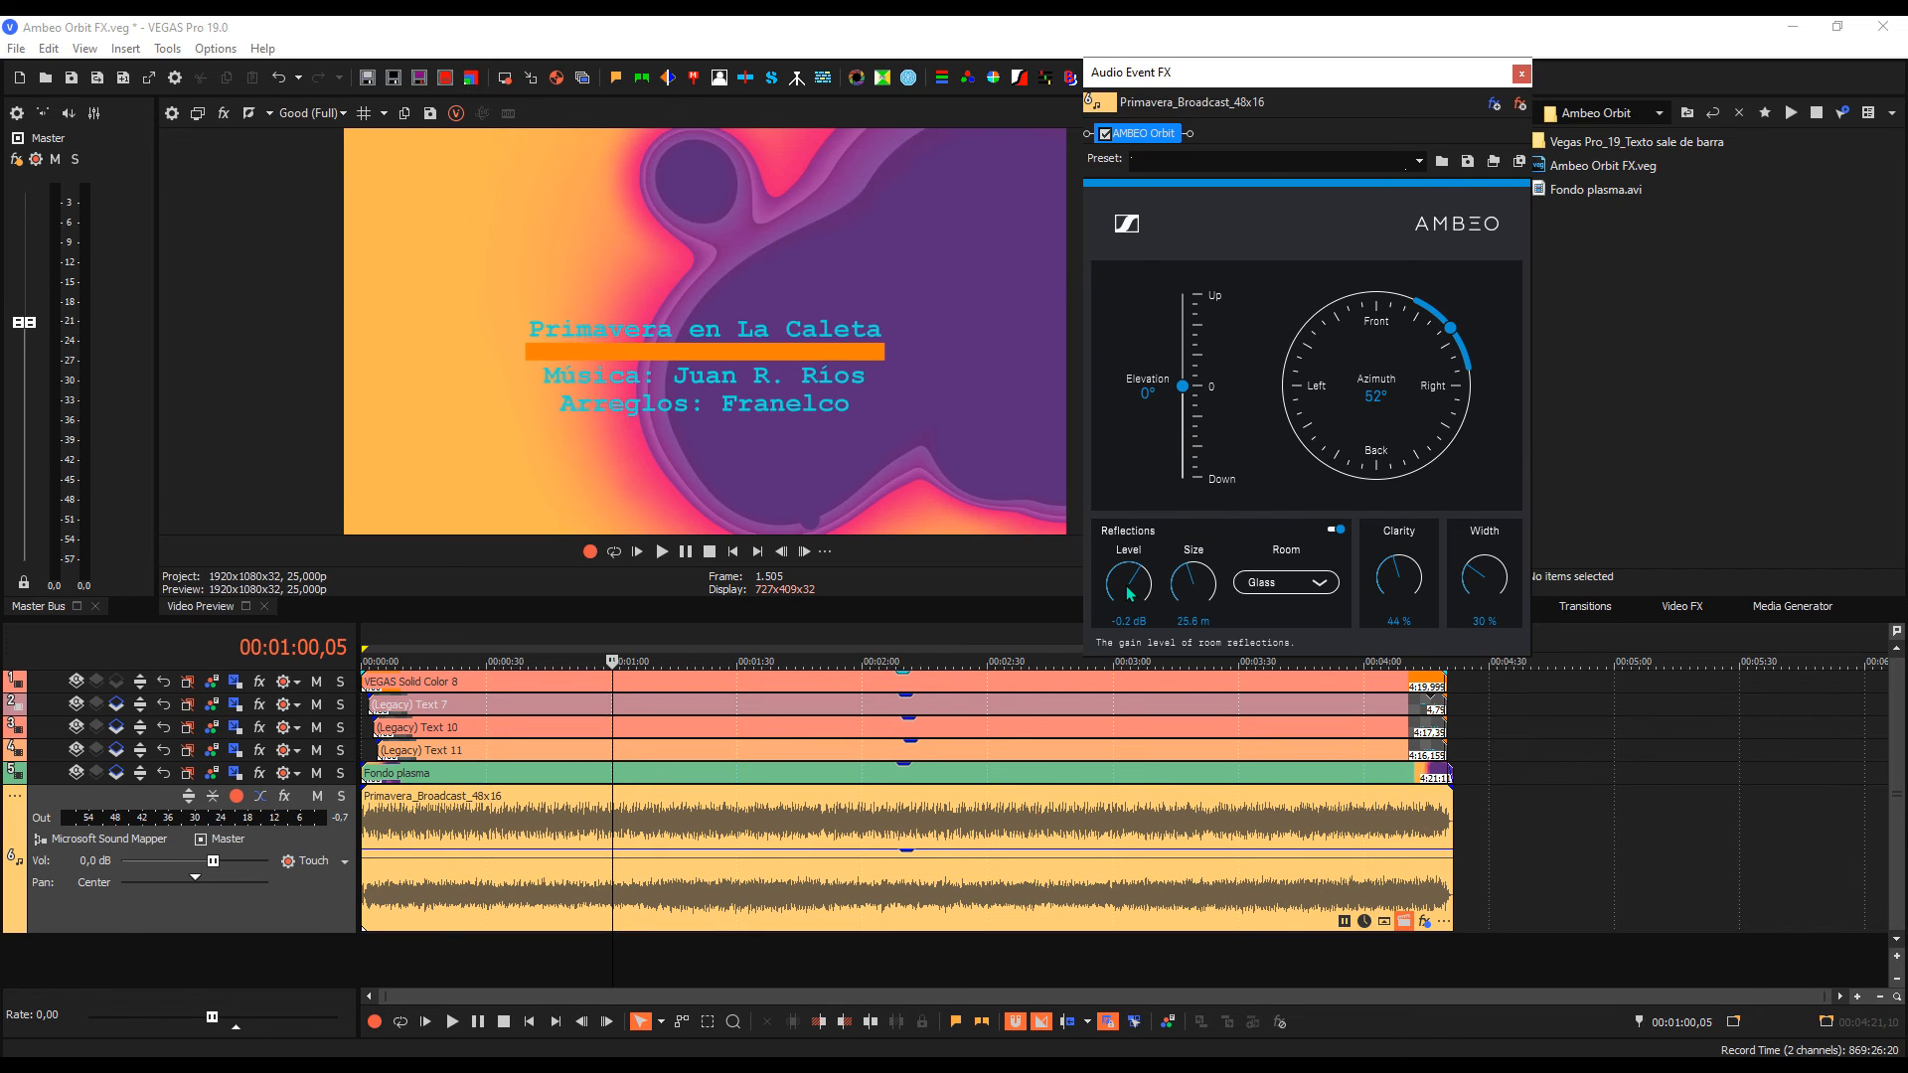
mouse_move(1197, 592)
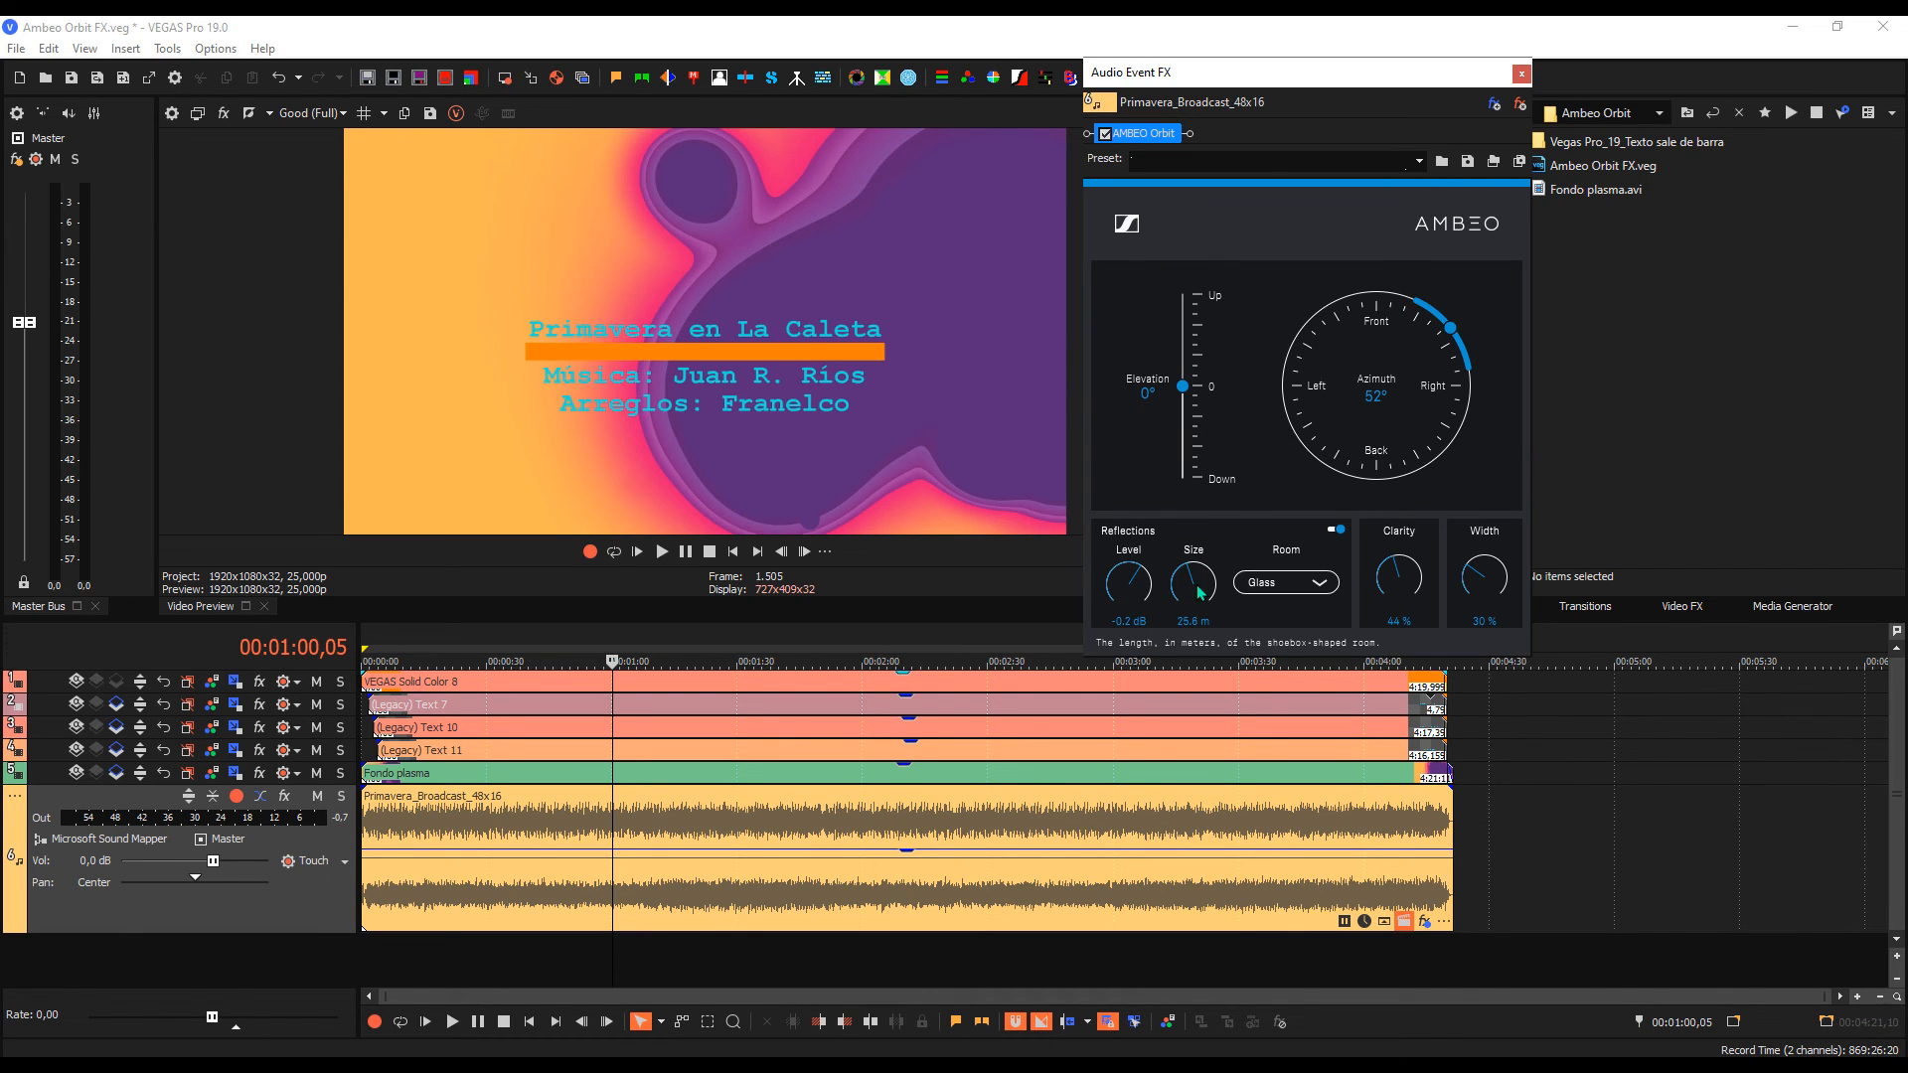
mouse_move(1189, 593)
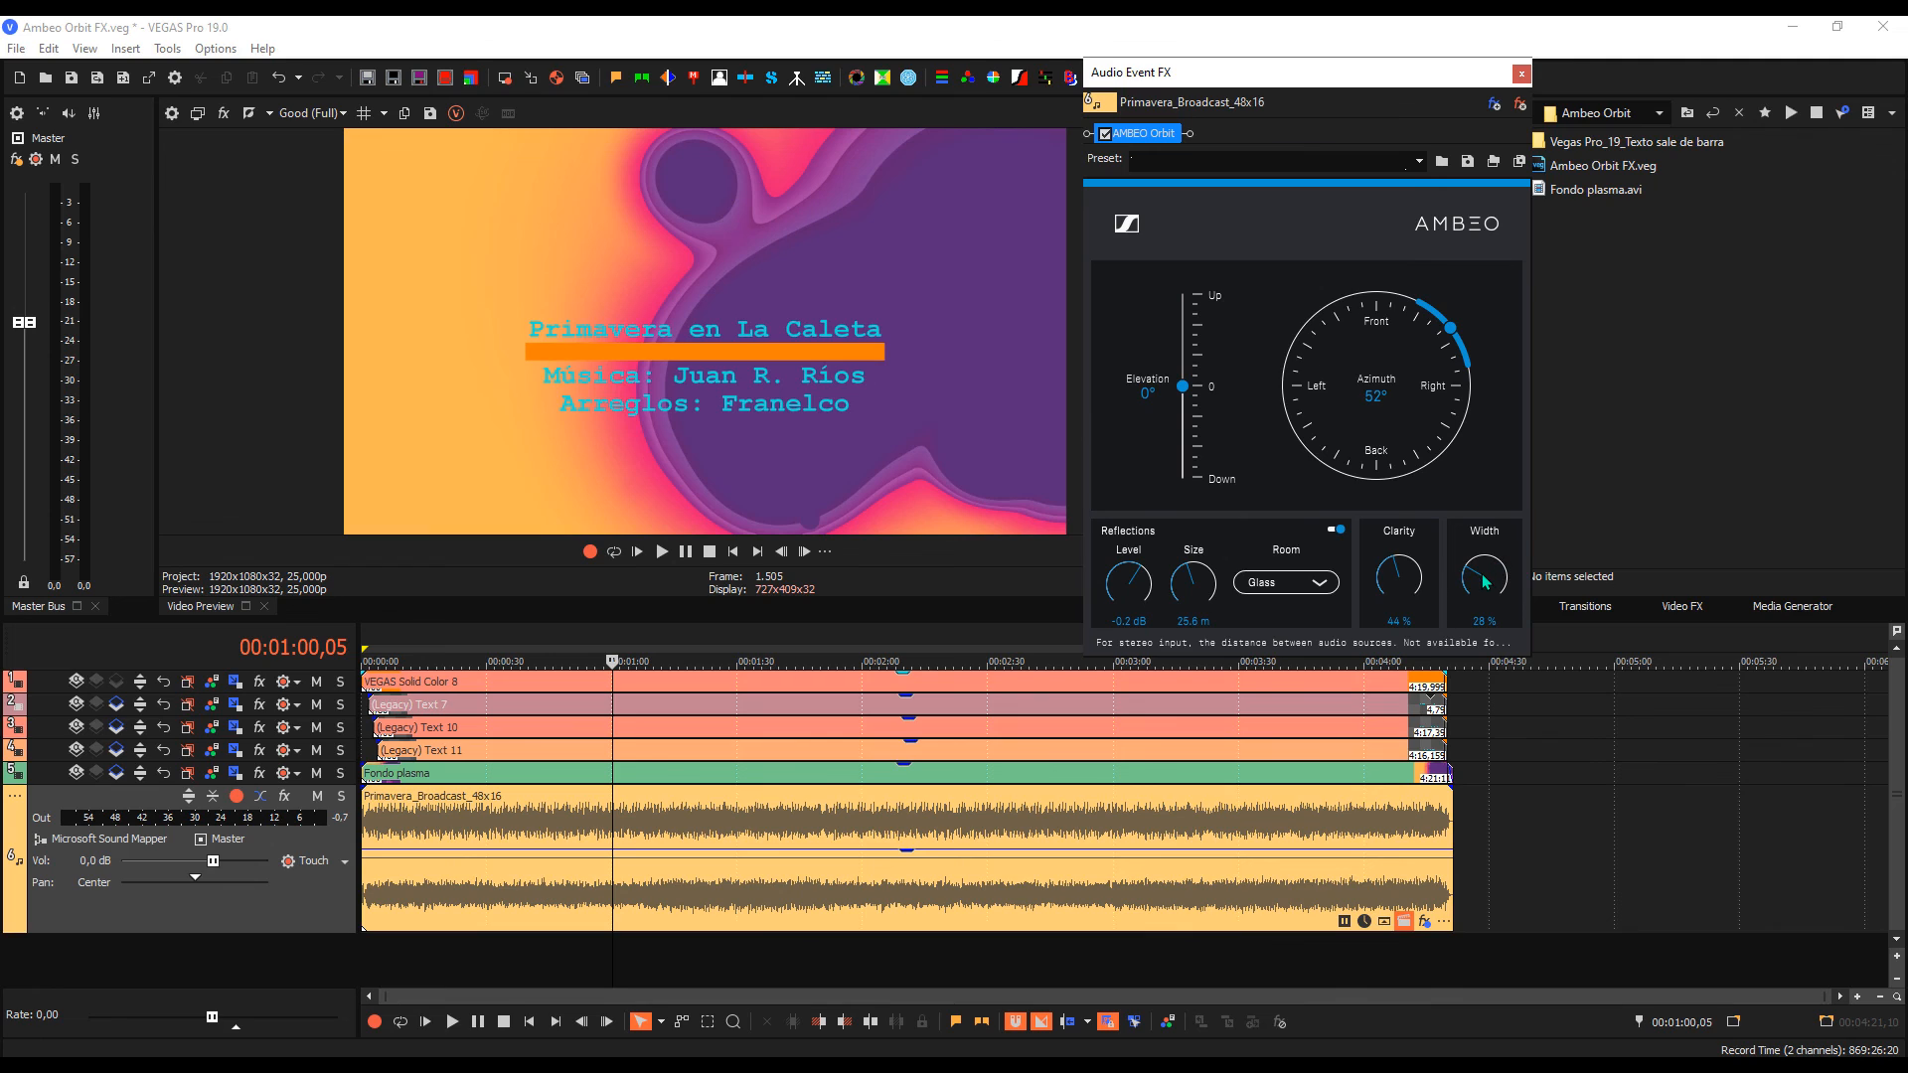
Step: Drag the AMBEO Orbit Width knob down from 30% to 21%
drag(1484, 578, 1483, 598)
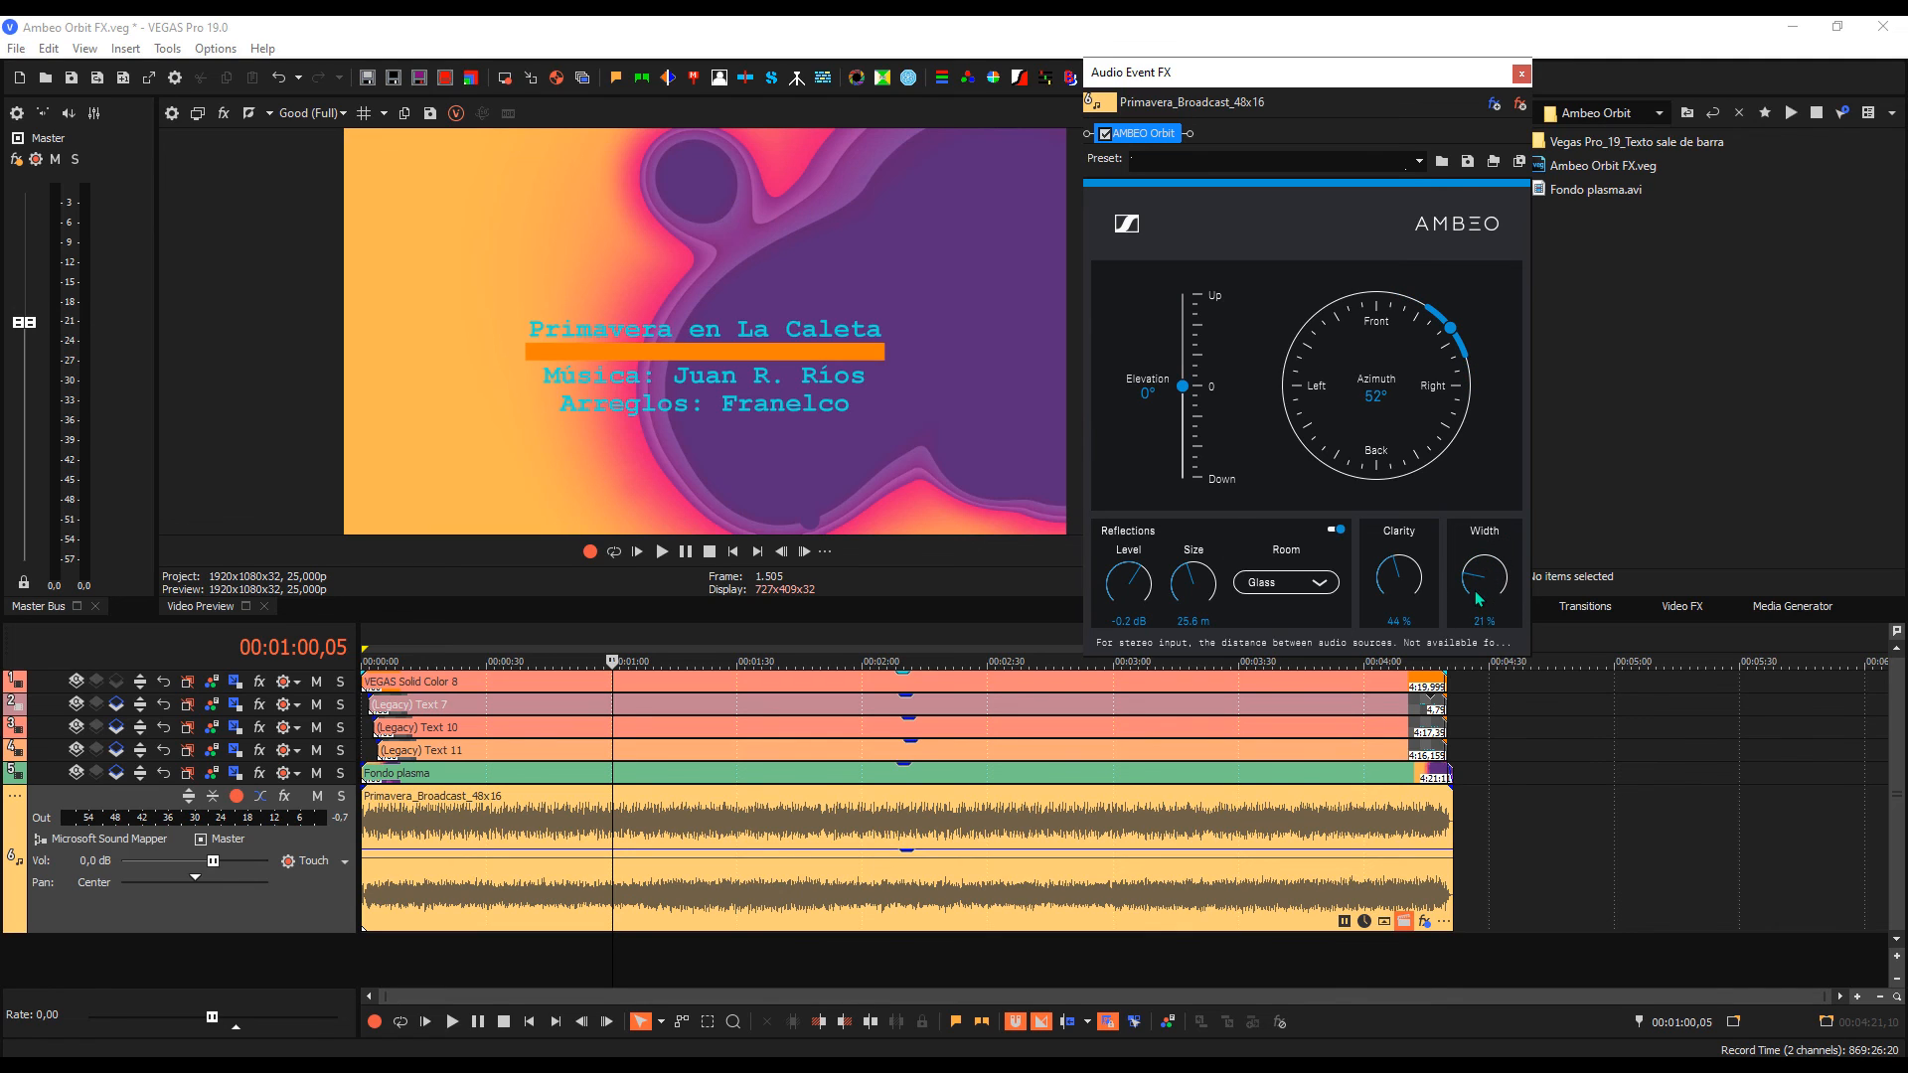